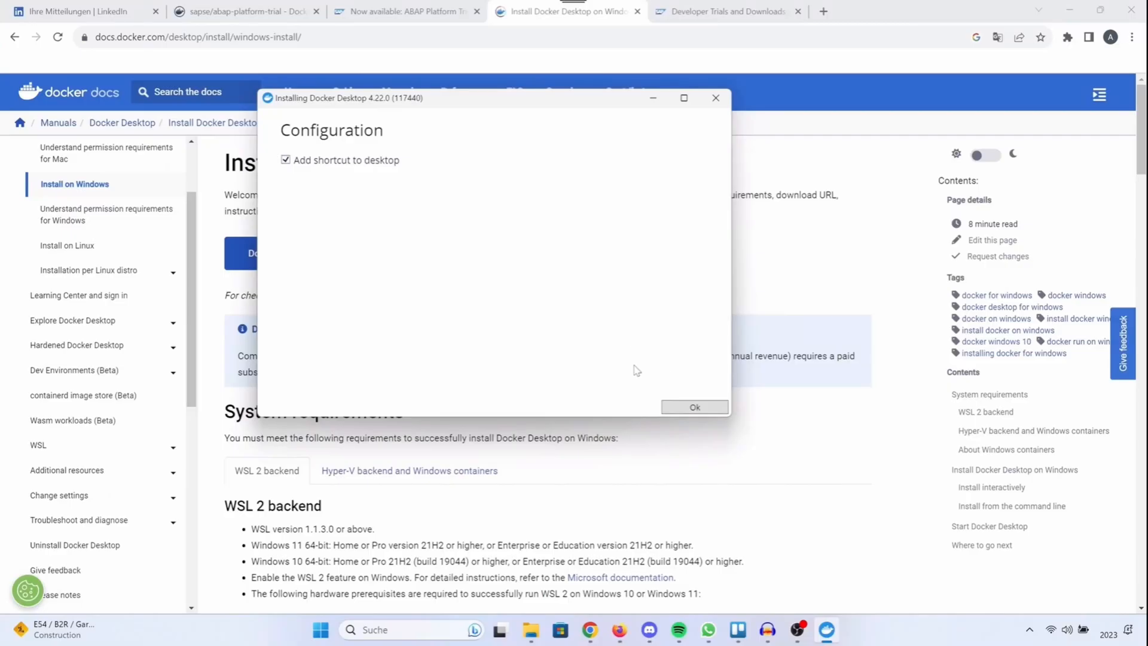
mouse_move(683, 438)
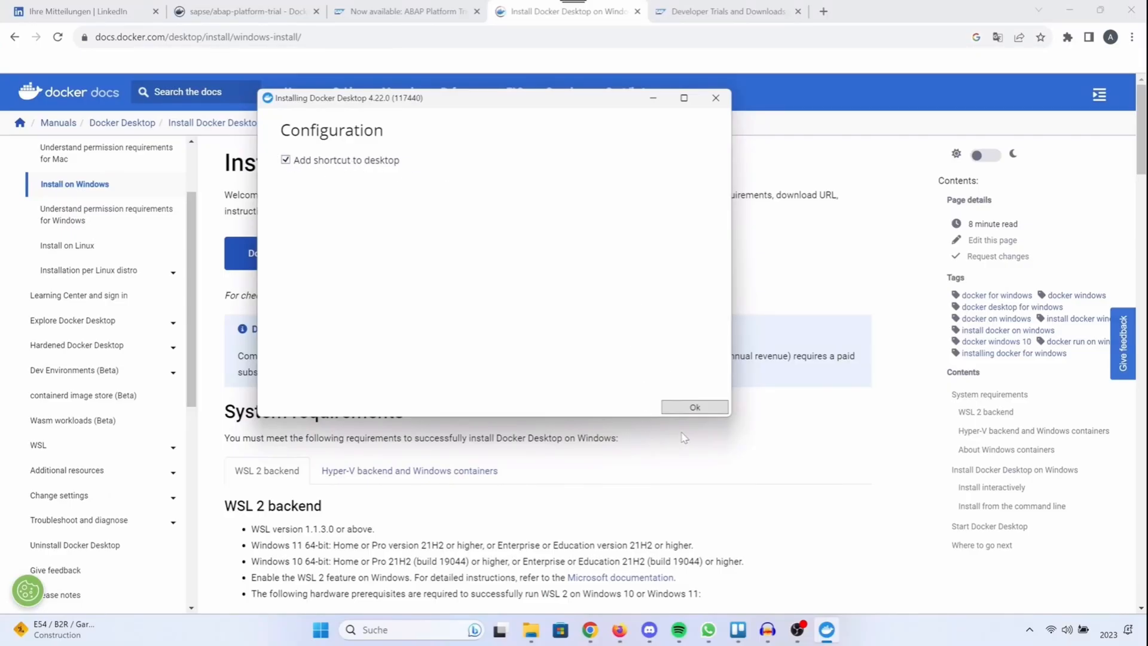
- Install Docker Desktop 4.22.0 keeping the desktop shortcut, then close the installer to restart Windows
click(694, 407)
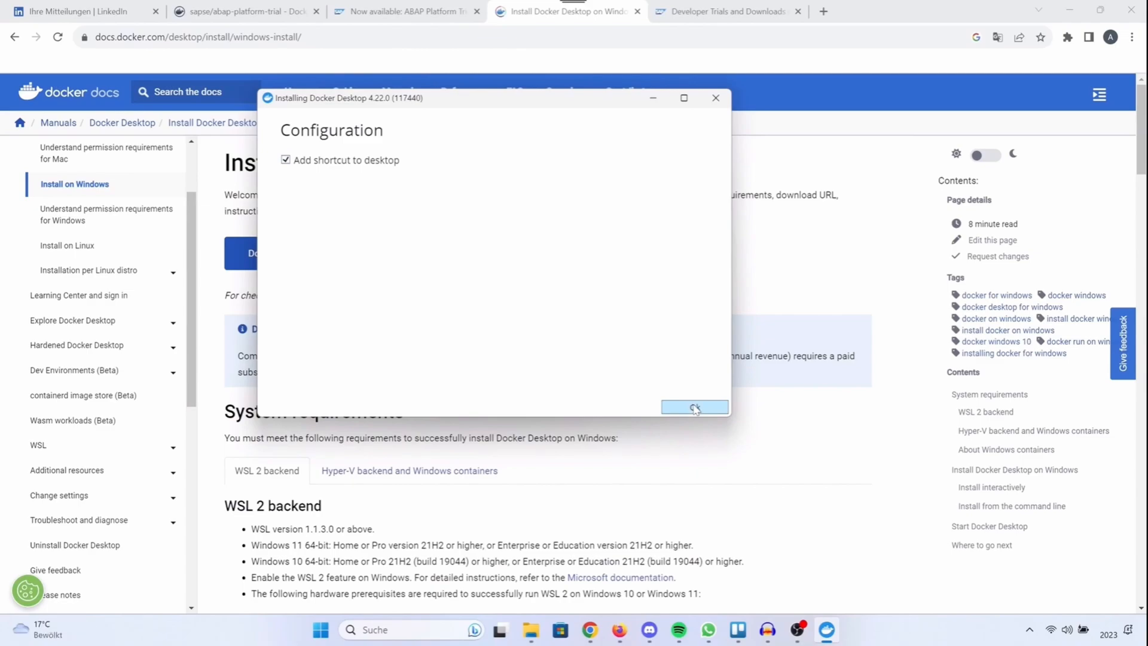
click(694, 407)
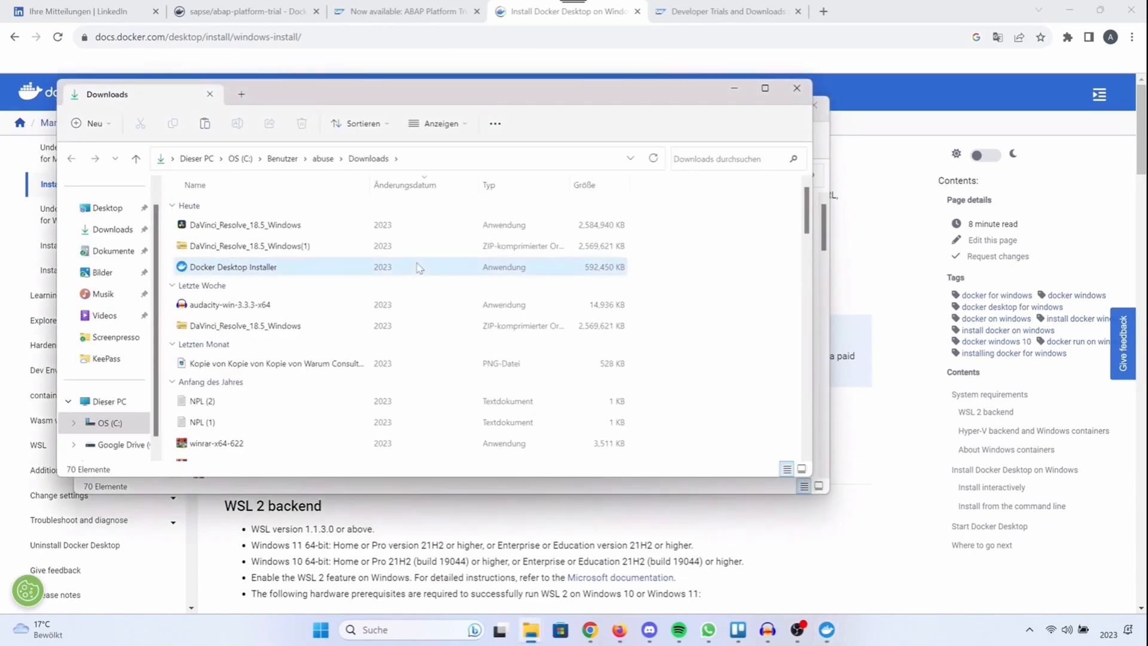
mouse_move(428, 269)
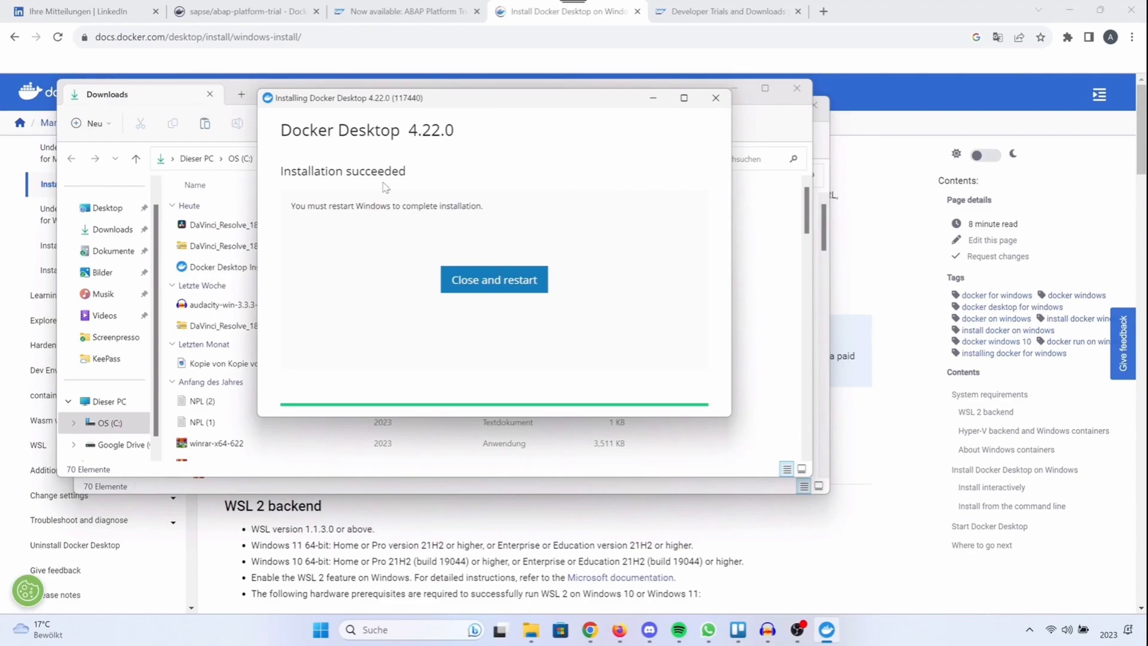
mouse_move(421, 203)
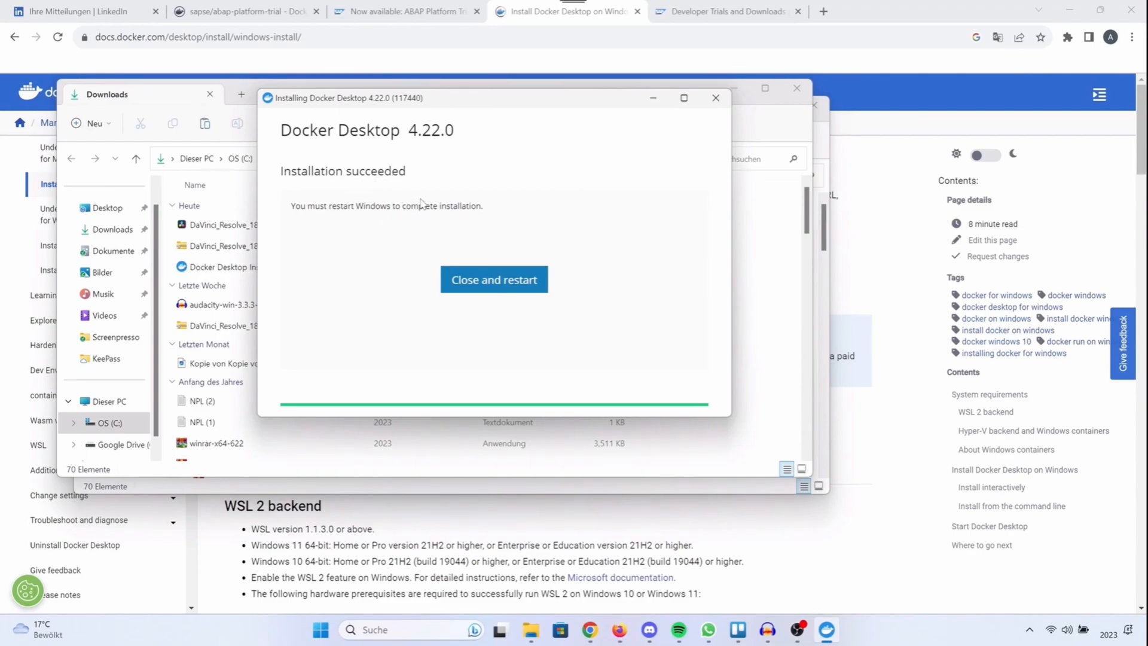
click(494, 279)
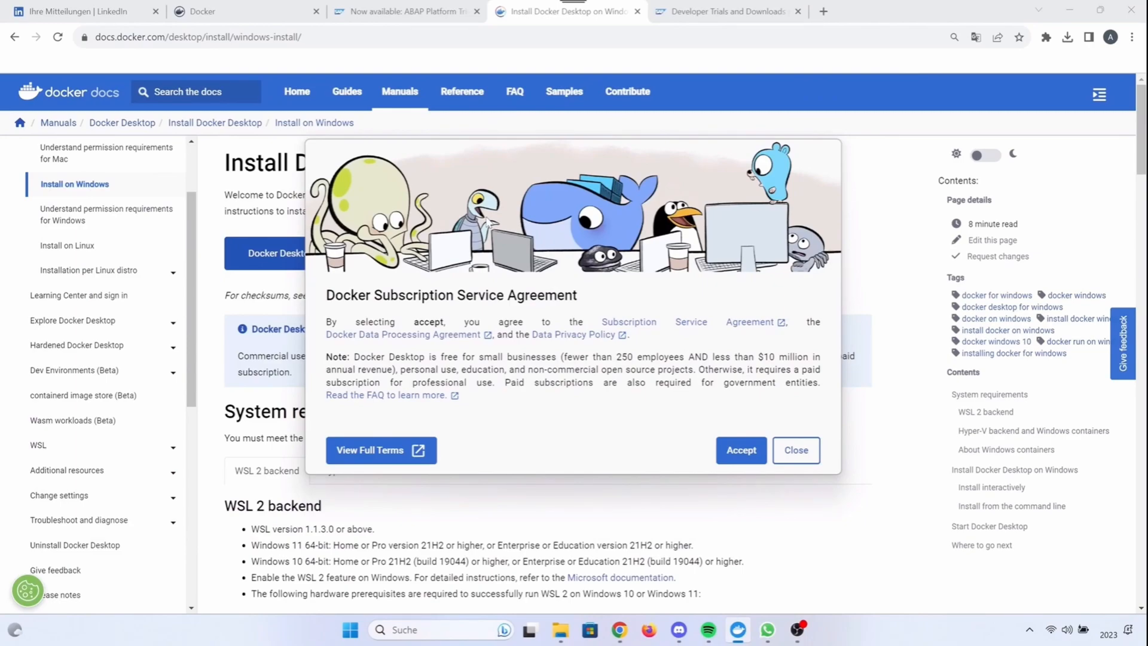
mouse_move(386, 288)
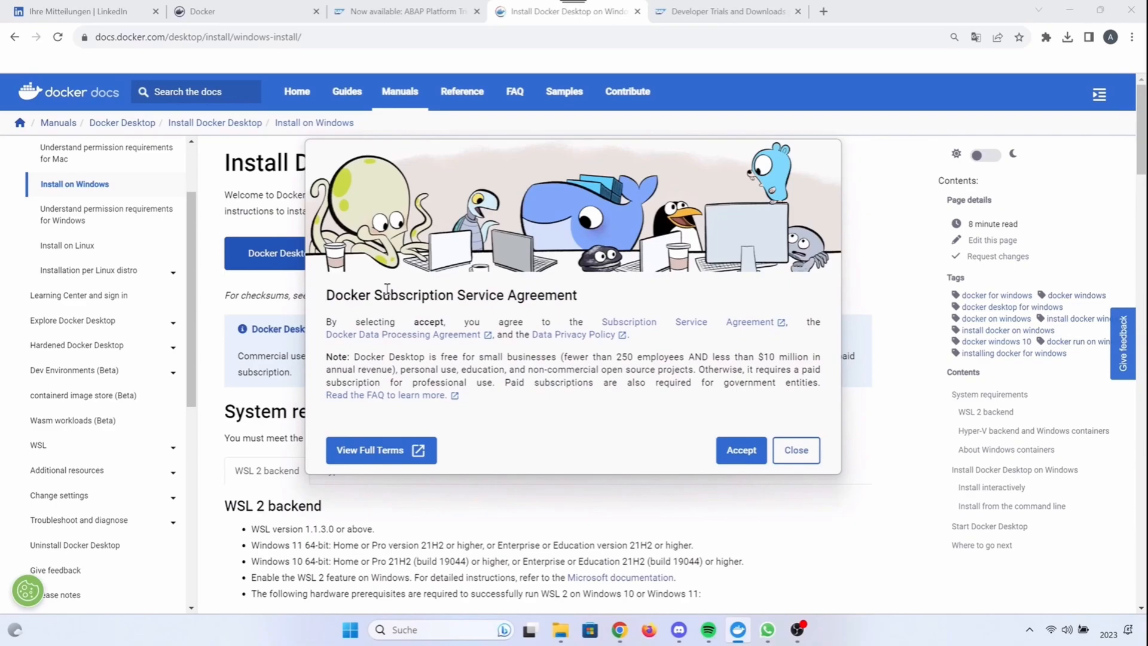
- Review the licensing note on free use for small businesses in the Subscription Service Agreement
double_click(413, 295)
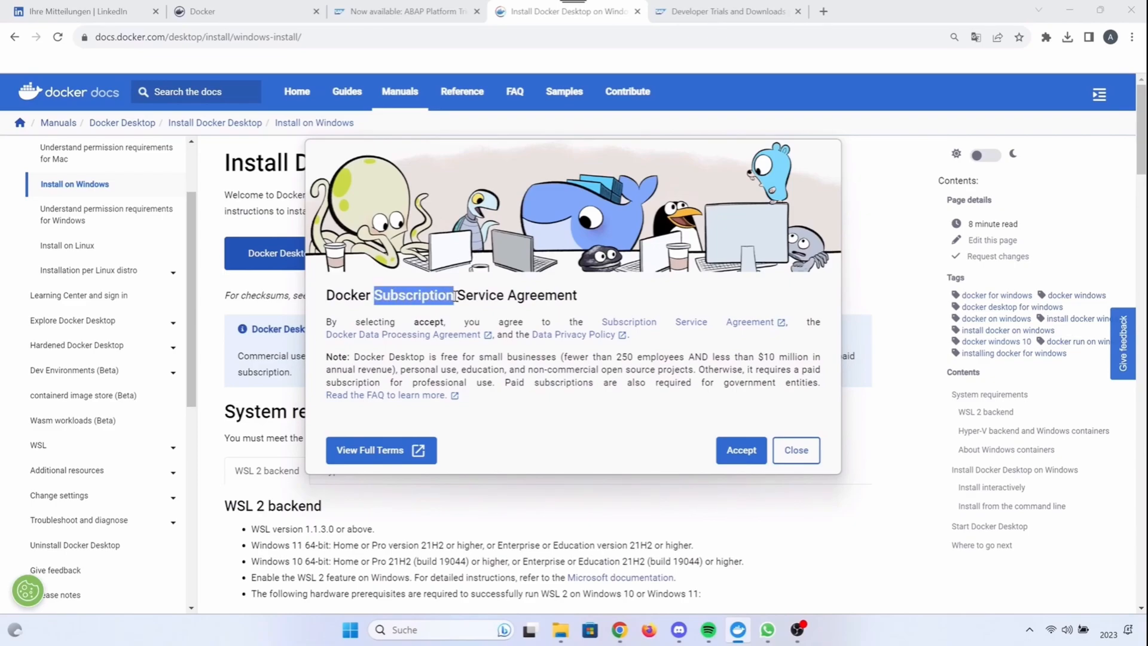
mouse_move(521, 331)
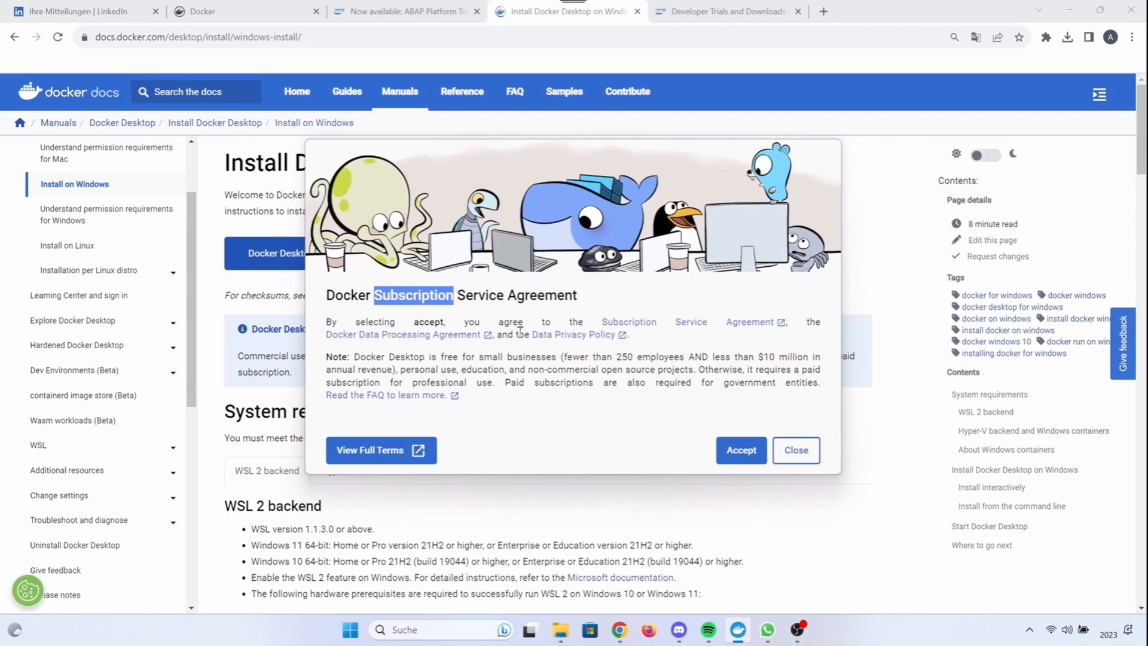
double_click(449, 357)
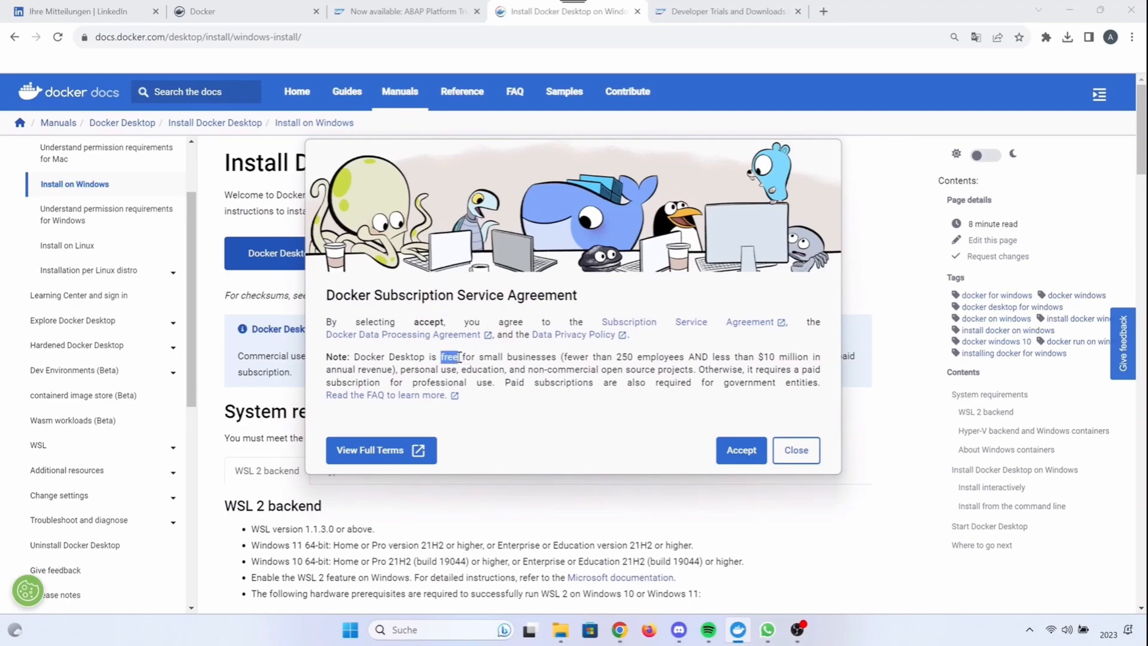
double_click(517, 356)
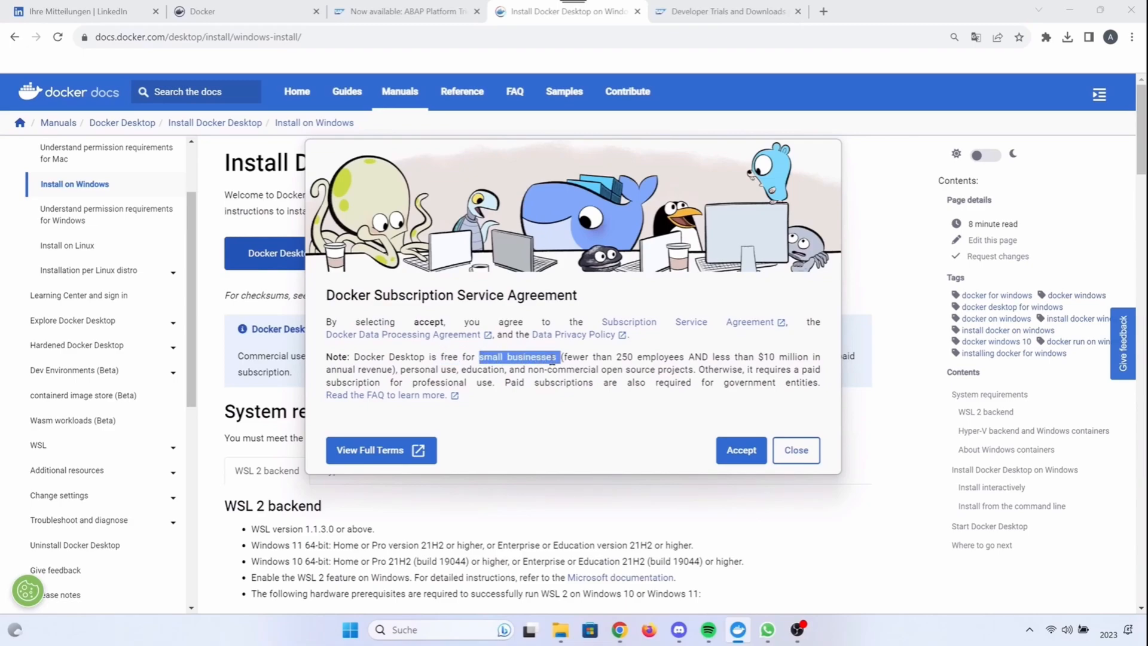
double_click(421, 370)
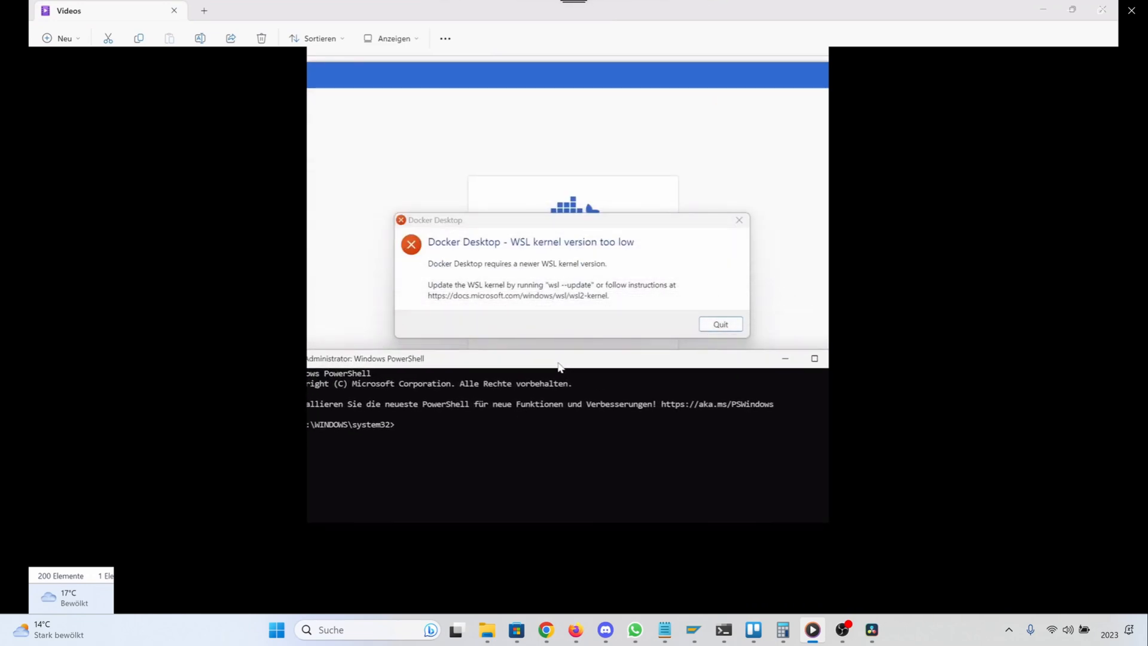
- Run 'wsl --update' in the administrator PowerShell to update the WSL kernel
text(wsl)
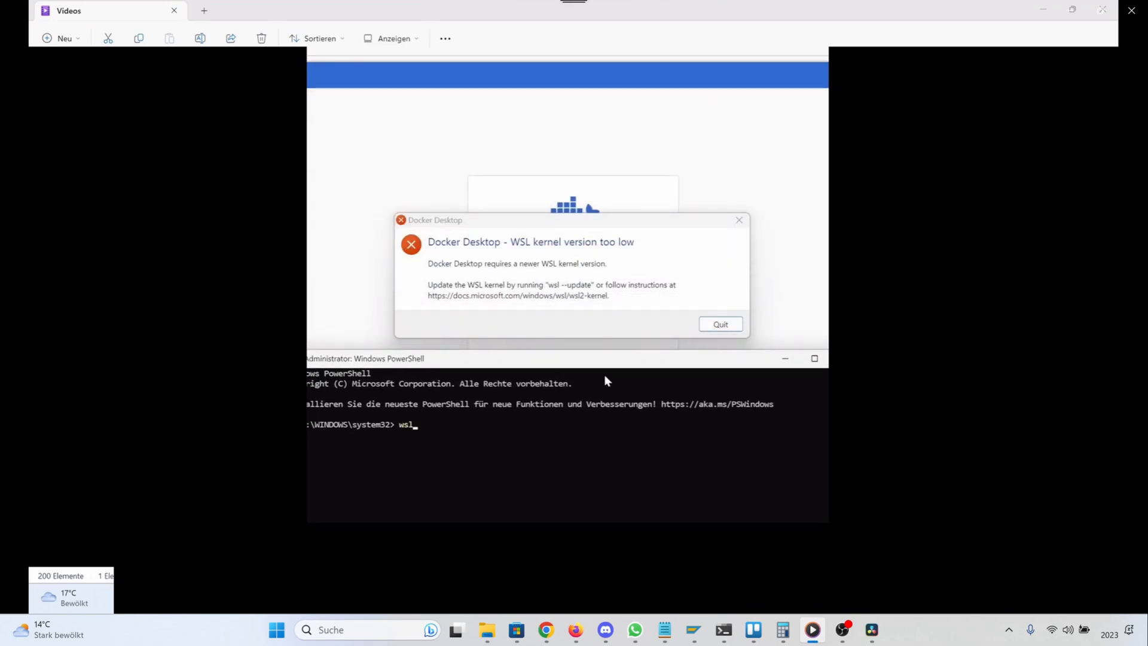
text(--update)
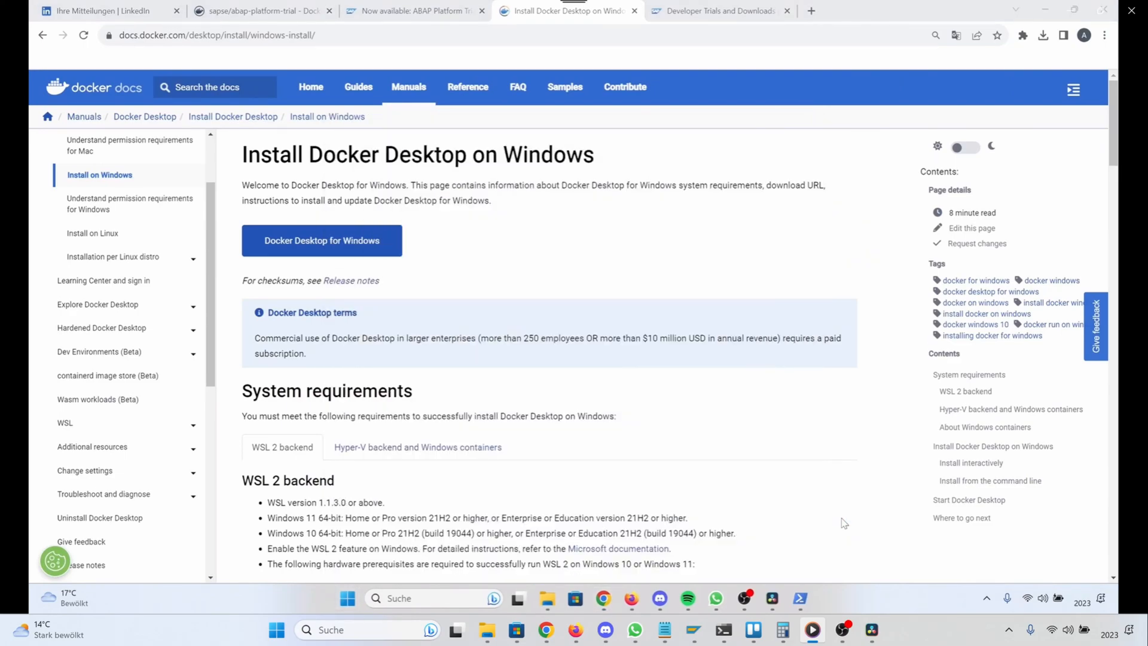
- Bring up the Docker Desktop Containers dashboard and begin signing in to a Docker account
click(814, 598)
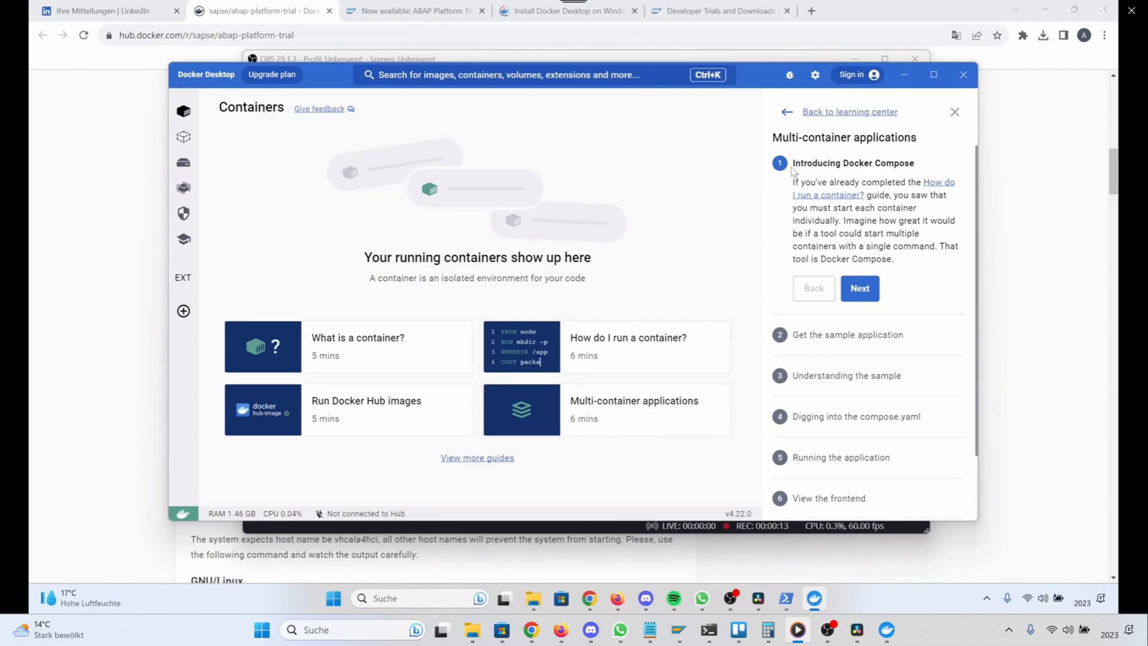
click(851, 75)
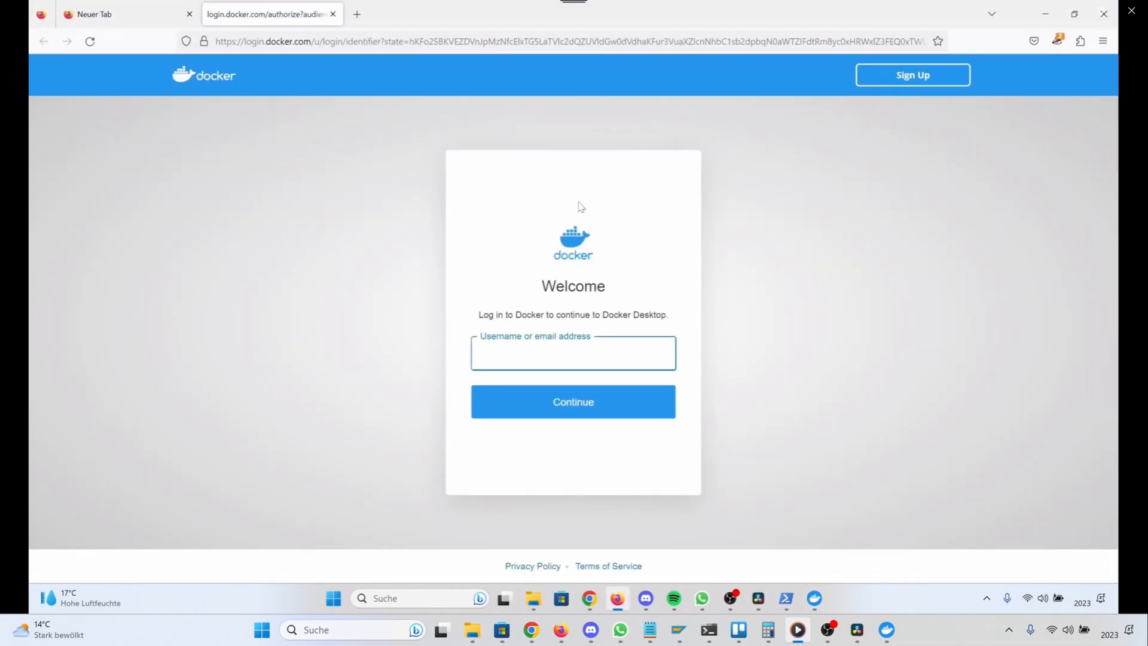
mouse_move(551, 351)
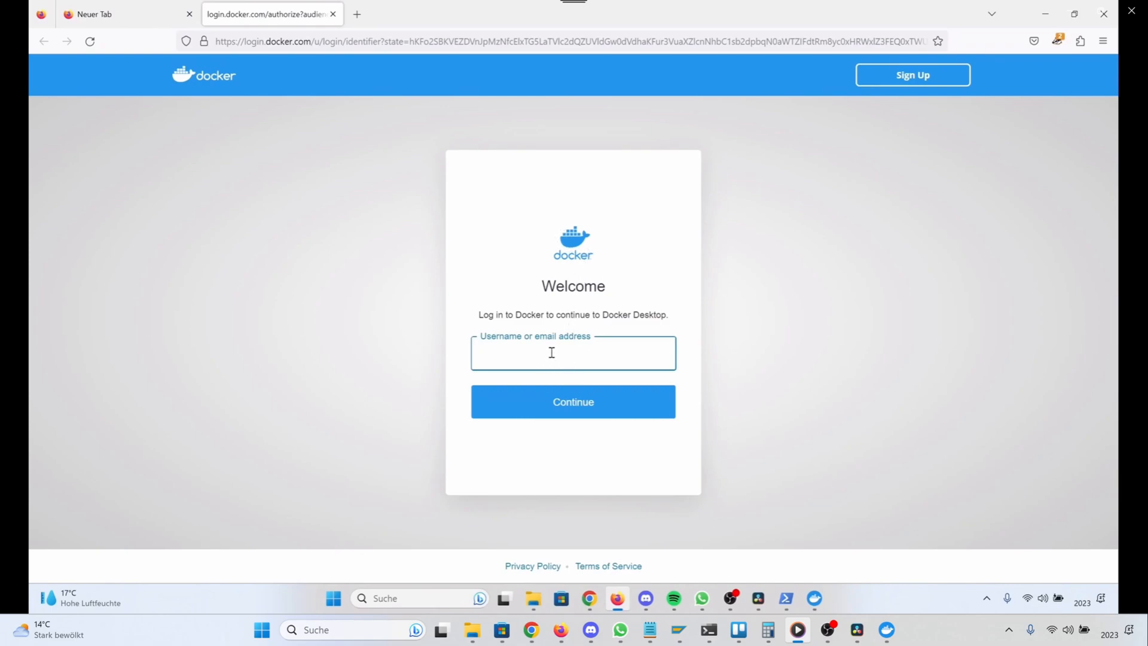
mouse_move(911, 74)
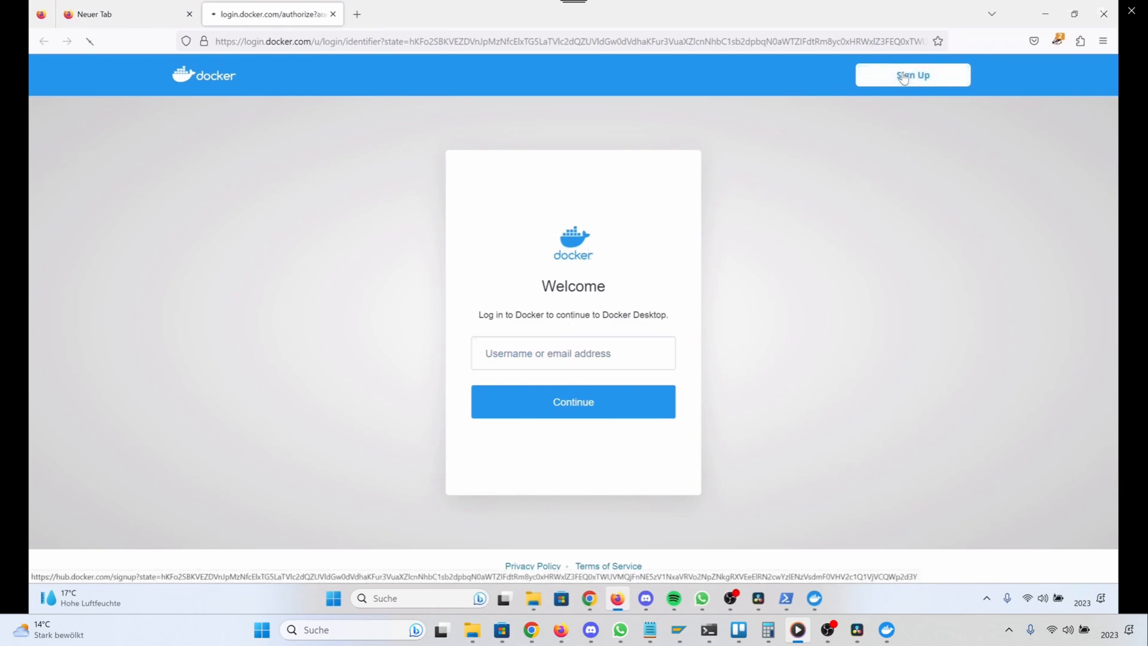
- Reach the Create a Docker Account form via Sign Up, then return to Docker Desktop
click(911, 74)
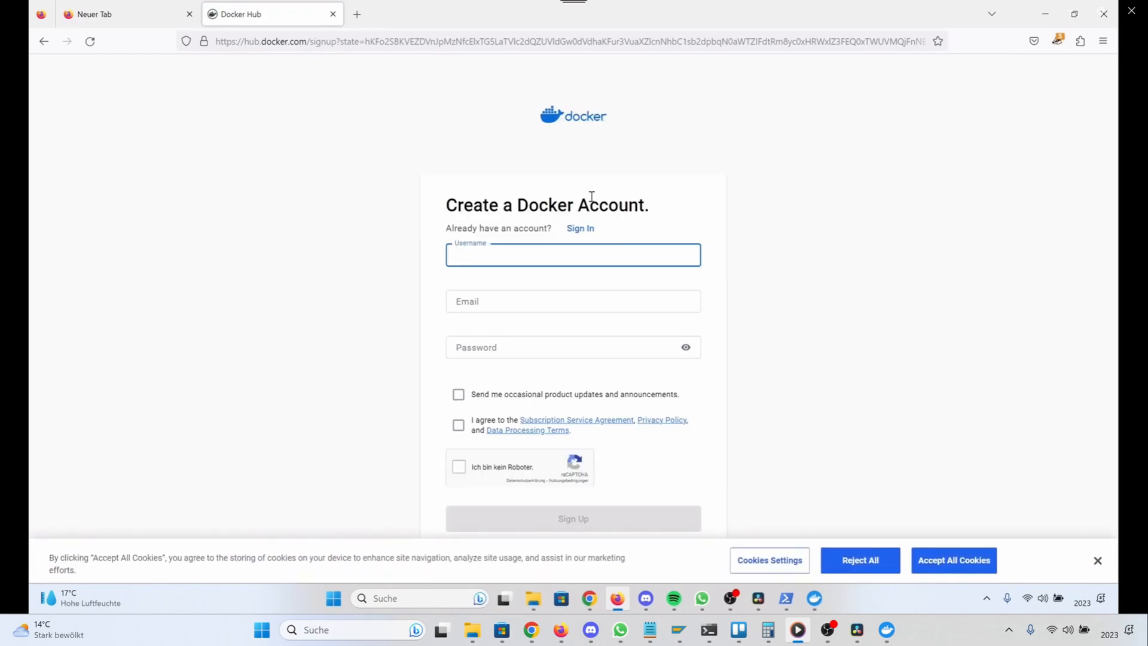
mouse_move(491, 262)
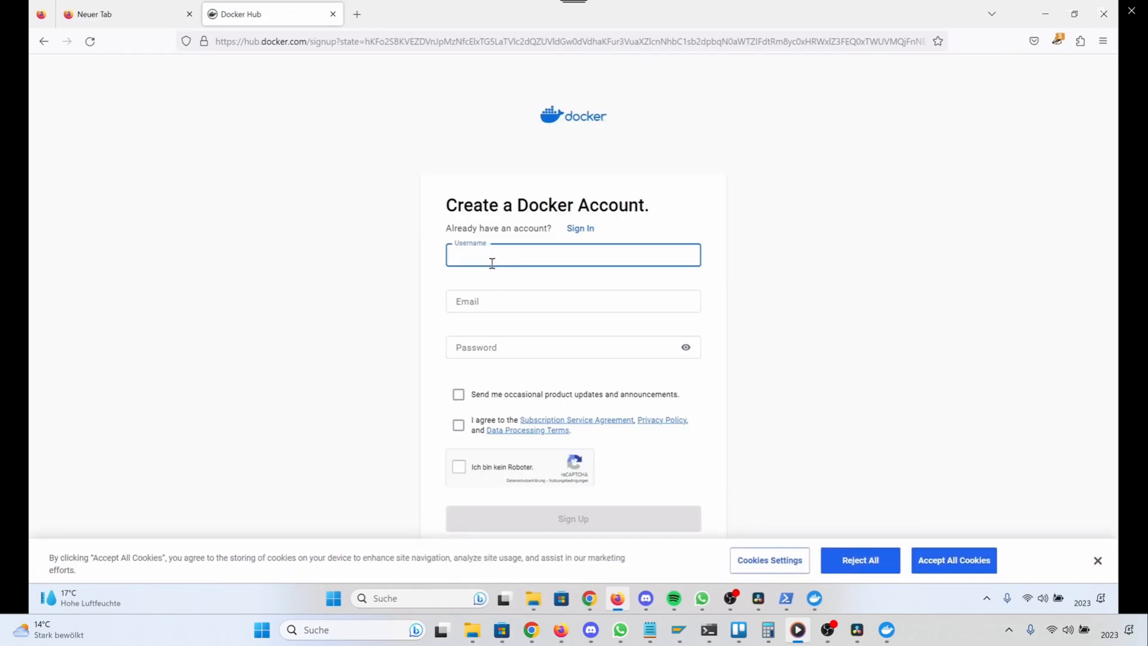
click(573, 302)
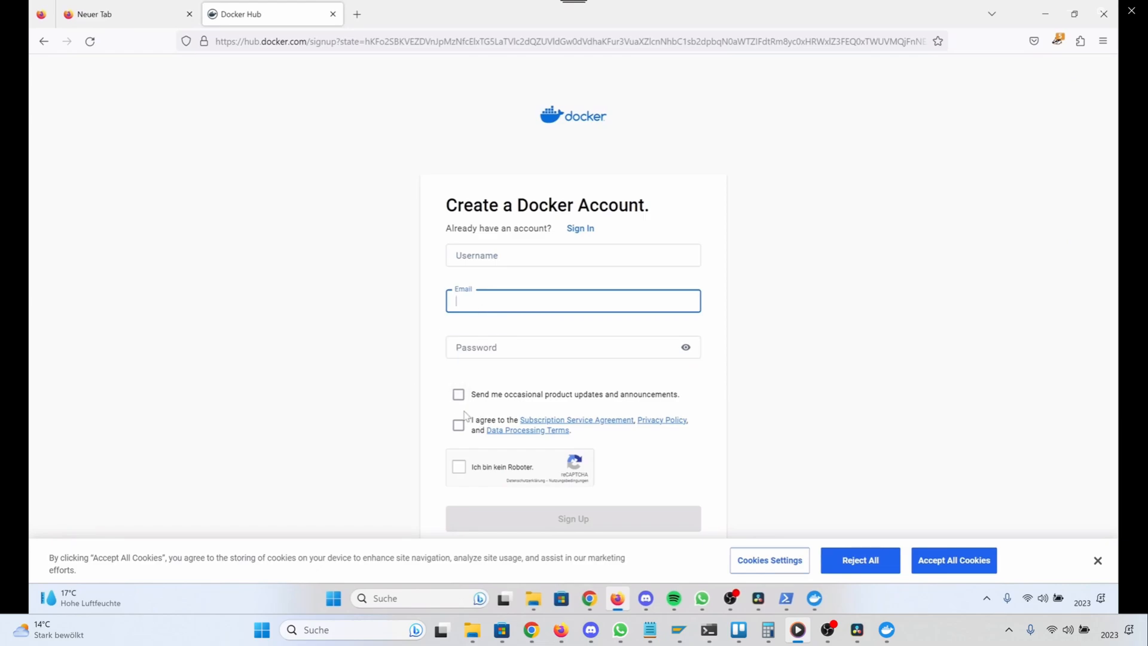
mouse_move(893, 425)
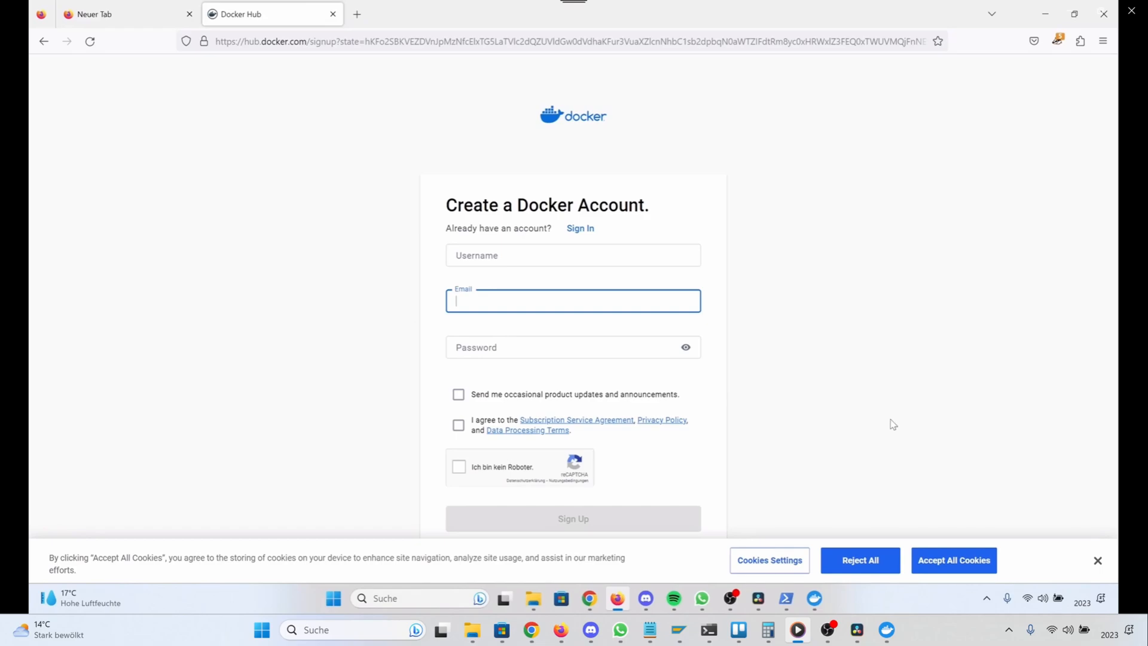
mouse_move(871, 459)
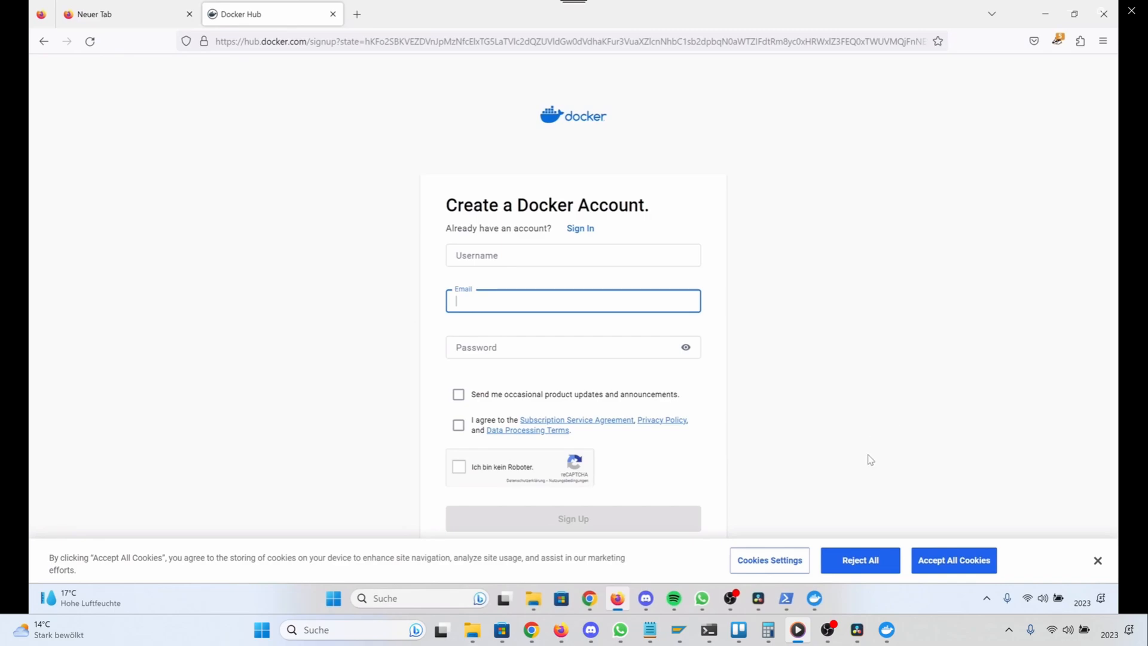
click(813, 598)
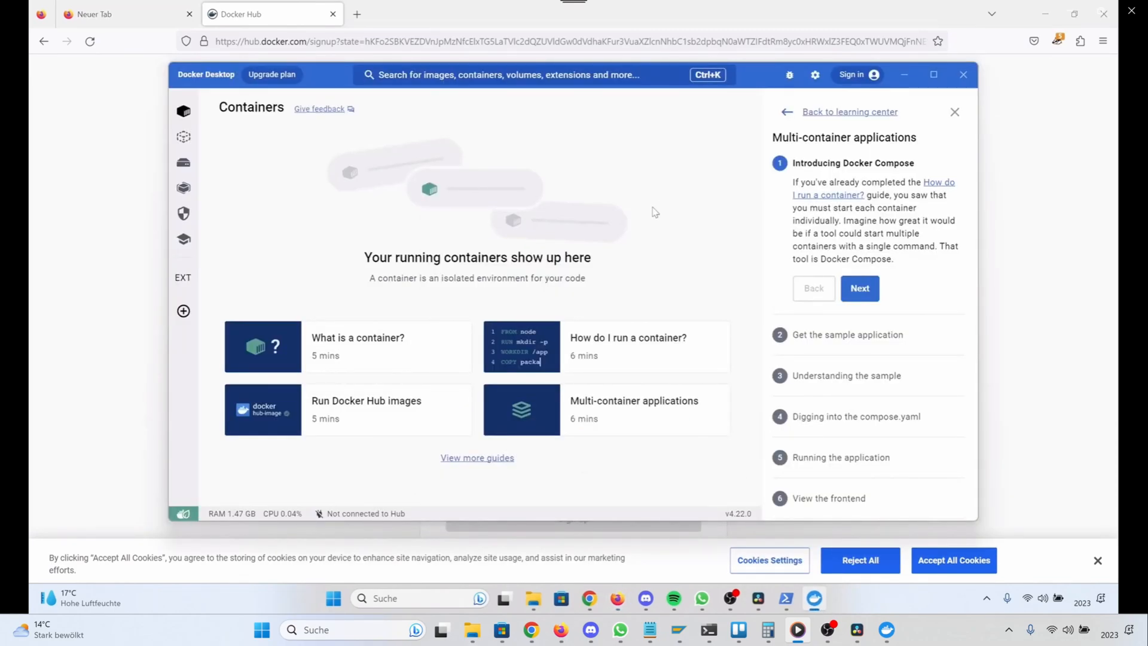
mouse_move(854, 74)
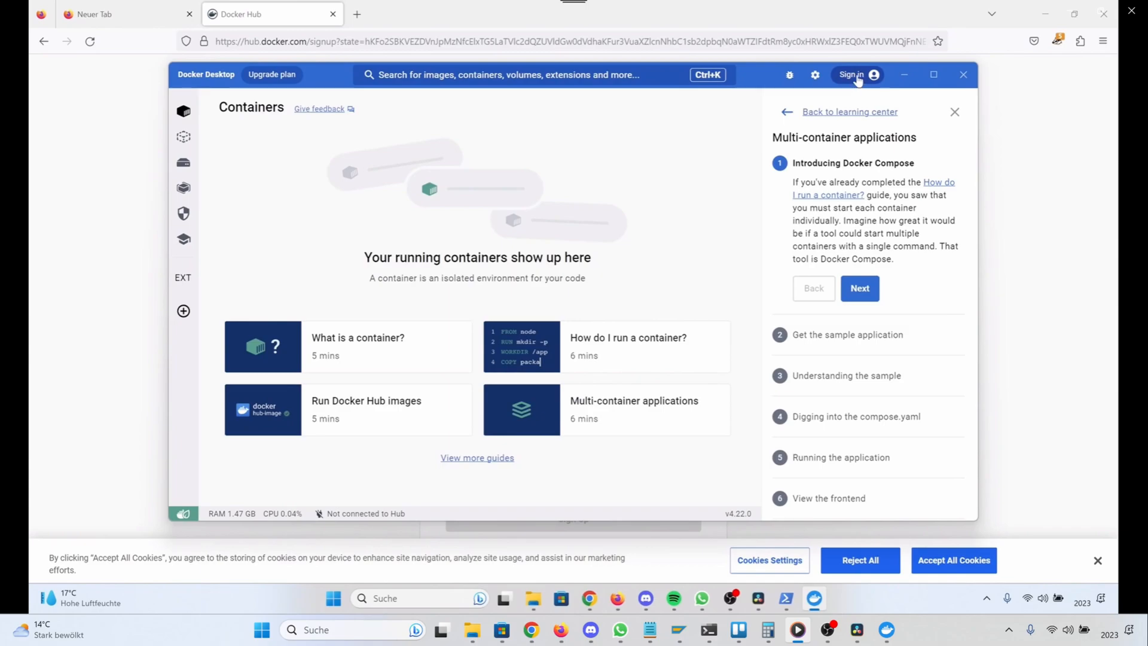
mouse_move(862, 83)
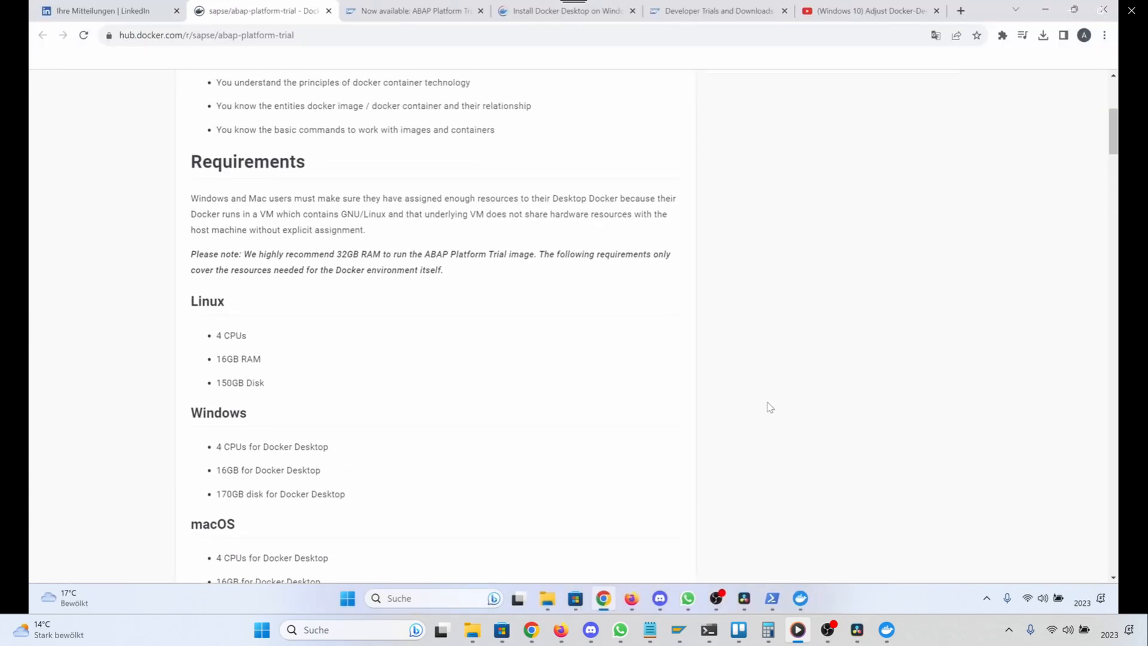
scroll(down, 3)
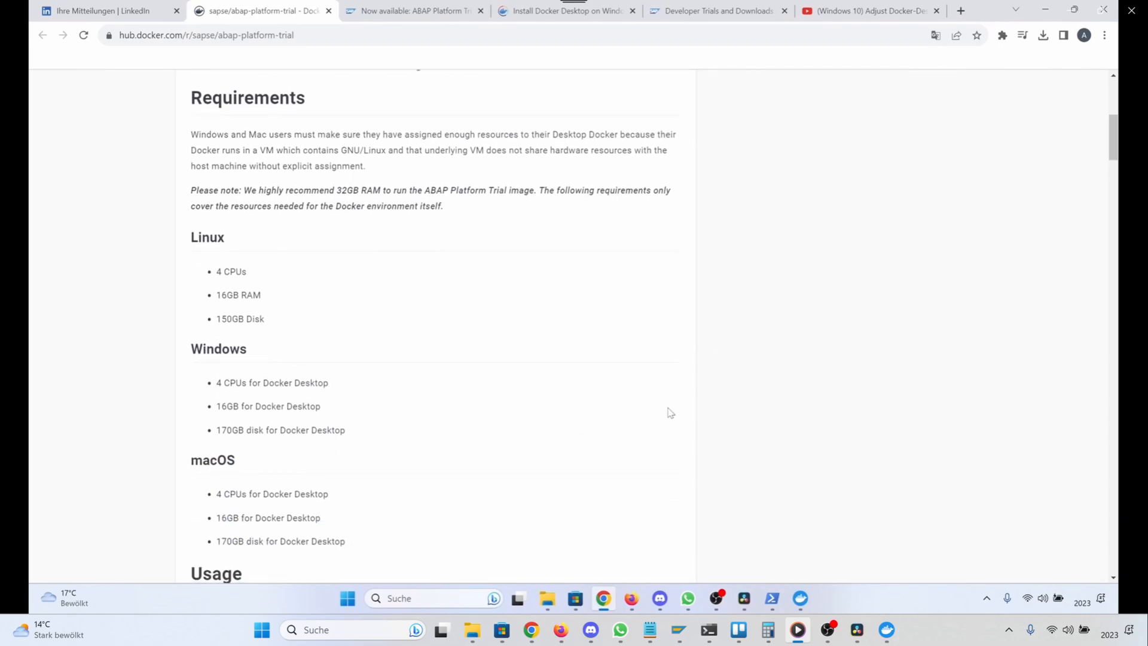
double_click(248, 97)
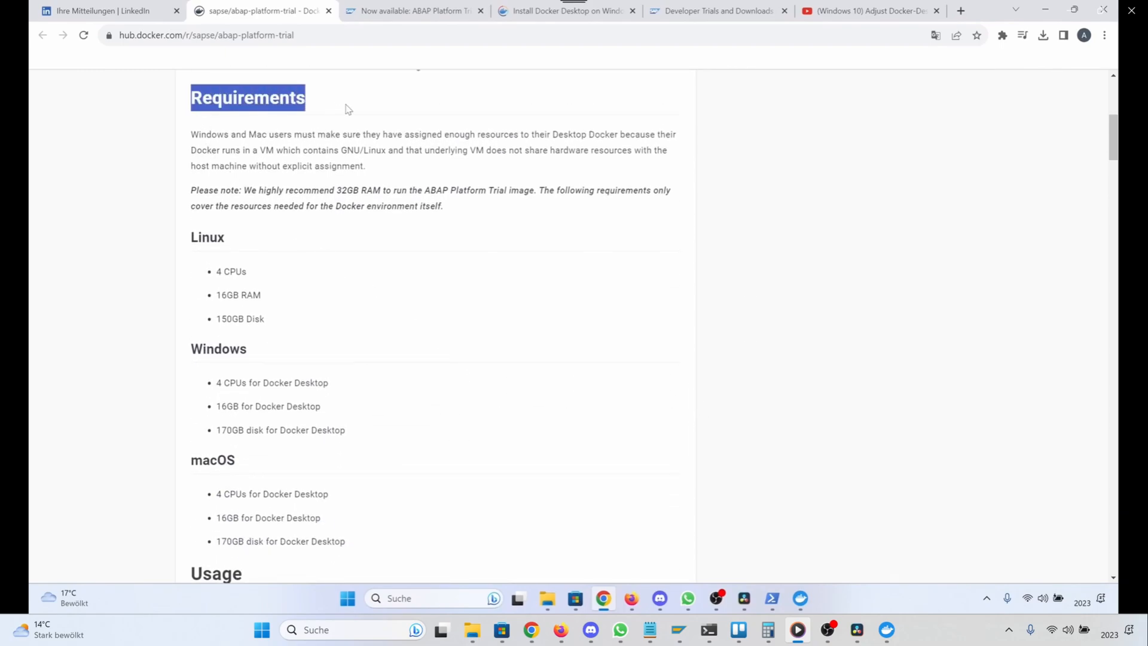
mouse_move(400, 173)
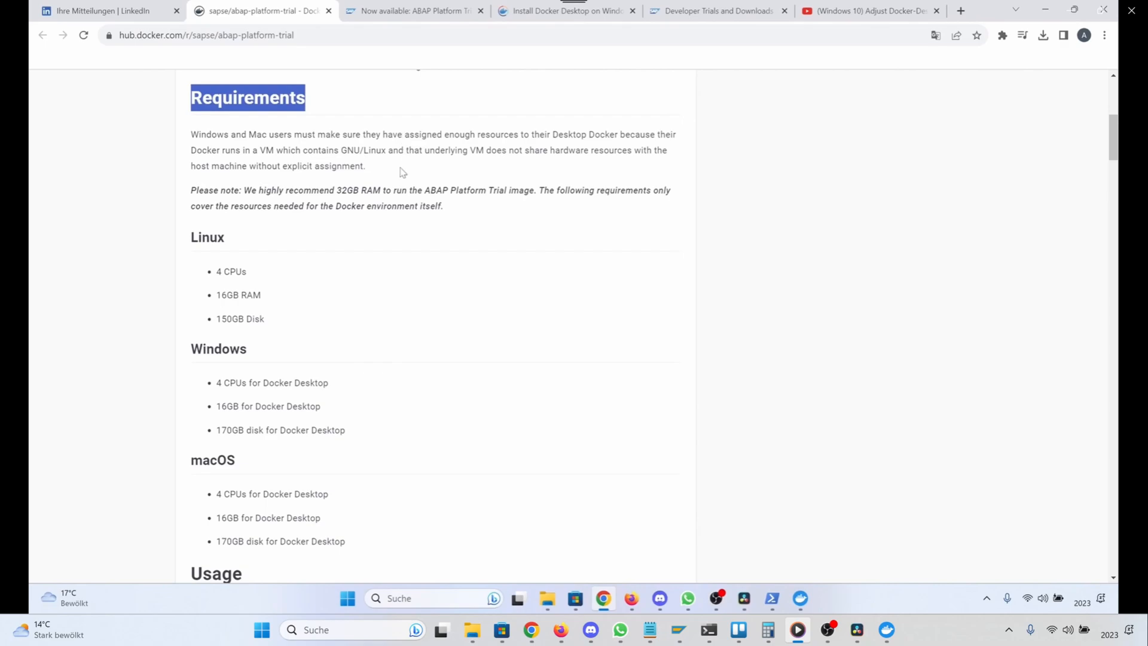
mouse_move(418, 189)
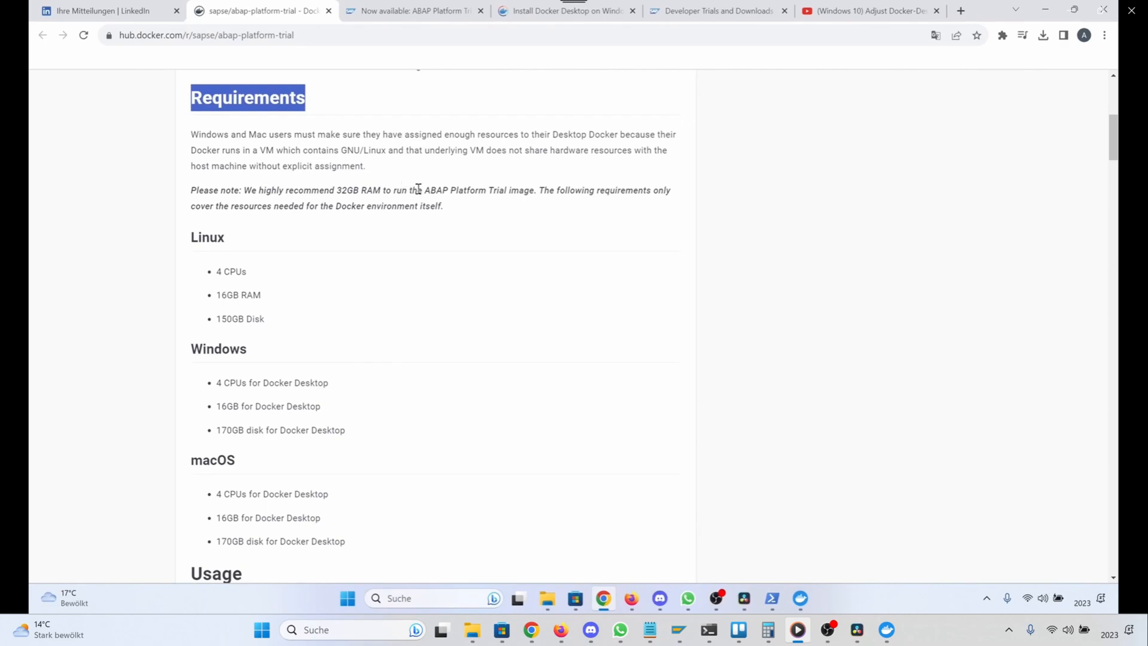
mouse_move(471, 223)
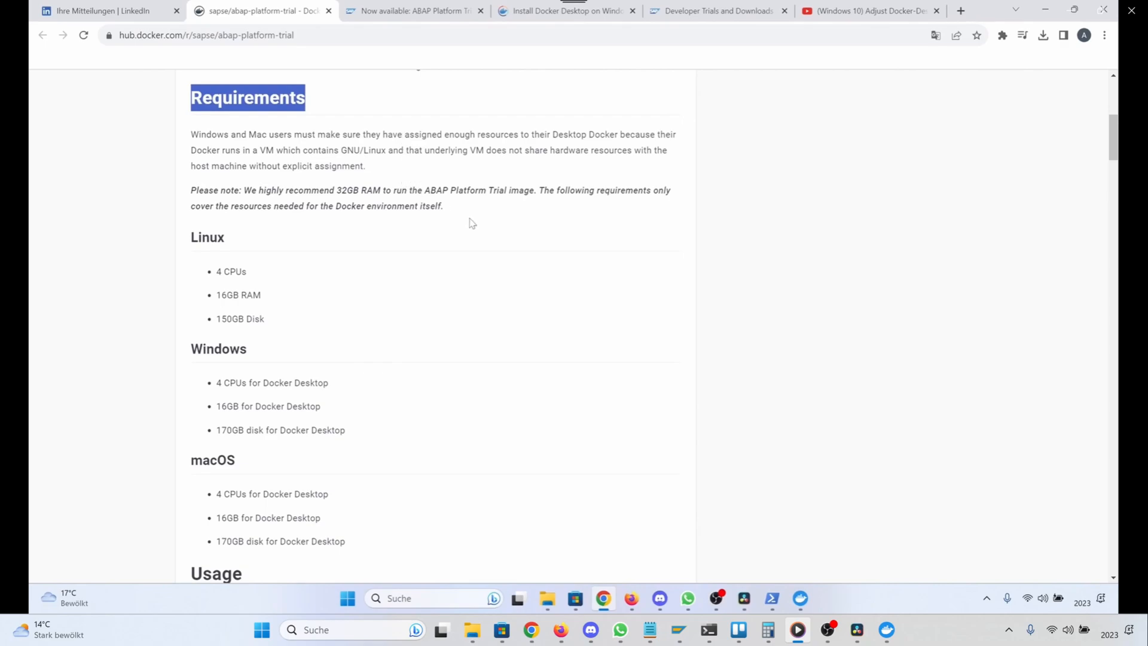
scroll(down, 3)
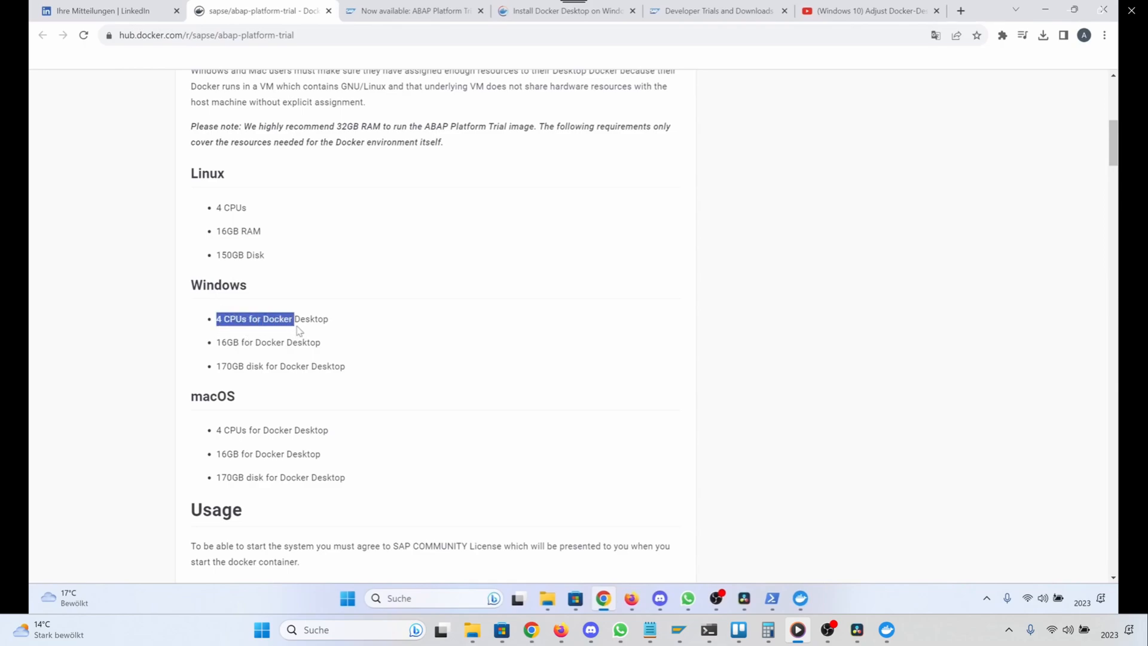
click(347, 325)
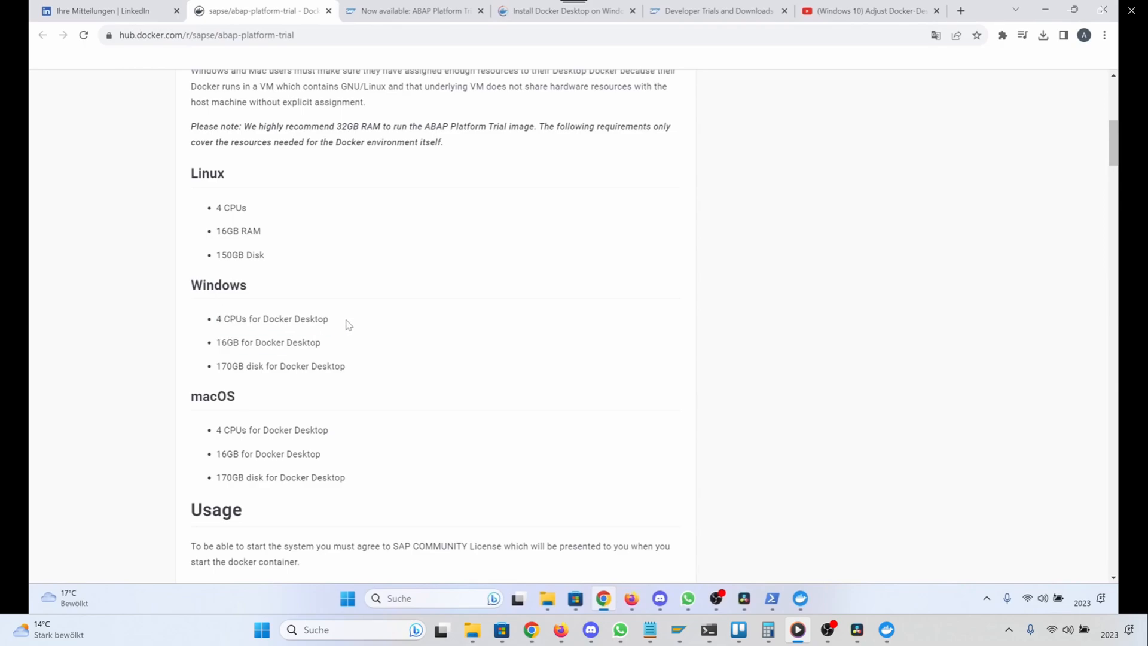
double_click(229, 318)
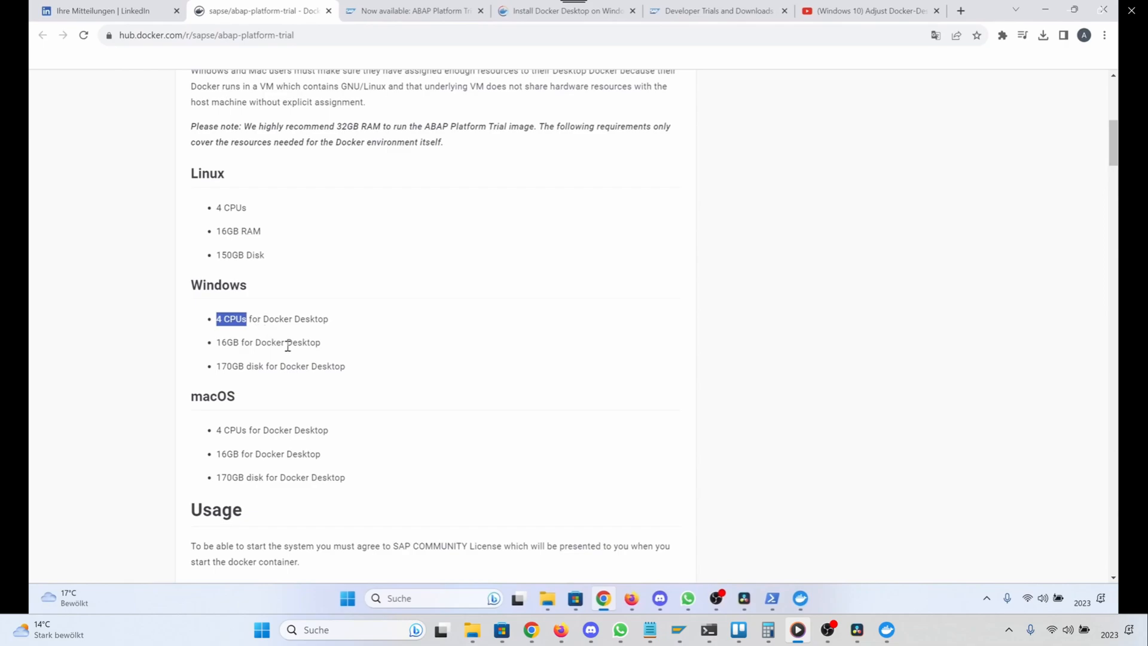
mouse_move(217, 342)
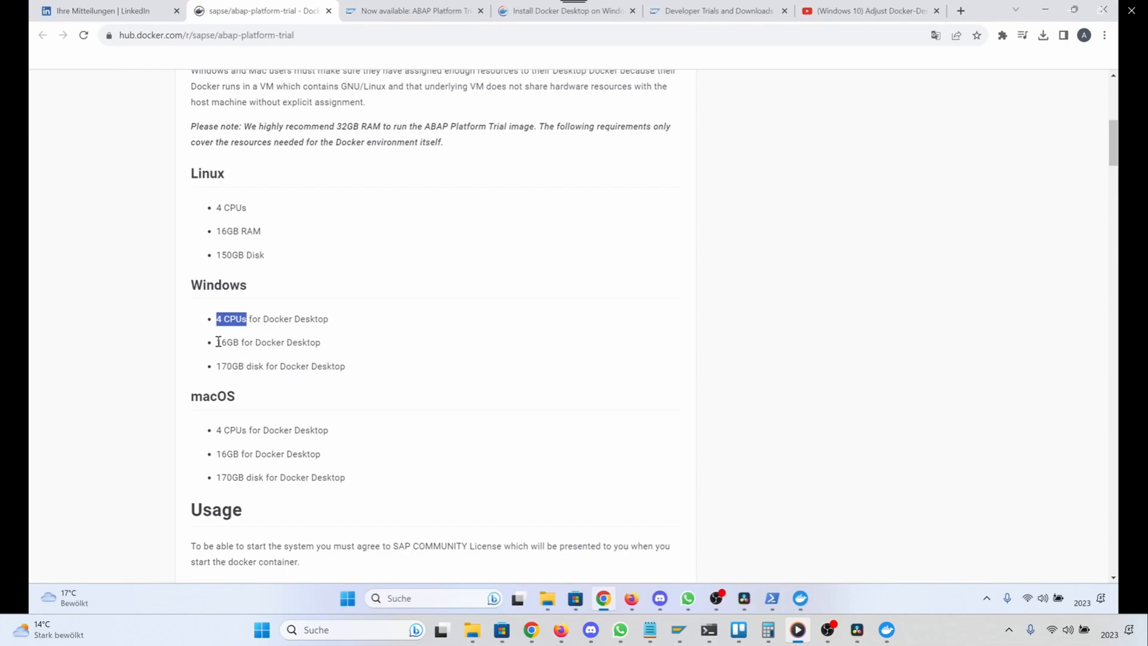
double_click(227, 342)
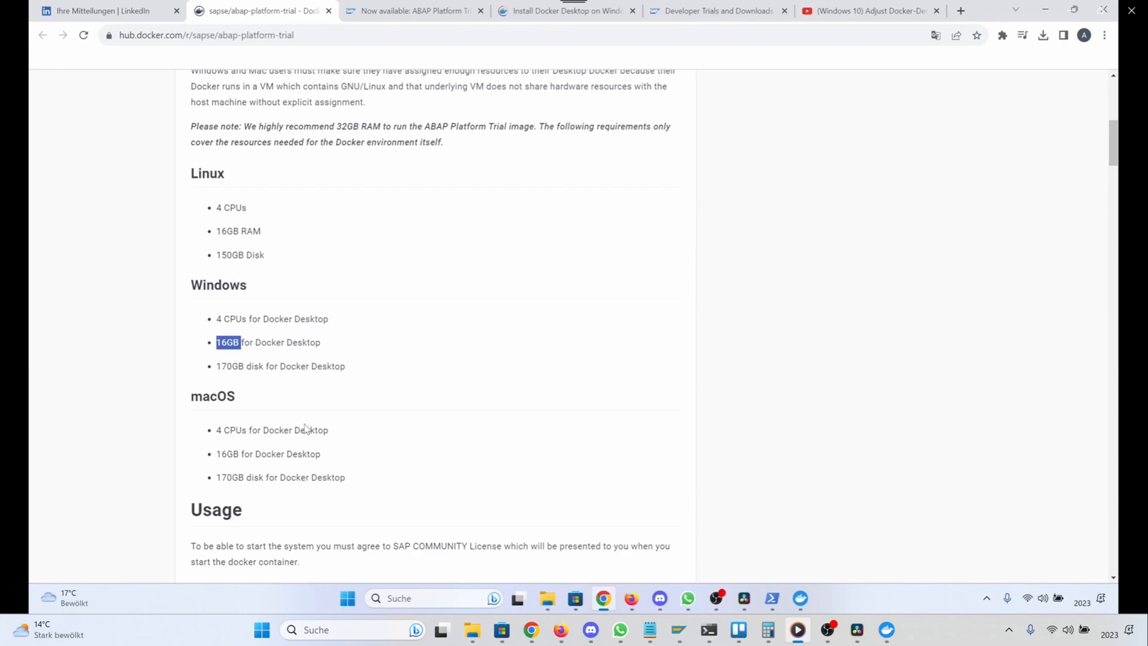
- Pull the sapse/abap-platform-trial:1909 image in PowerShell until all layers complete
scroll(down, 3)
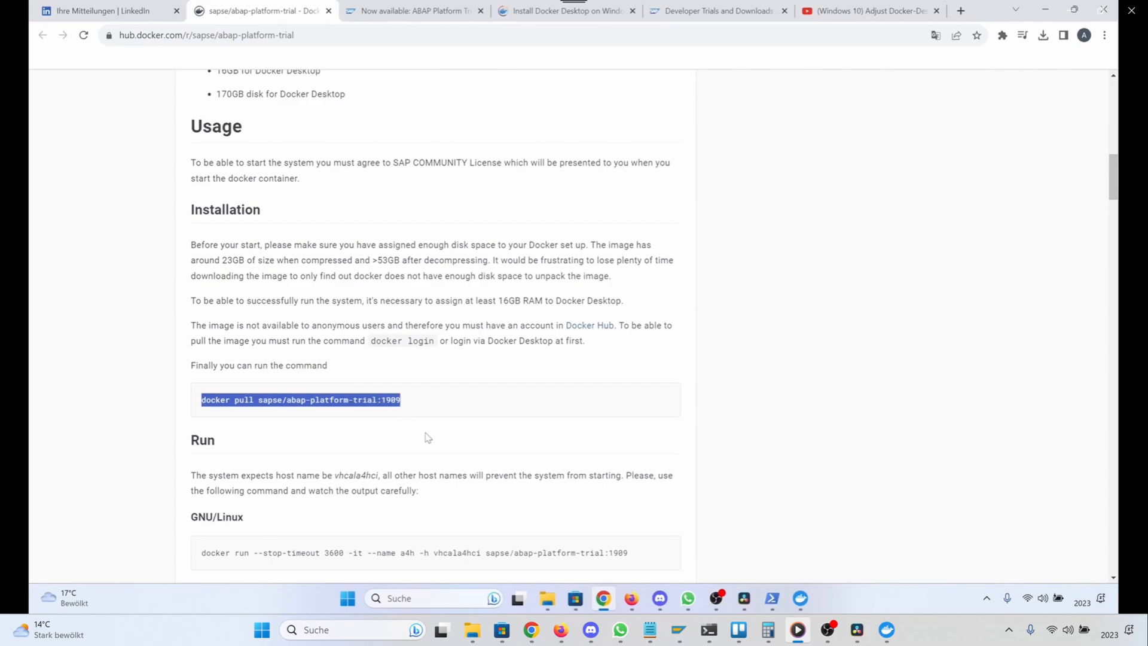
mouse_move(807, 528)
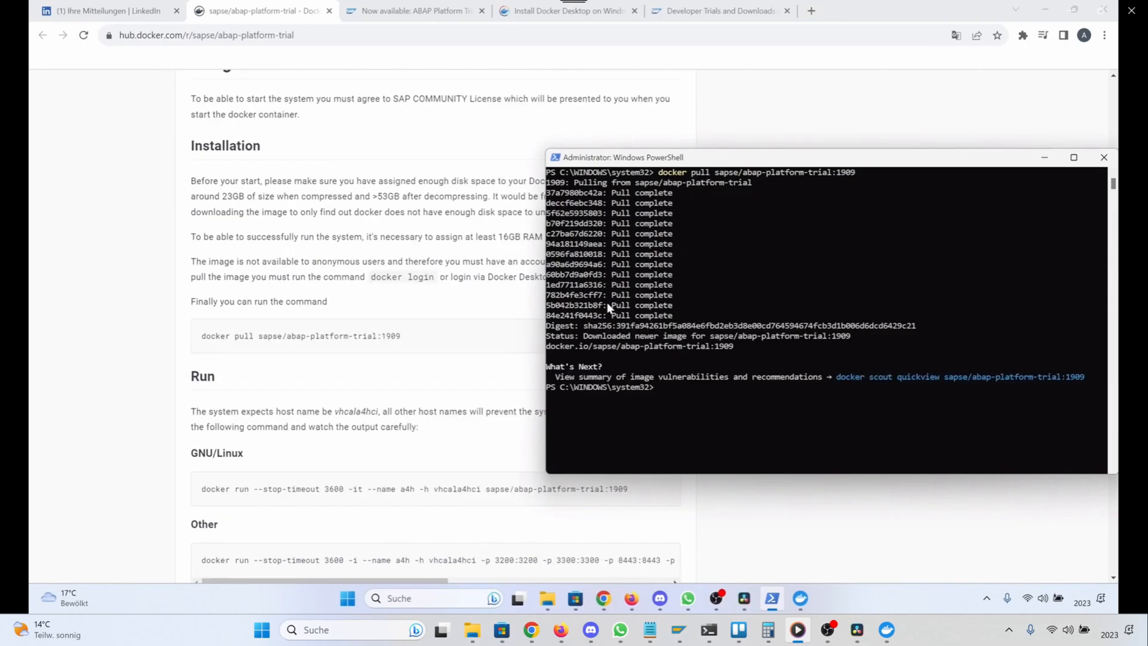
mouse_move(749, 379)
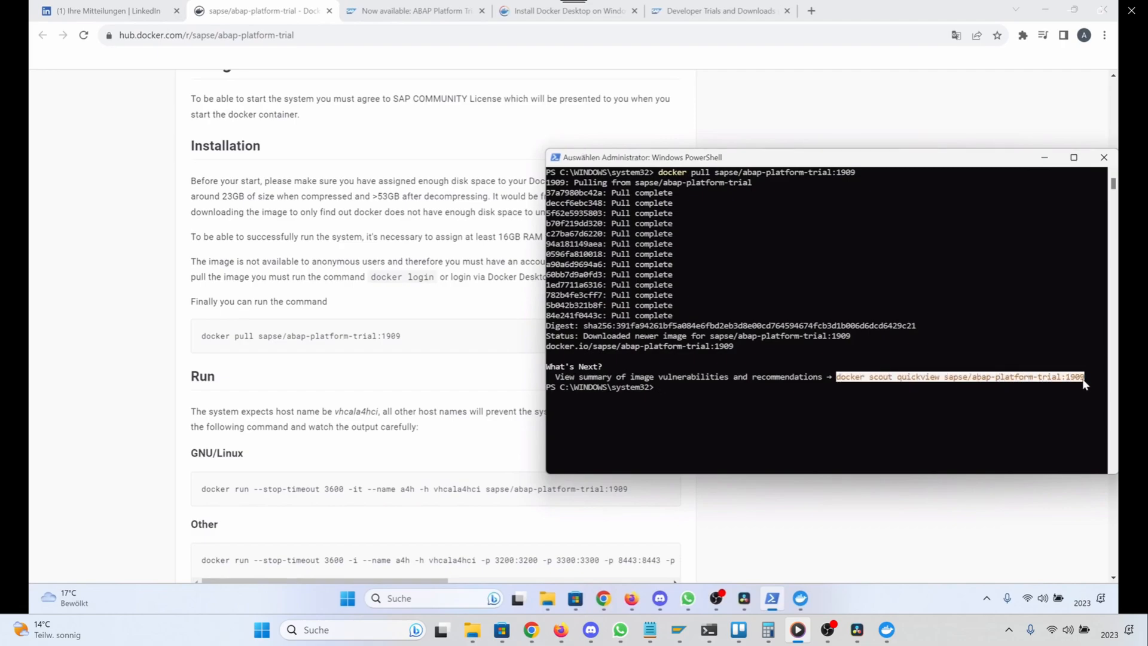
click(868, 376)
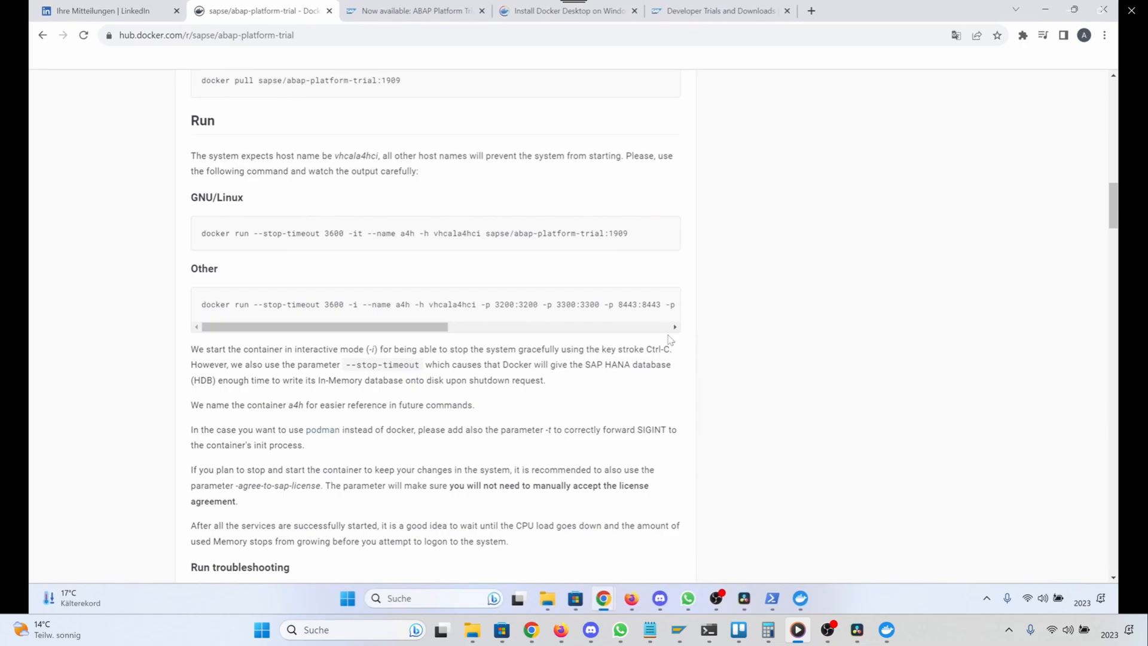
mouse_move(254, 204)
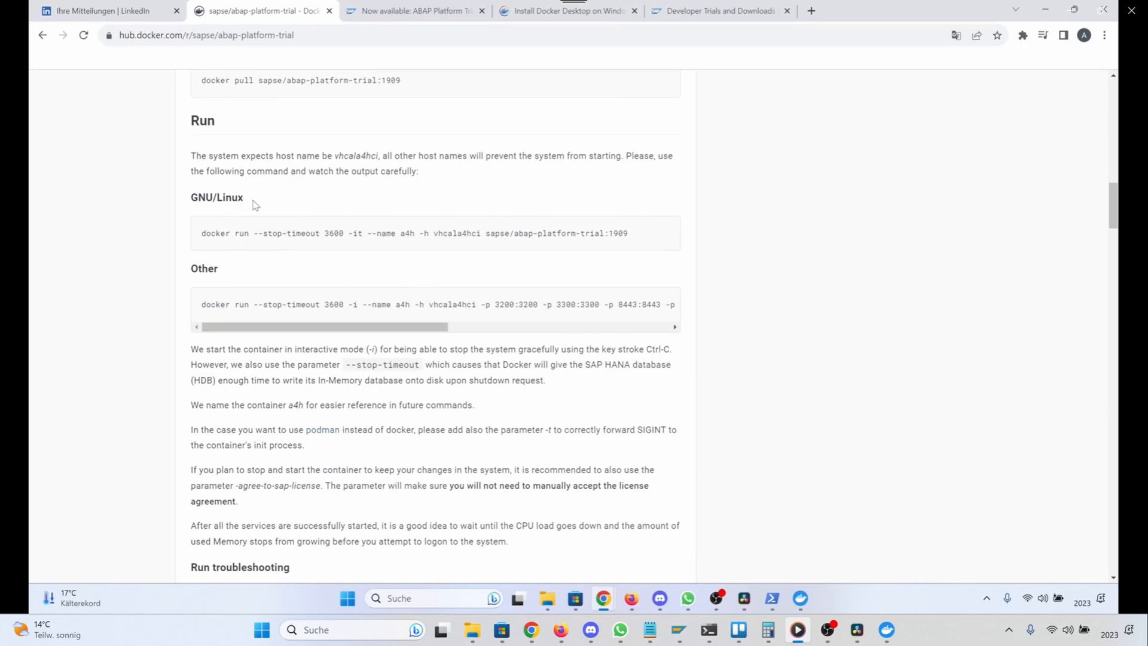
mouse_move(386, 250)
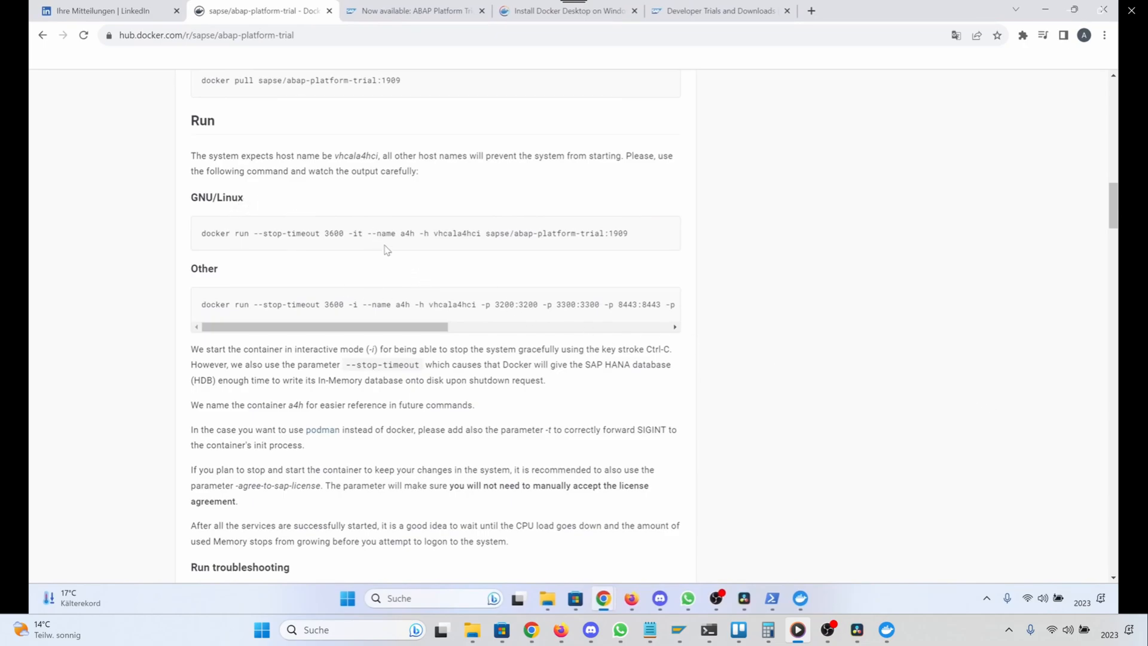
mouse_move(207, 305)
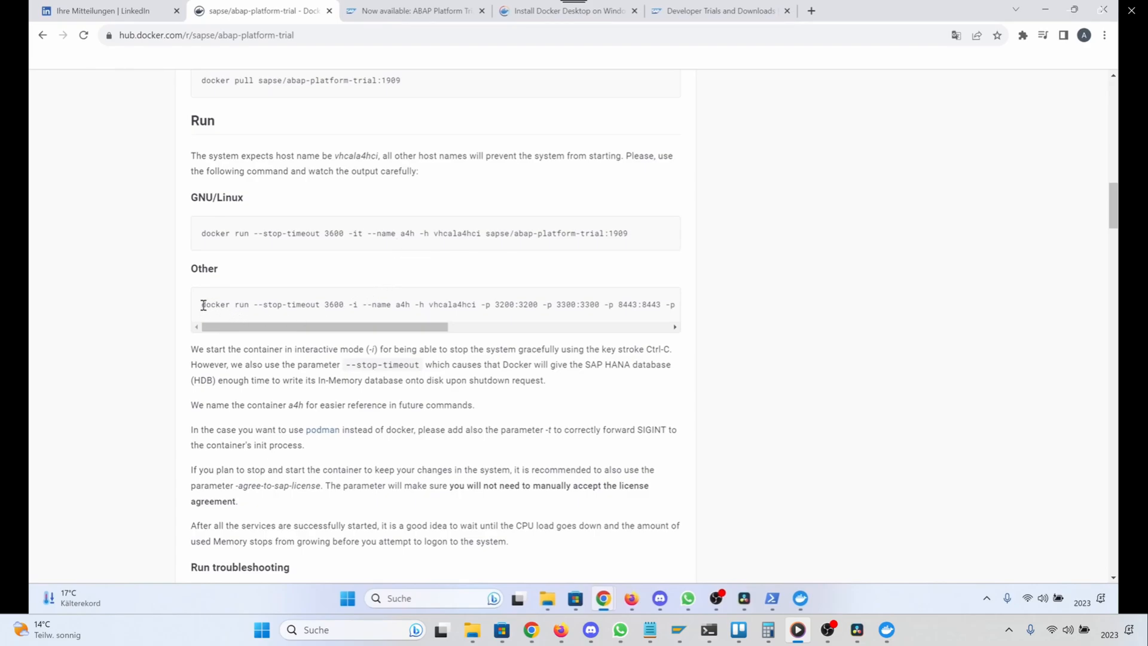
mouse_move(212, 233)
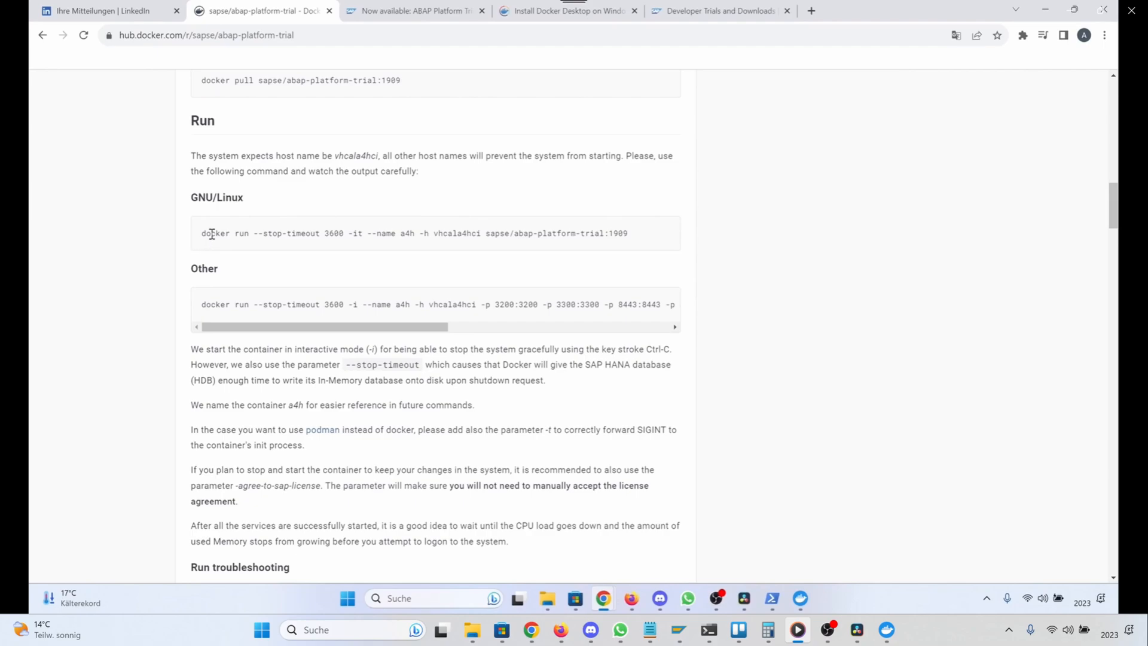
- Review the 'Other' docker run command and its -agree-to-sap-license parameter on Docker Hub
double_click(217, 198)
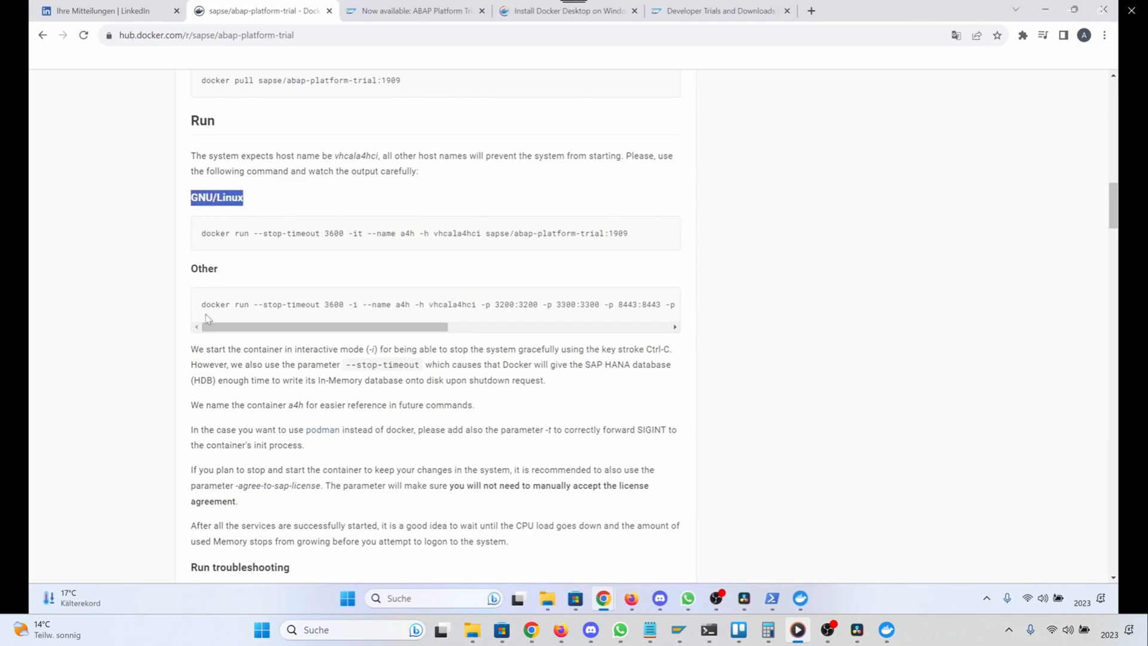
scroll(right, 3)
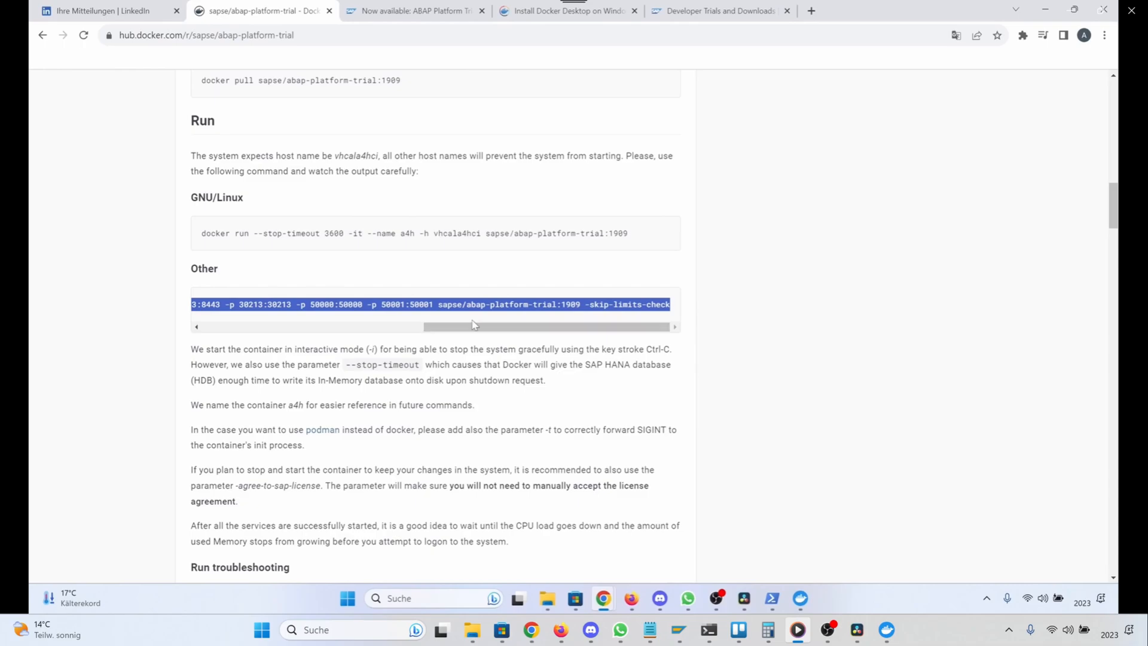
mouse_move(462, 325)
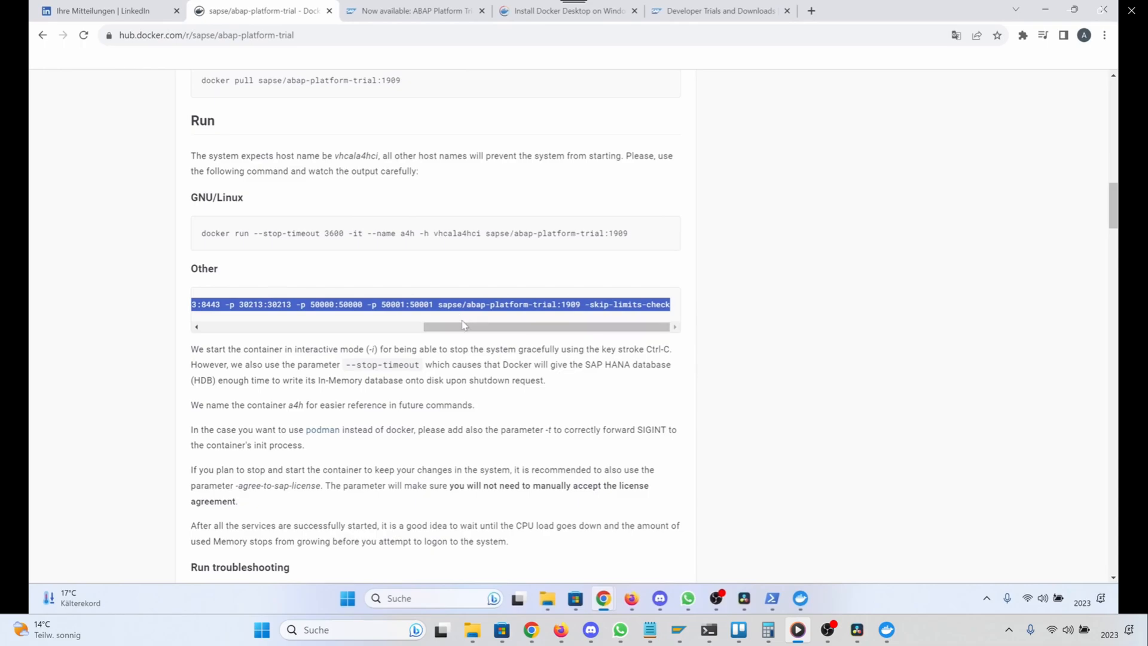
mouse_move(231, 489)
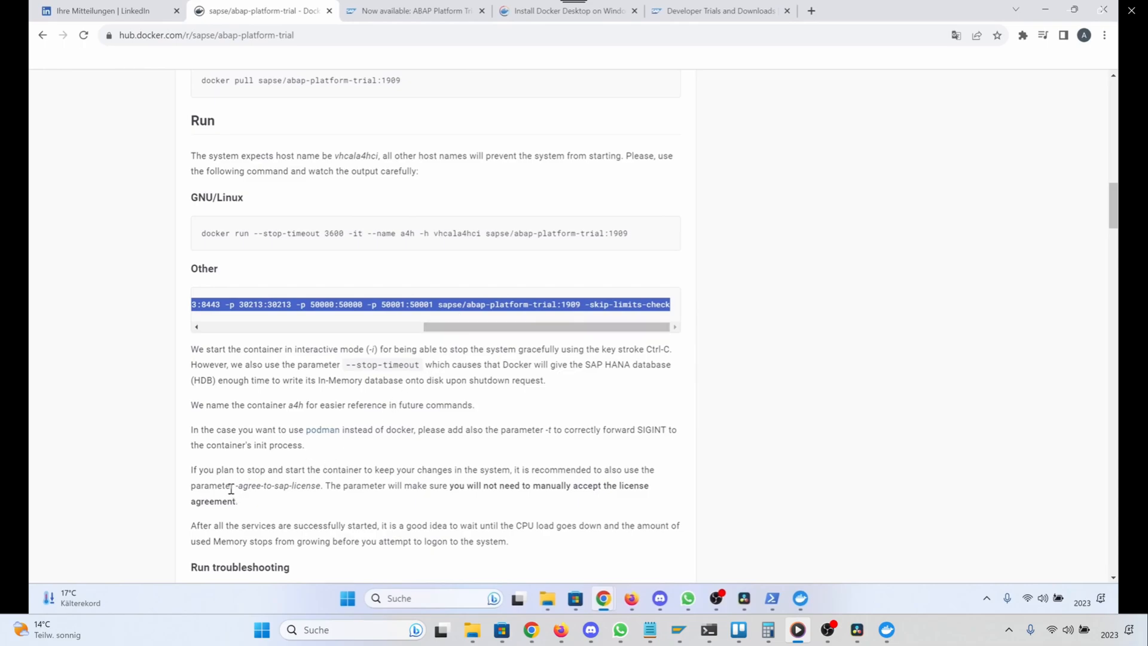
double_click(275, 485)
text(notepad)
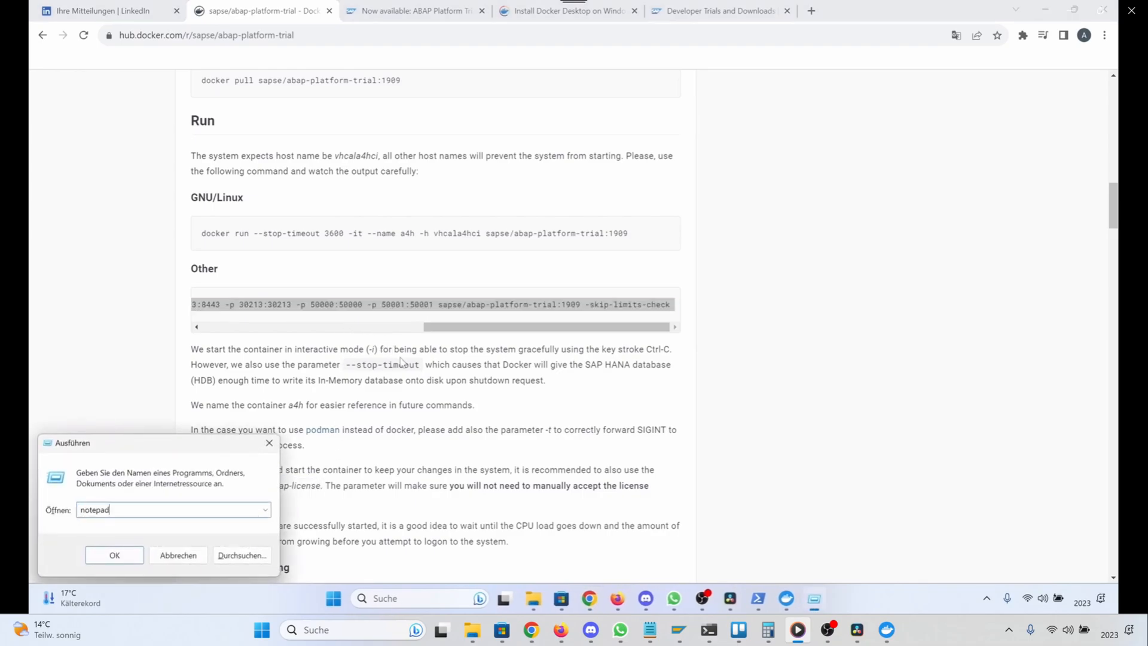
- Draft the docker run command in Notepad with --agree-to-sap-license appended
click(115, 555)
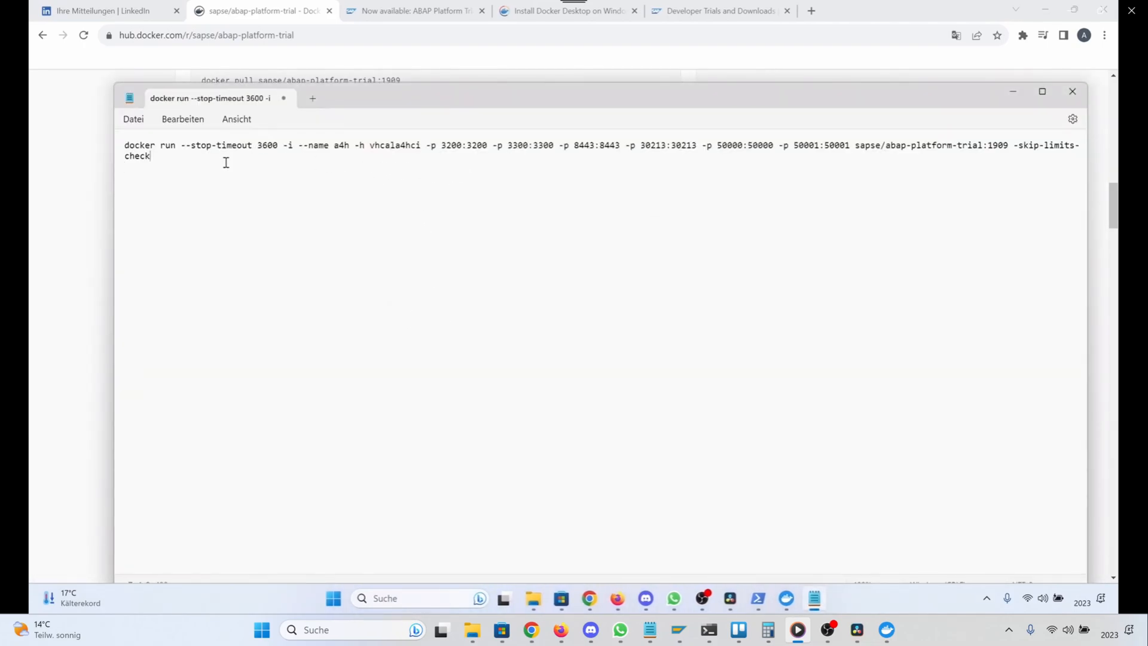
text(--ag)
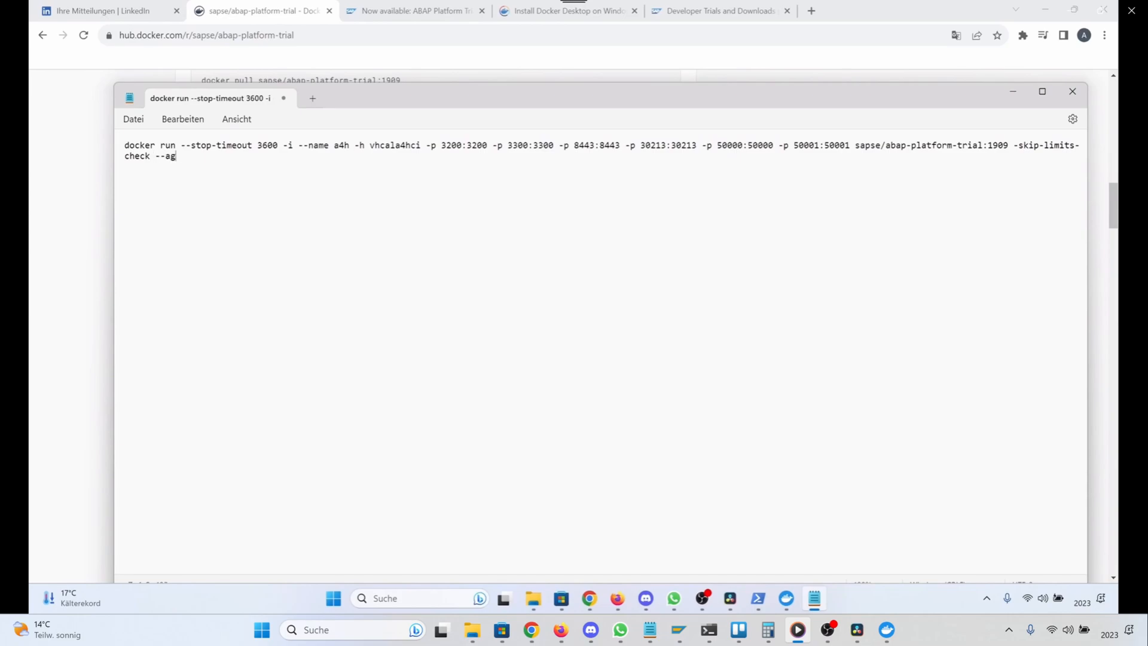
text(ree-to-sapöli)
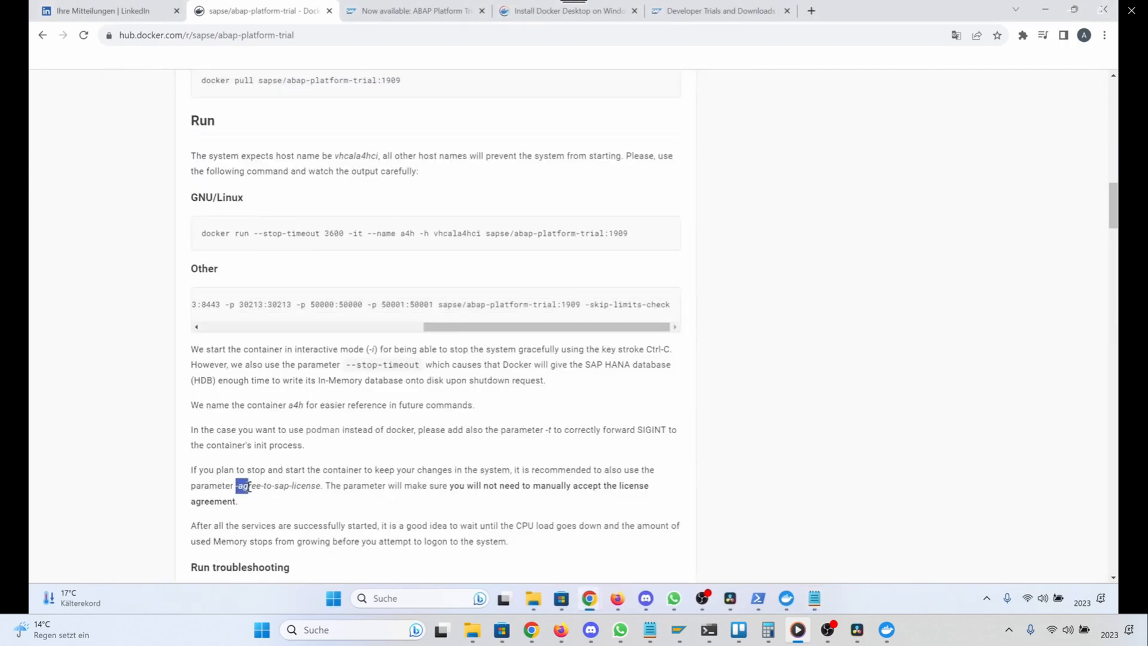
click(553, 581)
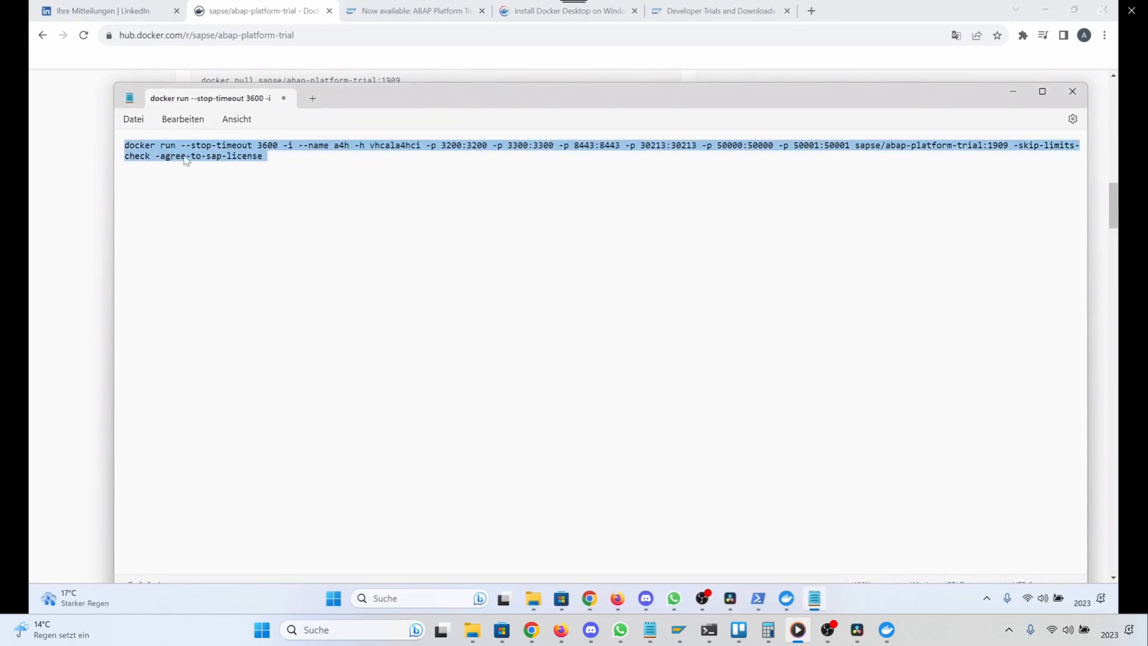
mouse_move(272, 159)
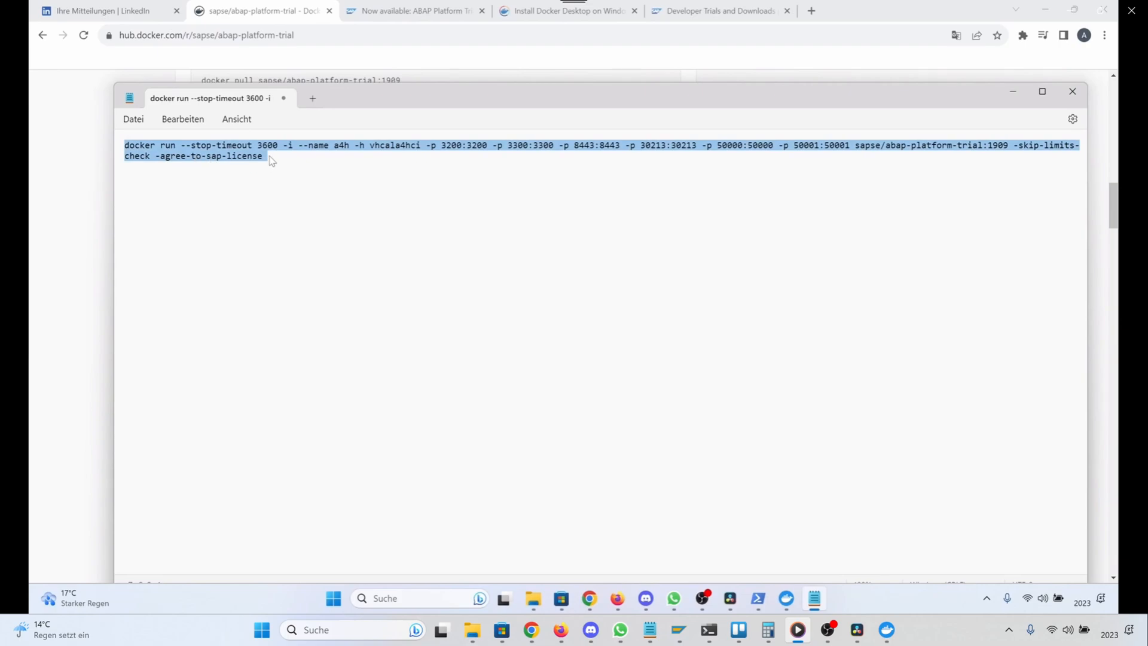
mouse_move(106, 261)
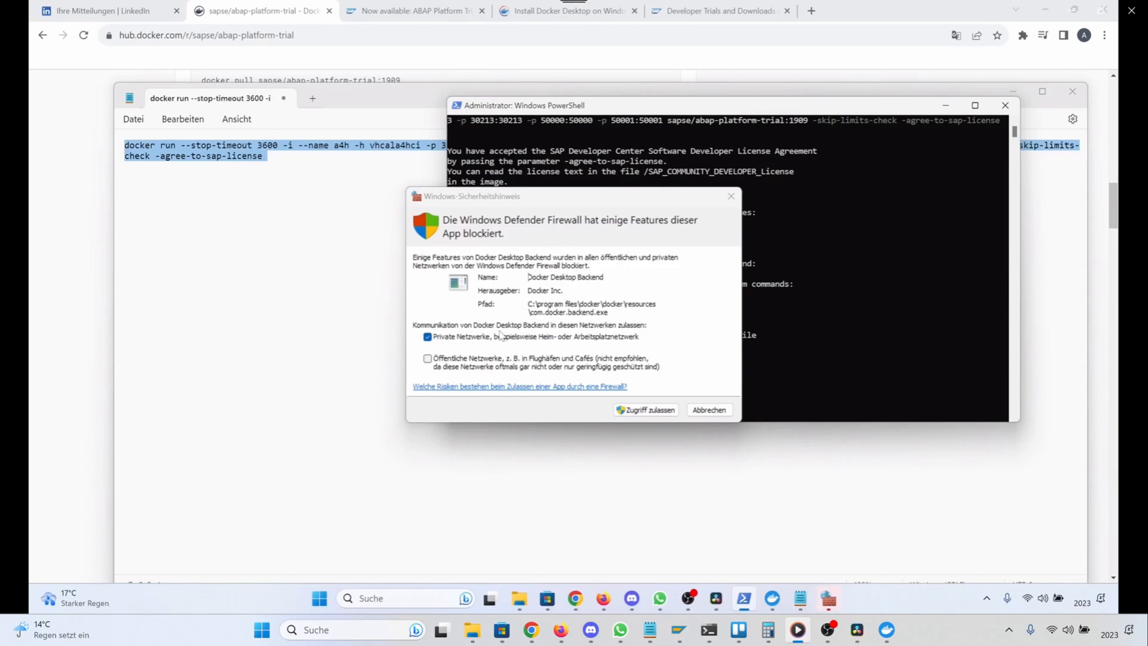
mouse_move(559, 346)
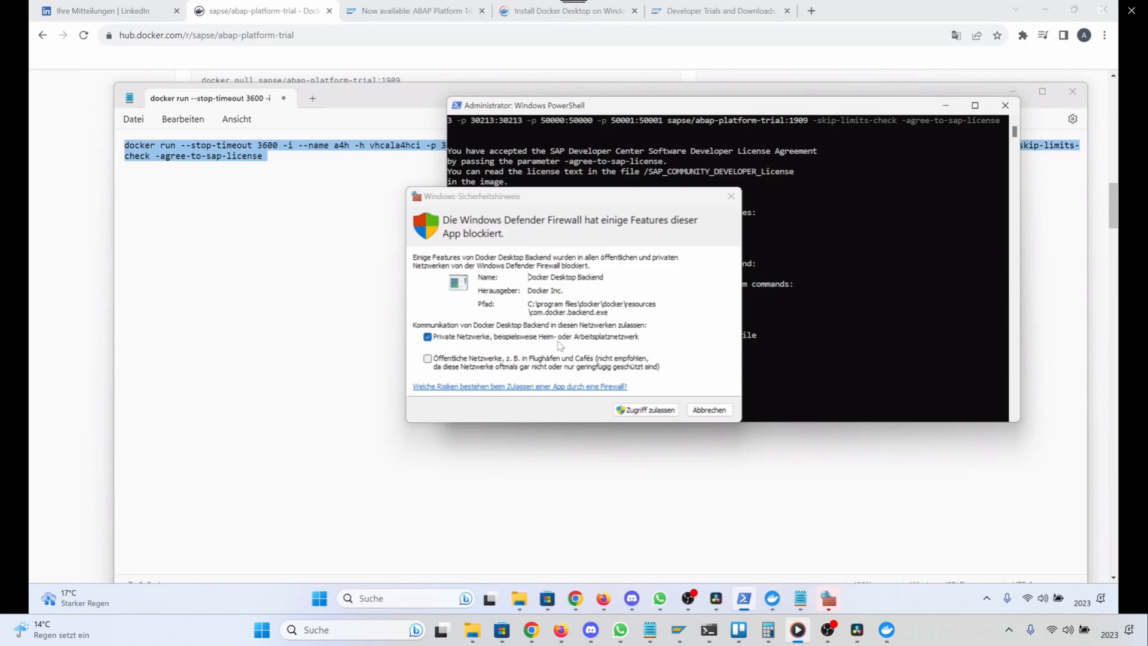
mouse_move(489, 226)
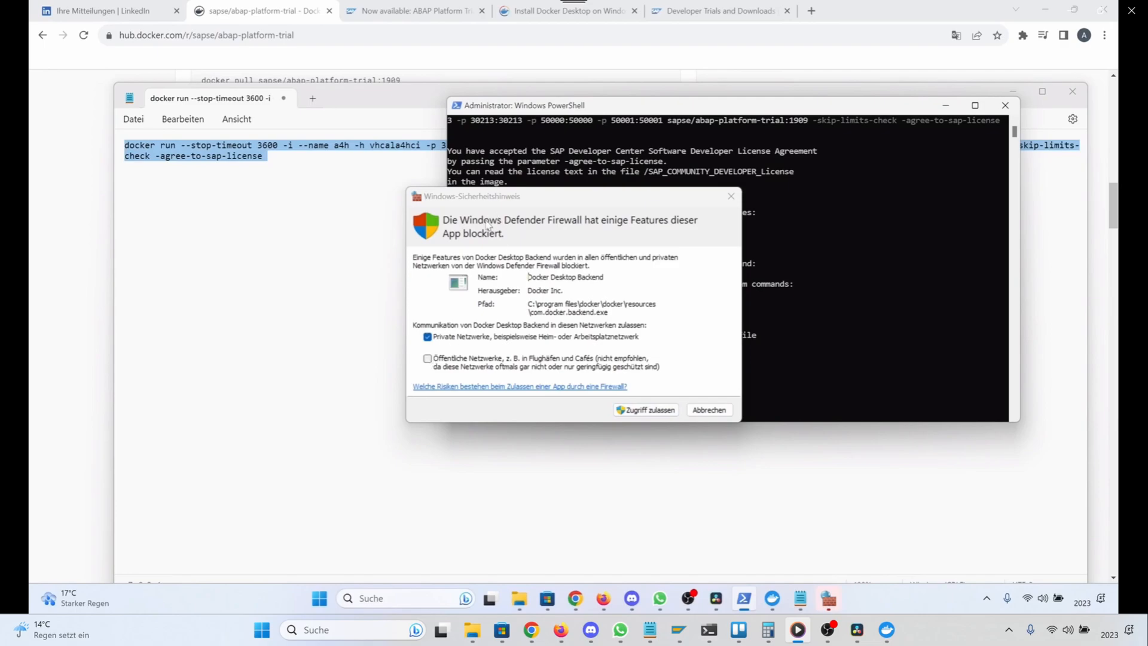
mouse_move(601, 273)
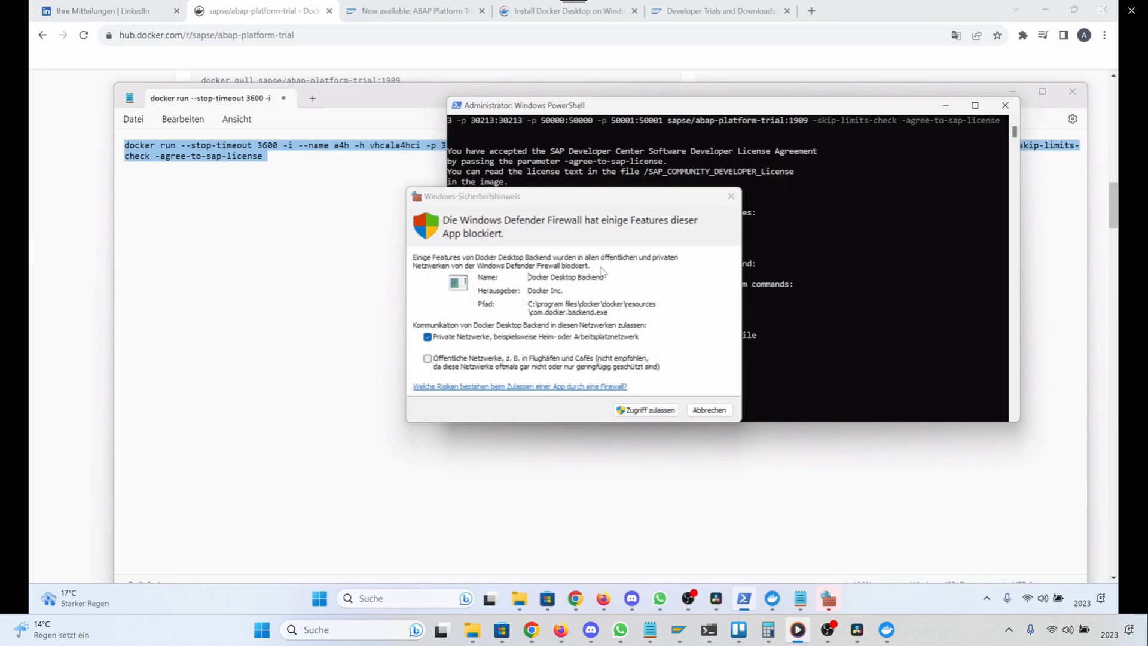
mouse_move(451, 374)
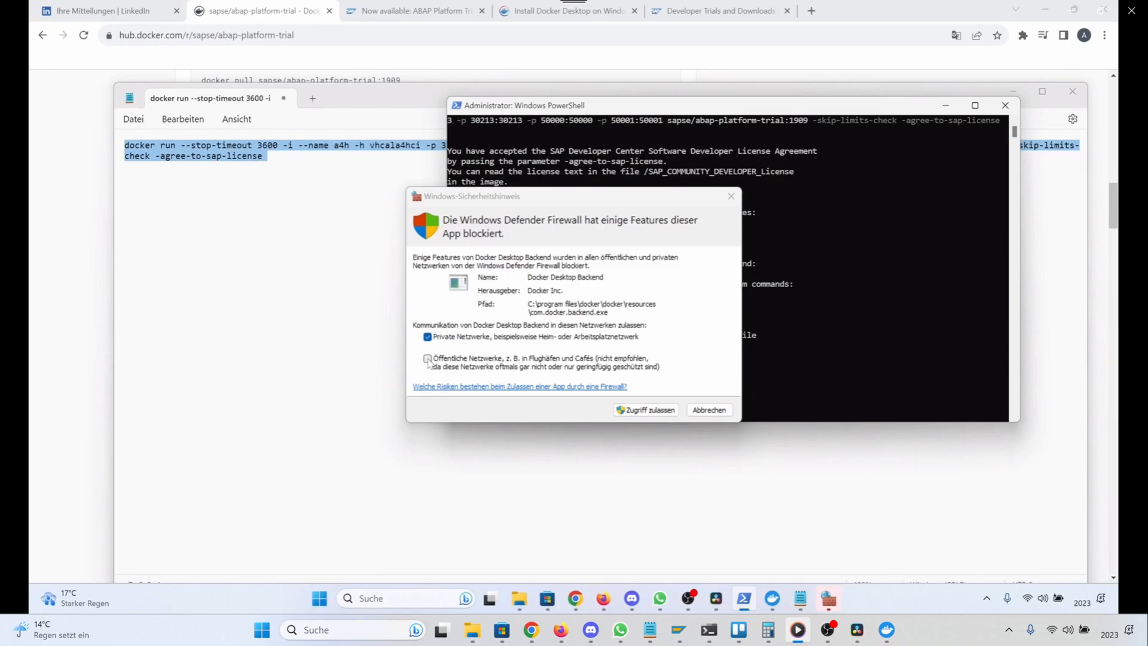
- Allow Docker Desktop Backend through the firewall on private and public networks
click(428, 359)
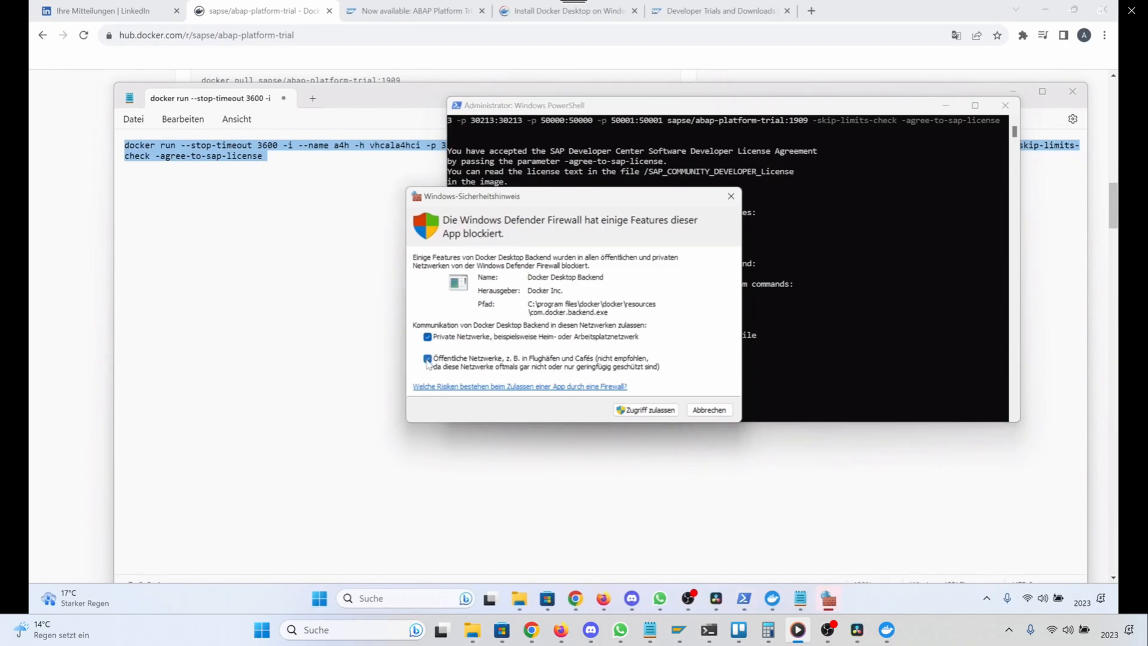
click(428, 359)
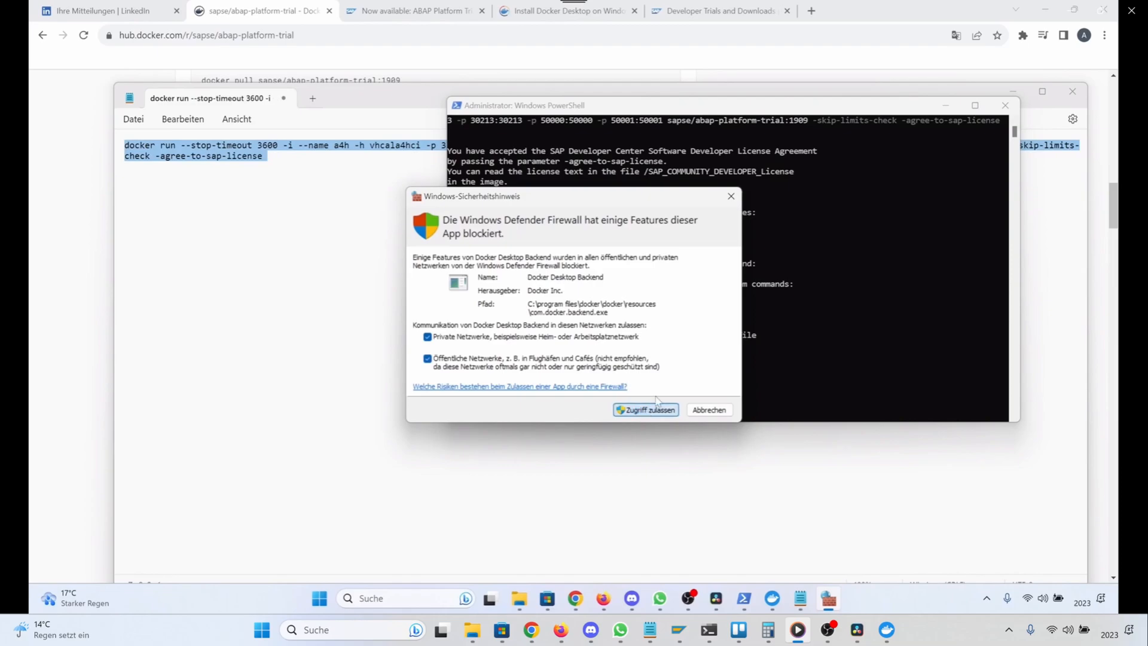
click(644, 409)
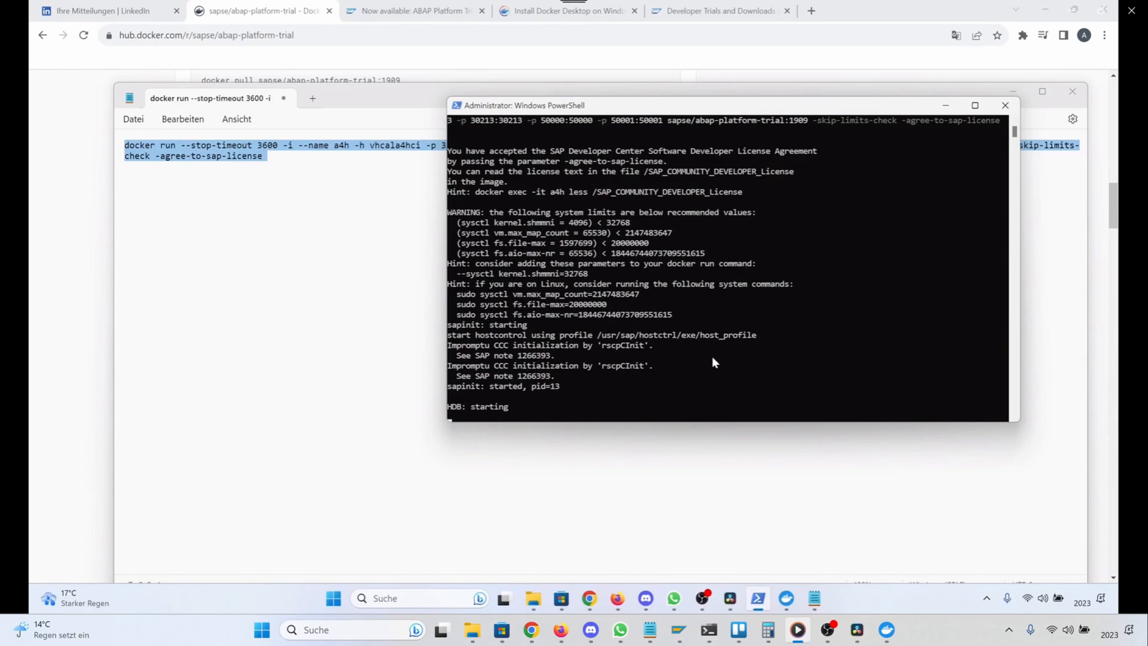
mouse_move(496, 420)
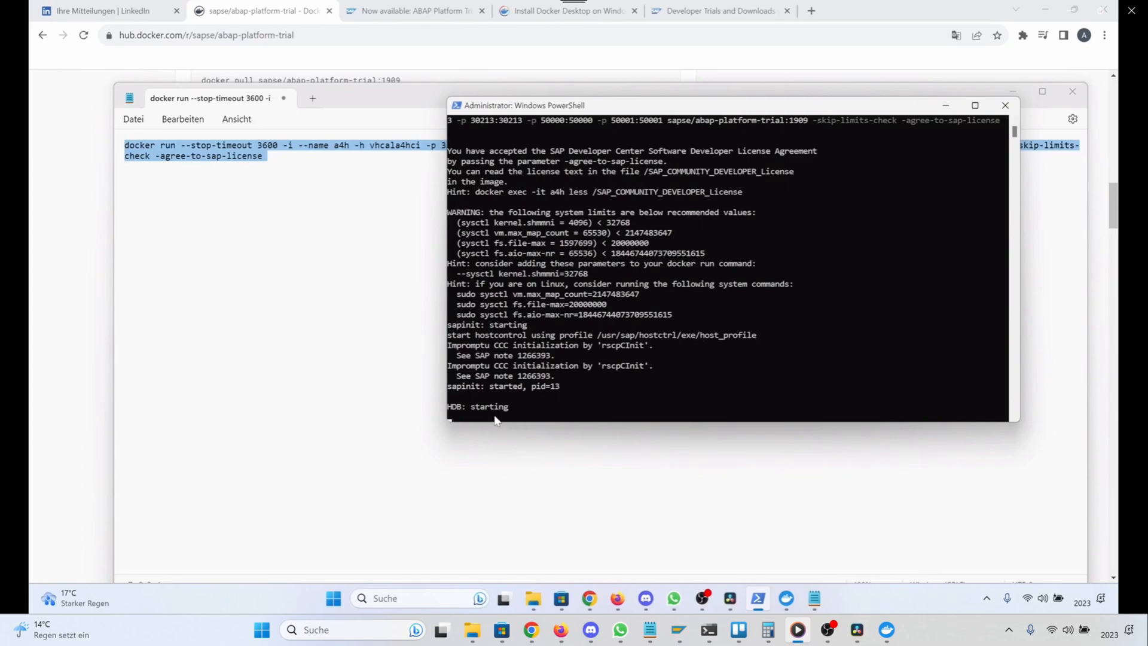
mouse_move(550, 346)
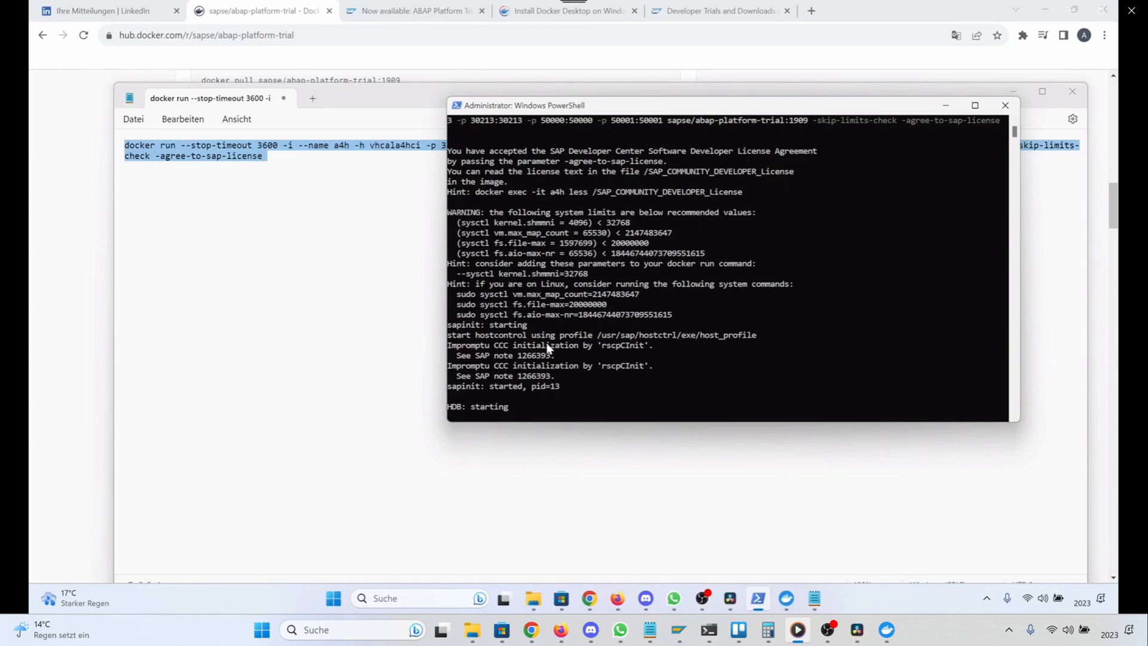
mouse_move(501, 424)
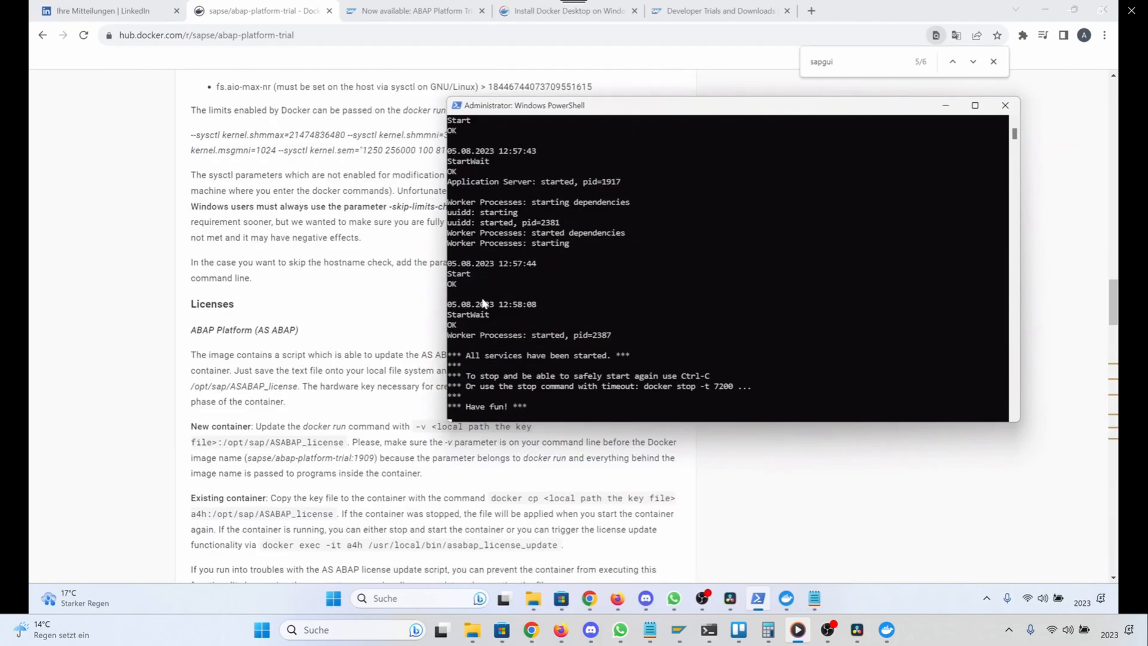
mouse_move(665, 294)
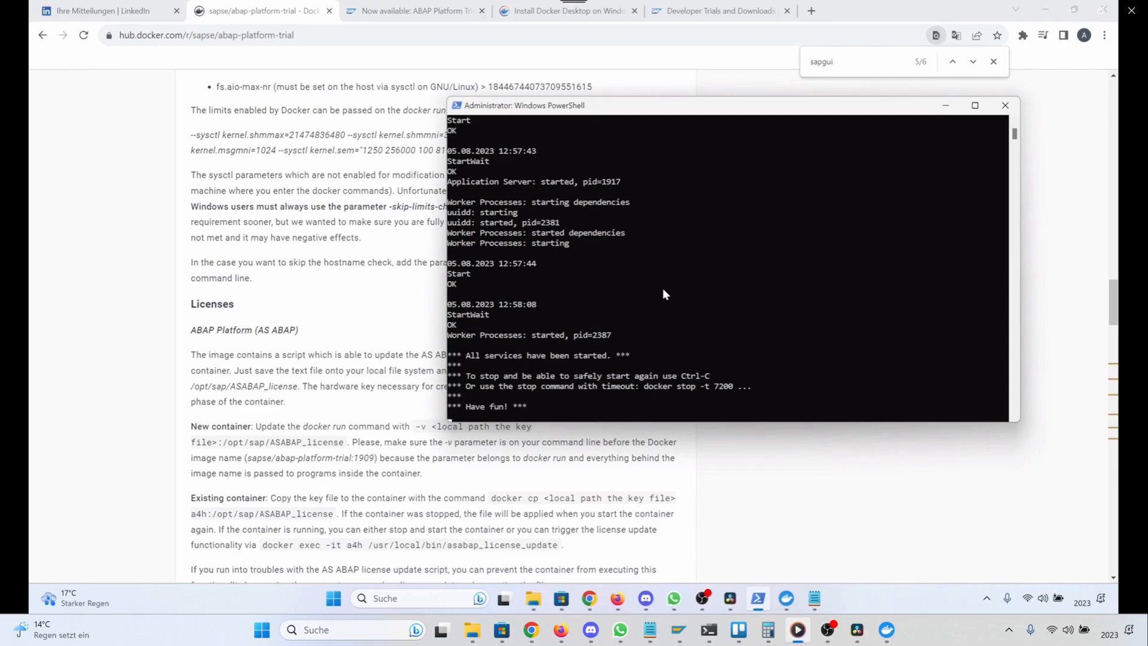
mouse_move(484, 416)
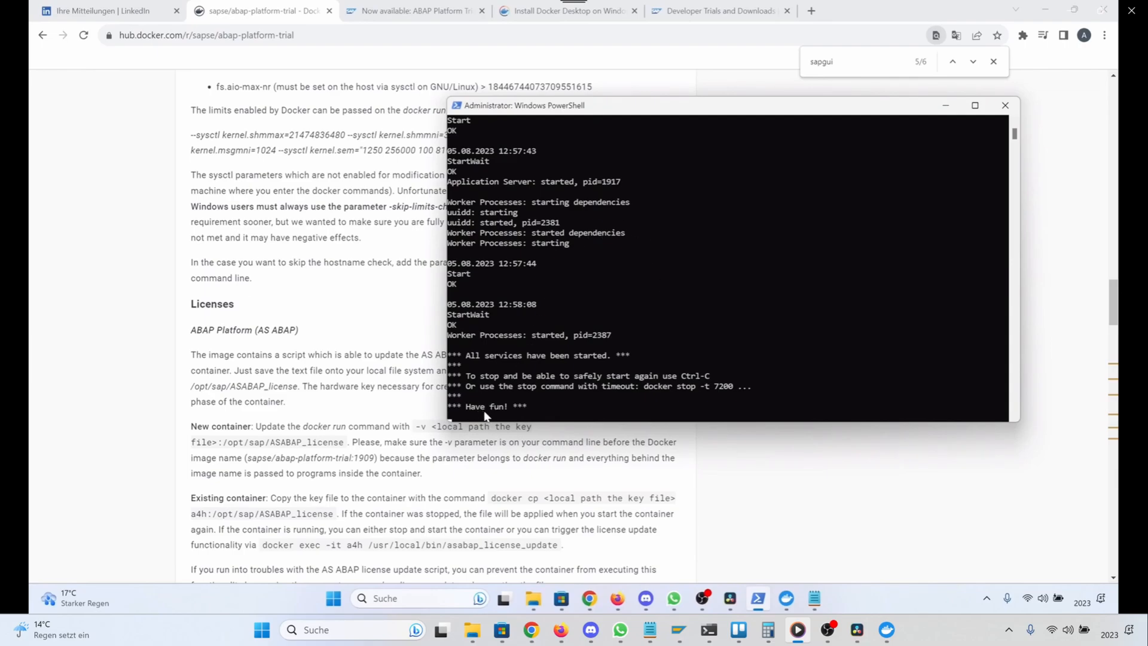
mouse_move(510, 377)
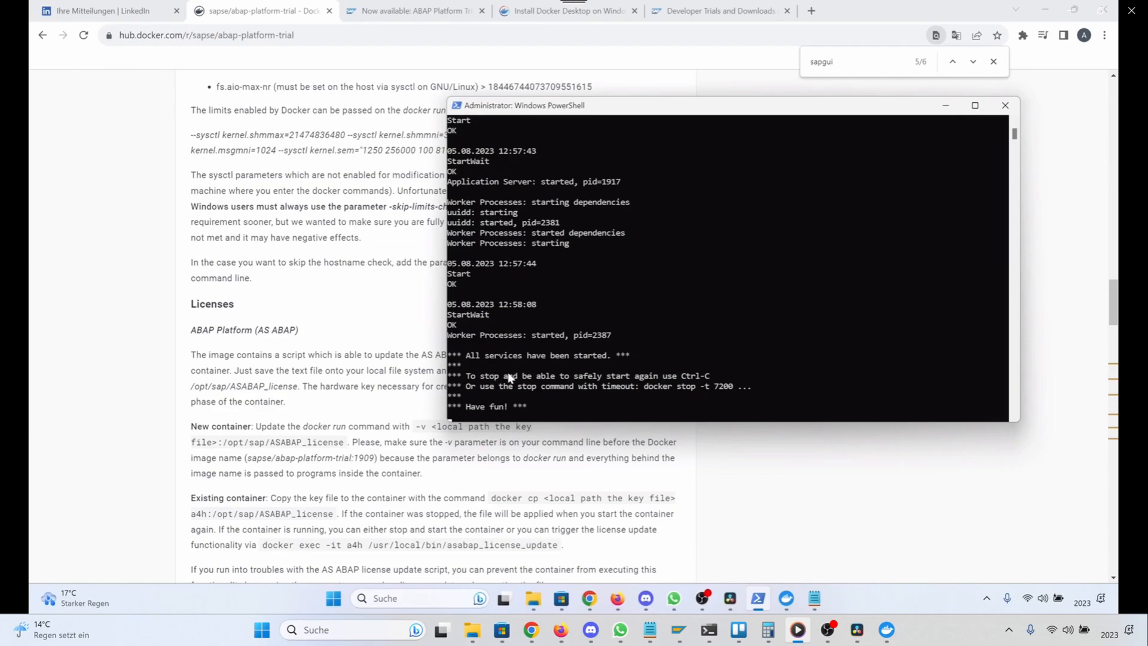
mouse_move(550, 392)
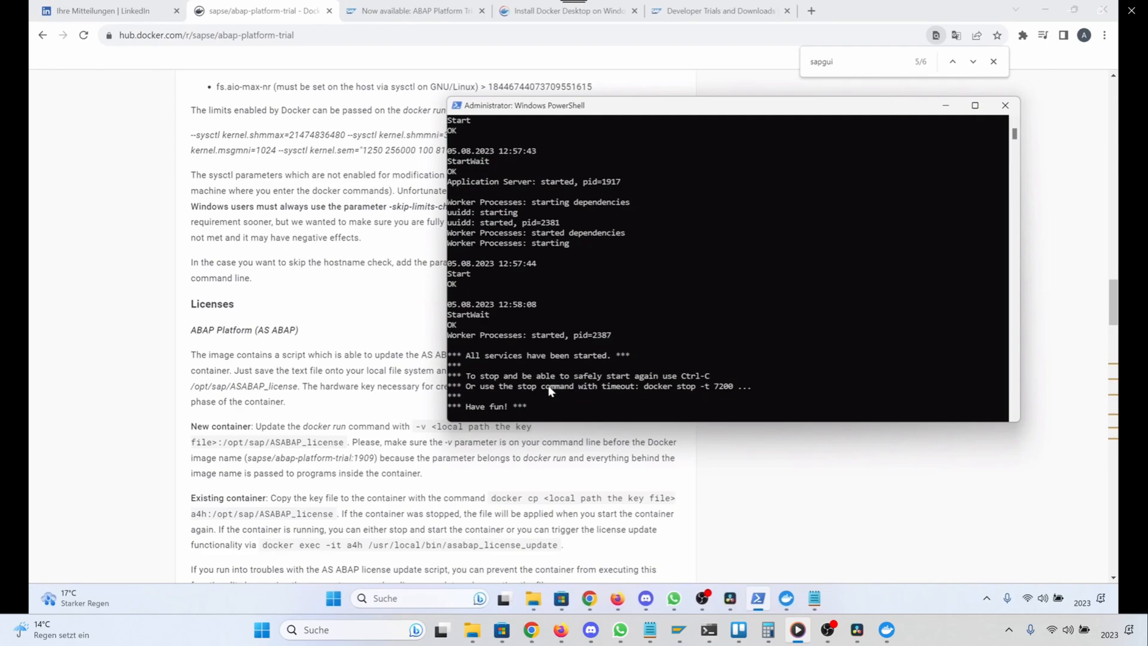
mouse_move(553, 384)
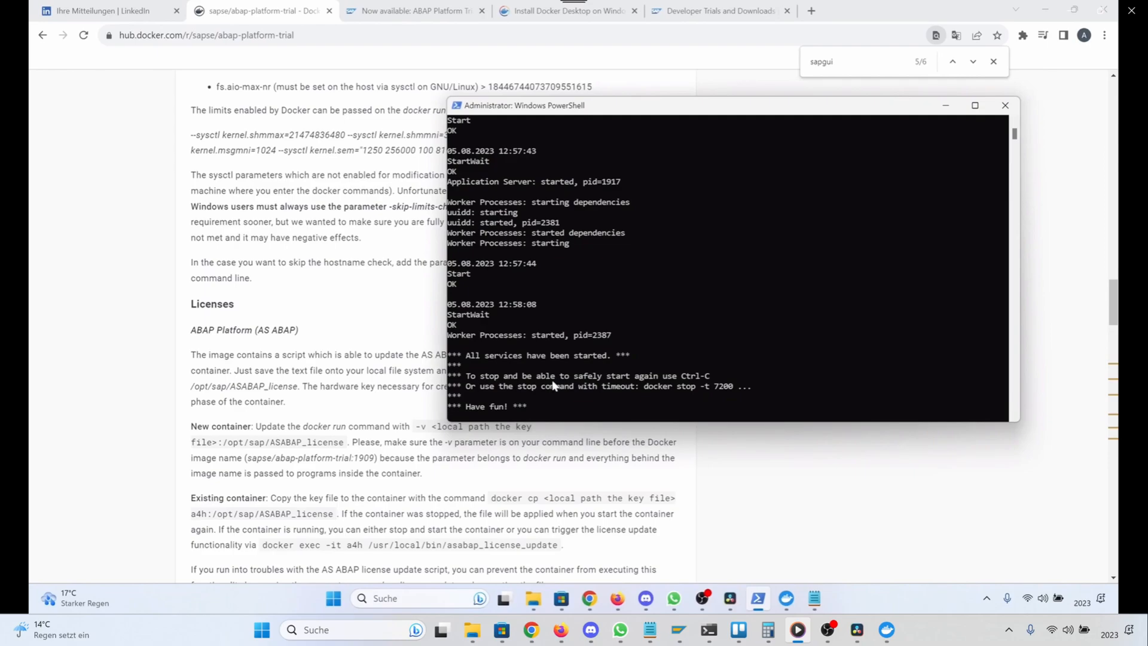
- Download SAP GUI for Windows from the ABAP Platform 1909 Developer Edition section
click(714, 11)
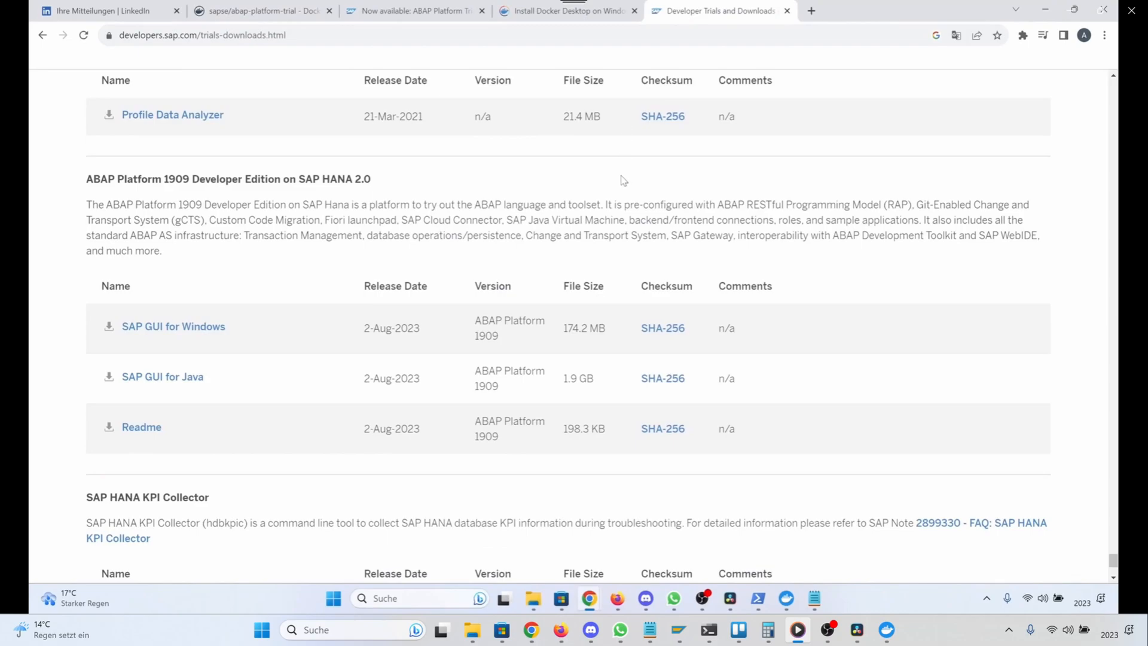
mouse_move(614, 207)
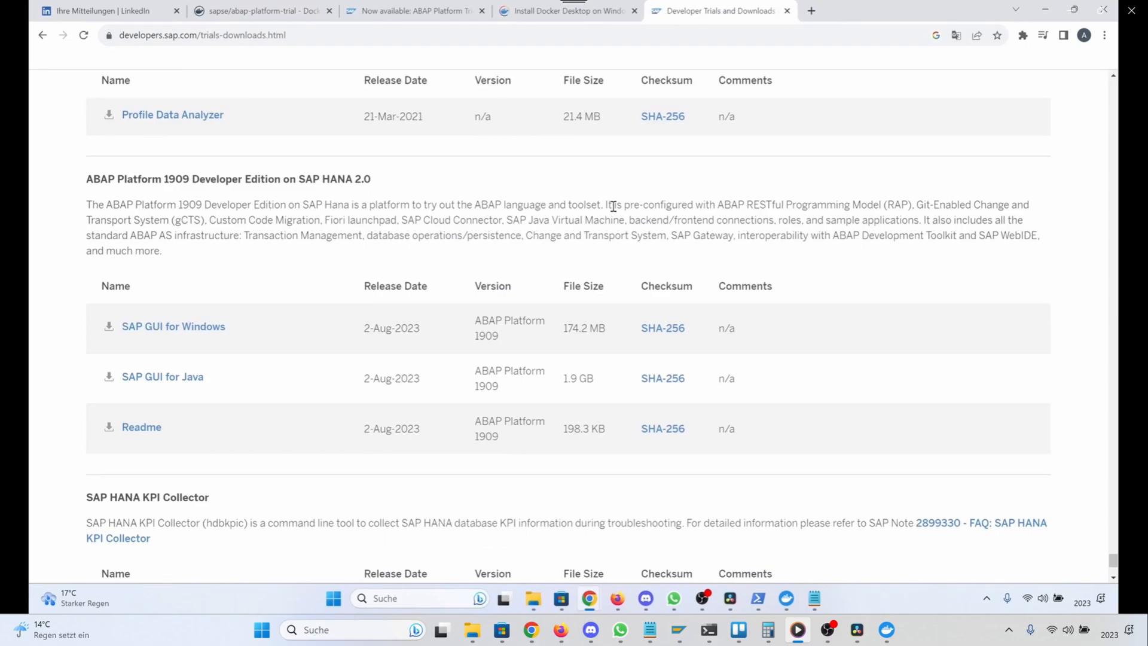
mouse_move(305, 259)
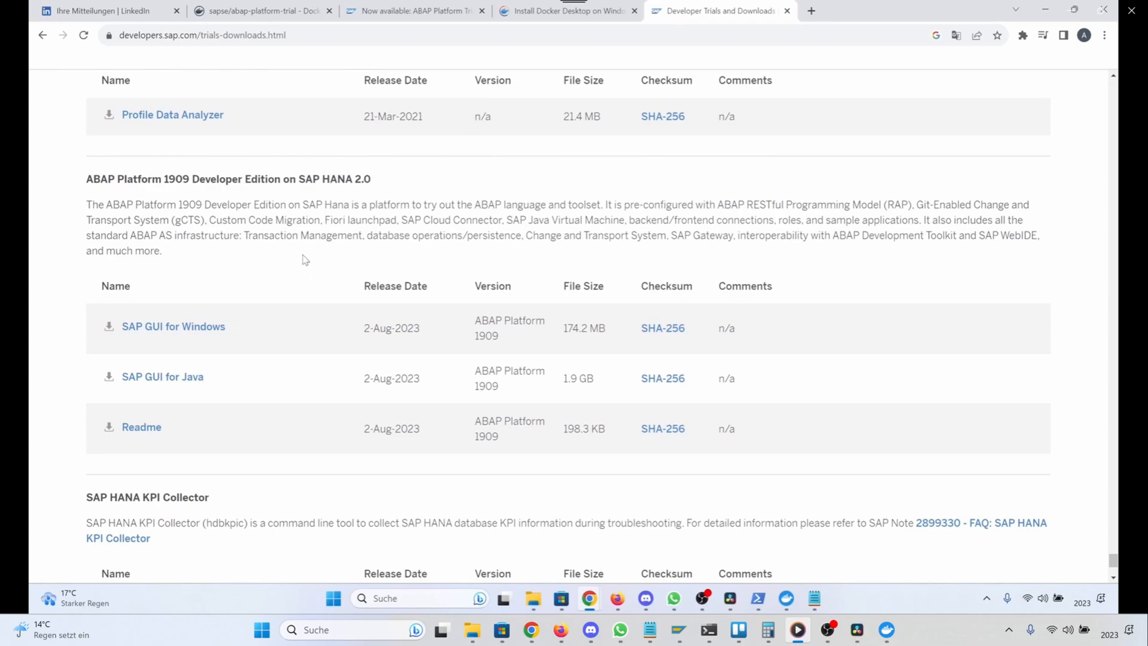
mouse_move(331, 256)
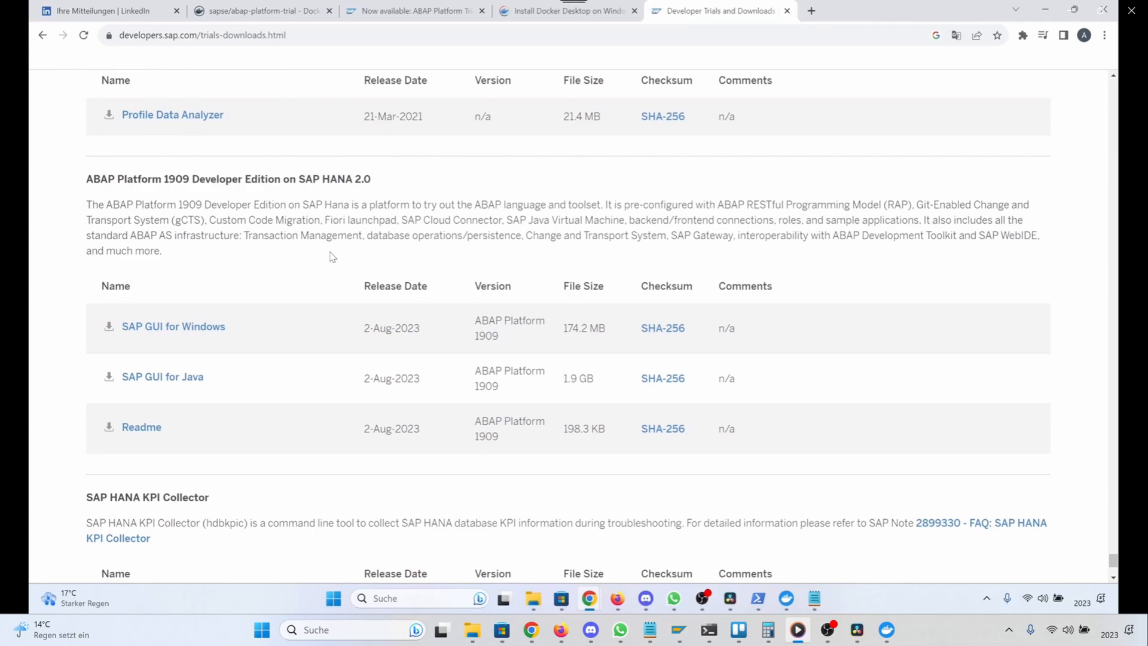
mouse_move(51, 159)
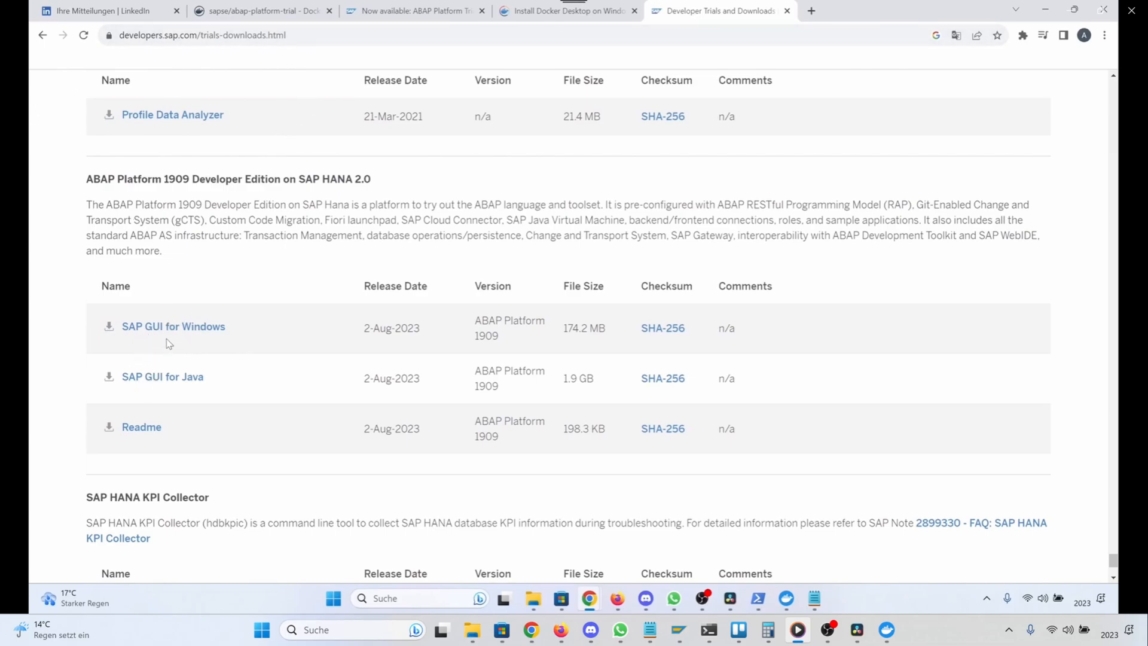
mouse_move(169, 368)
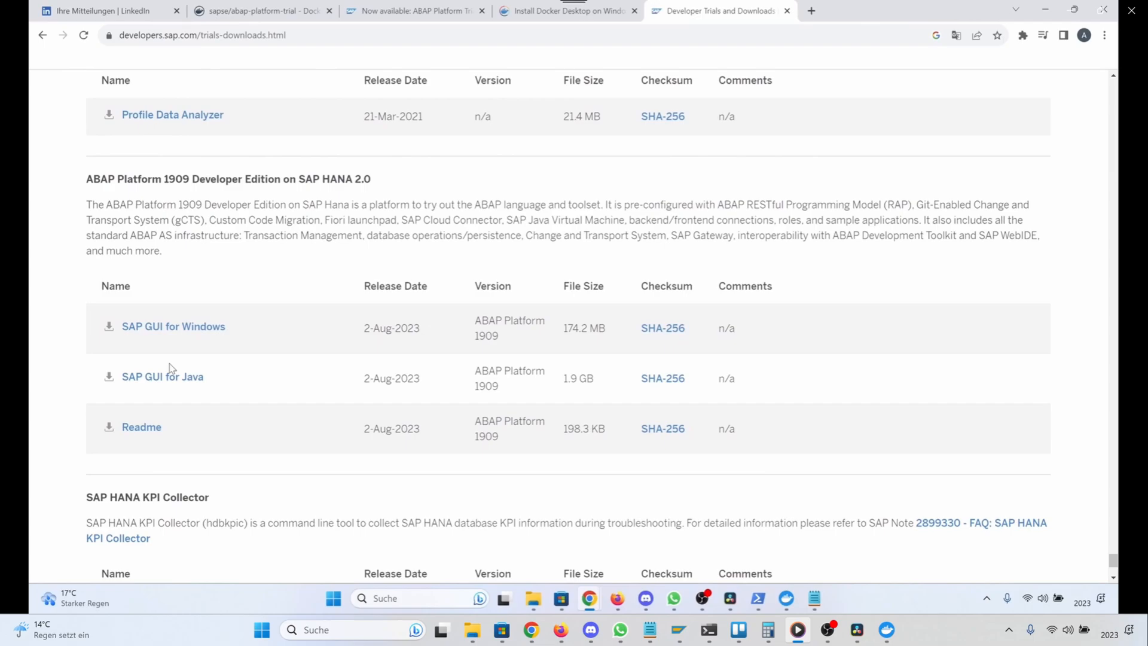
mouse_move(192, 328)
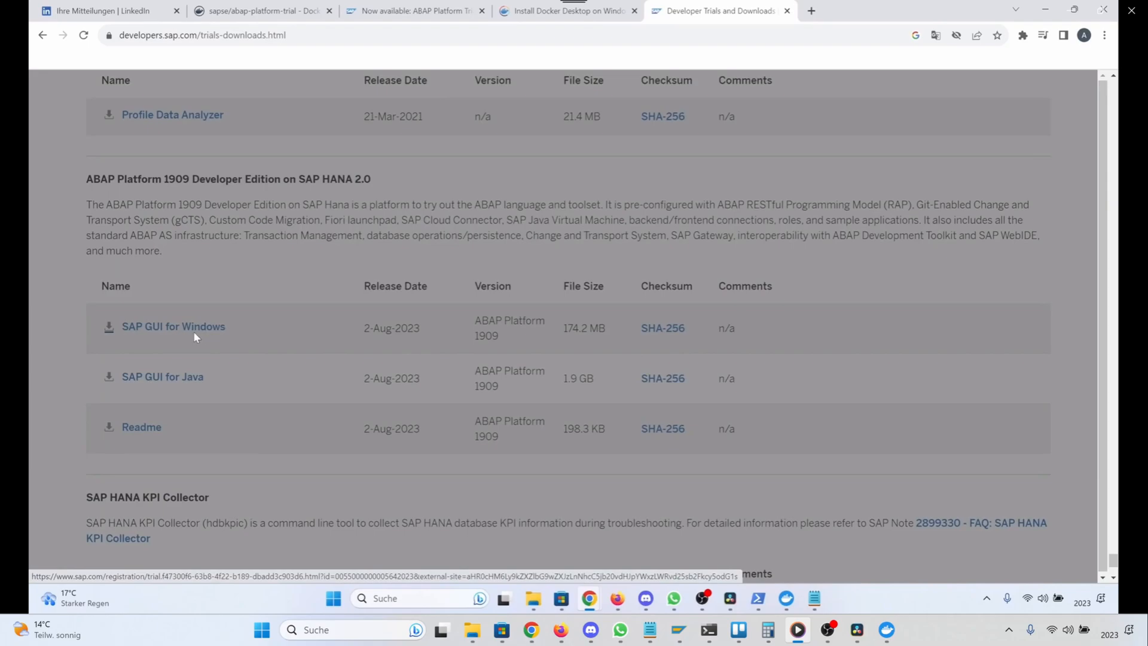
click(173, 325)
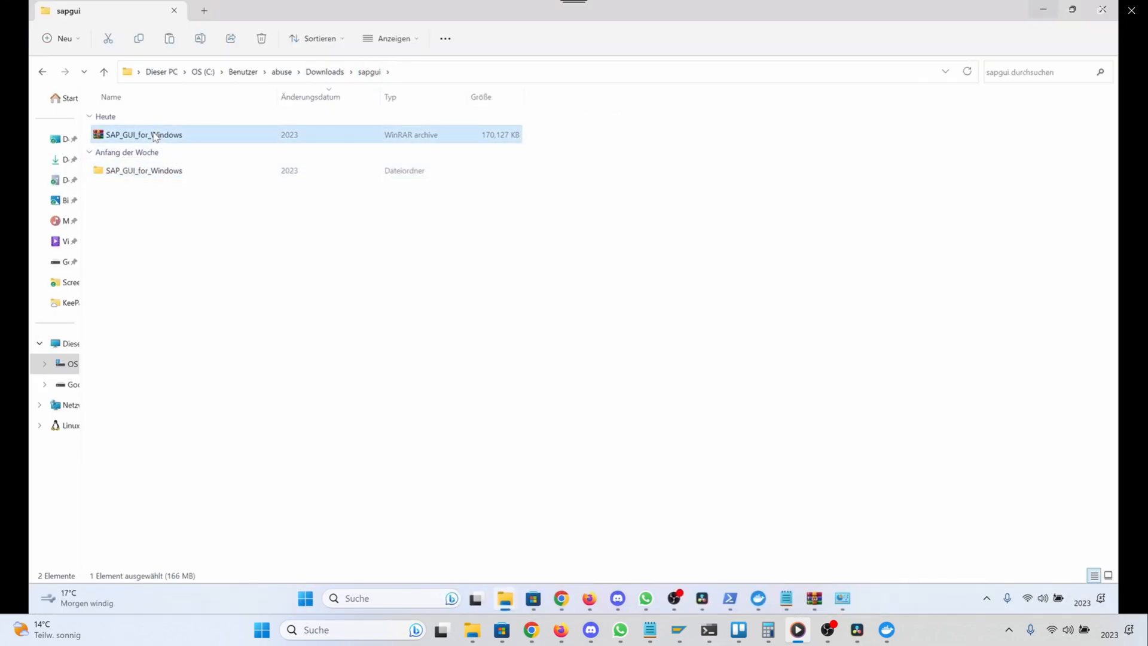
mouse_move(162, 135)
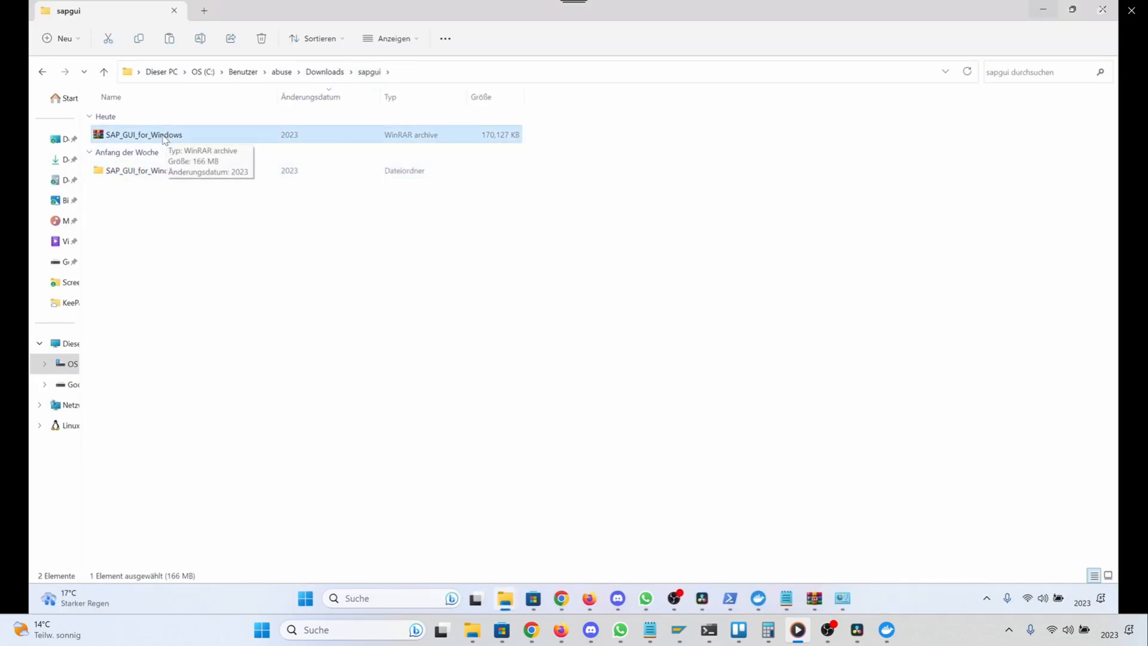
- Open SAP_GUI_for_Windows.rar in WinRAR and enter the SAP_GUI_for_Windows folder
double_click(144, 134)
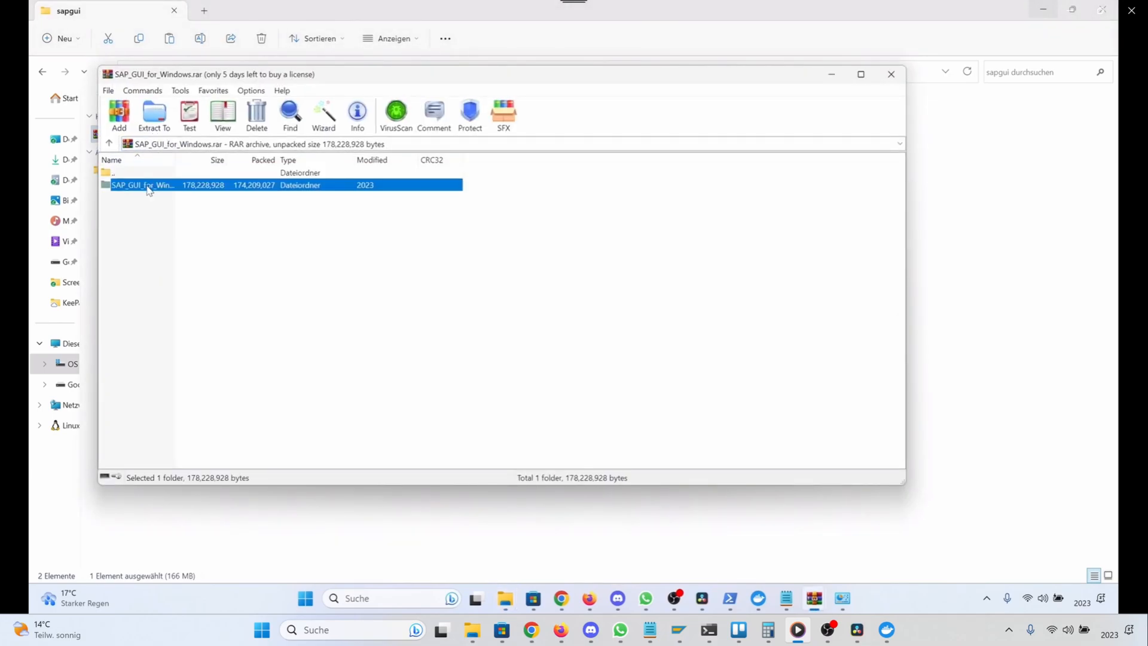
double_click(143, 184)
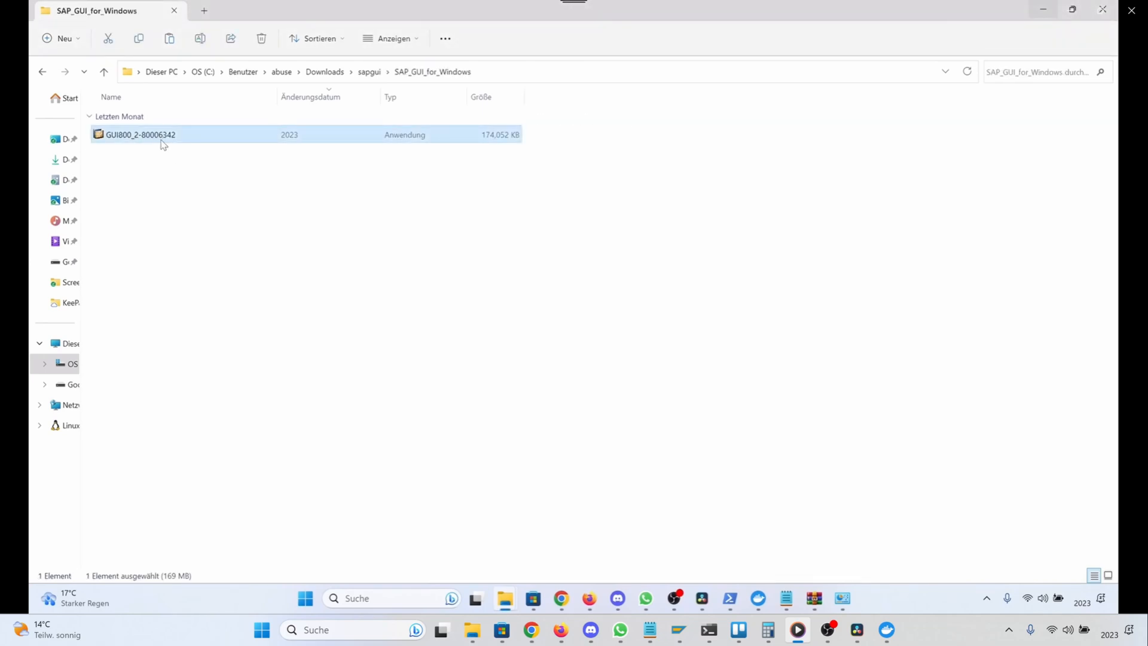
- Launch the GUI800_2-80006342 installer and proceed to component selection
click(470, 282)
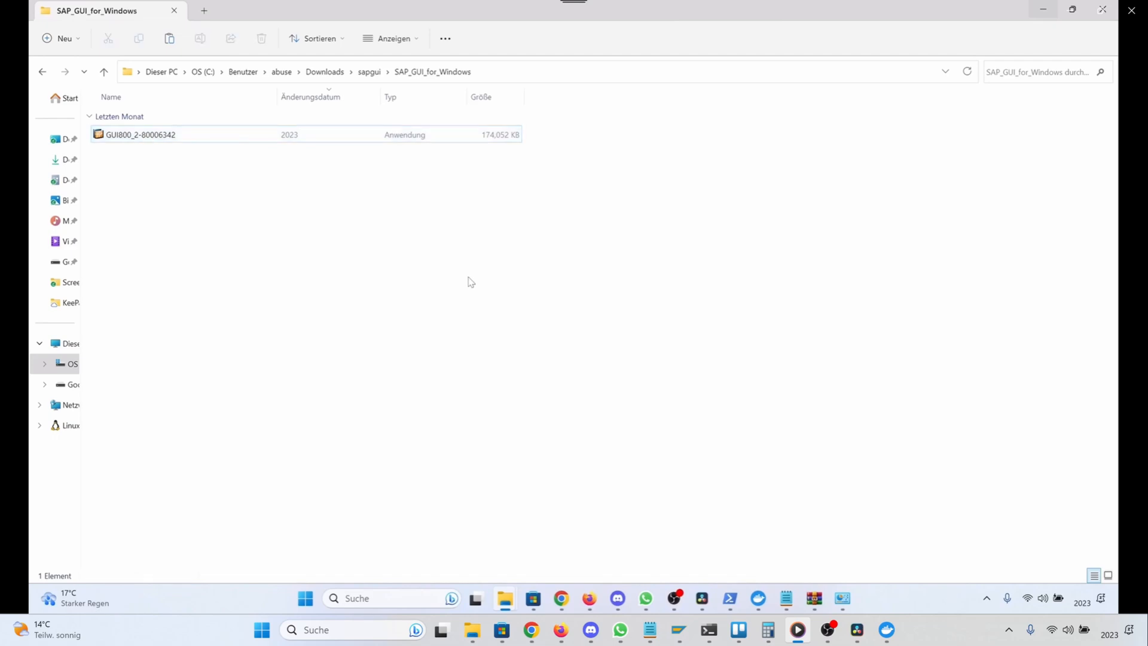
mouse_move(856, 571)
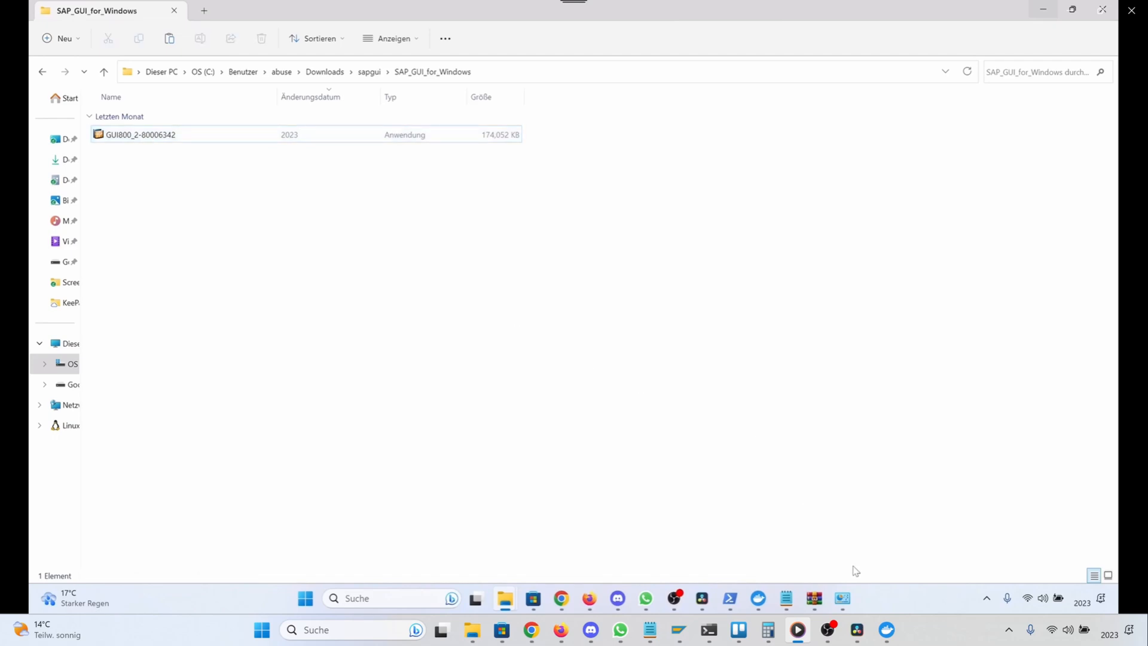
mouse_move(848, 529)
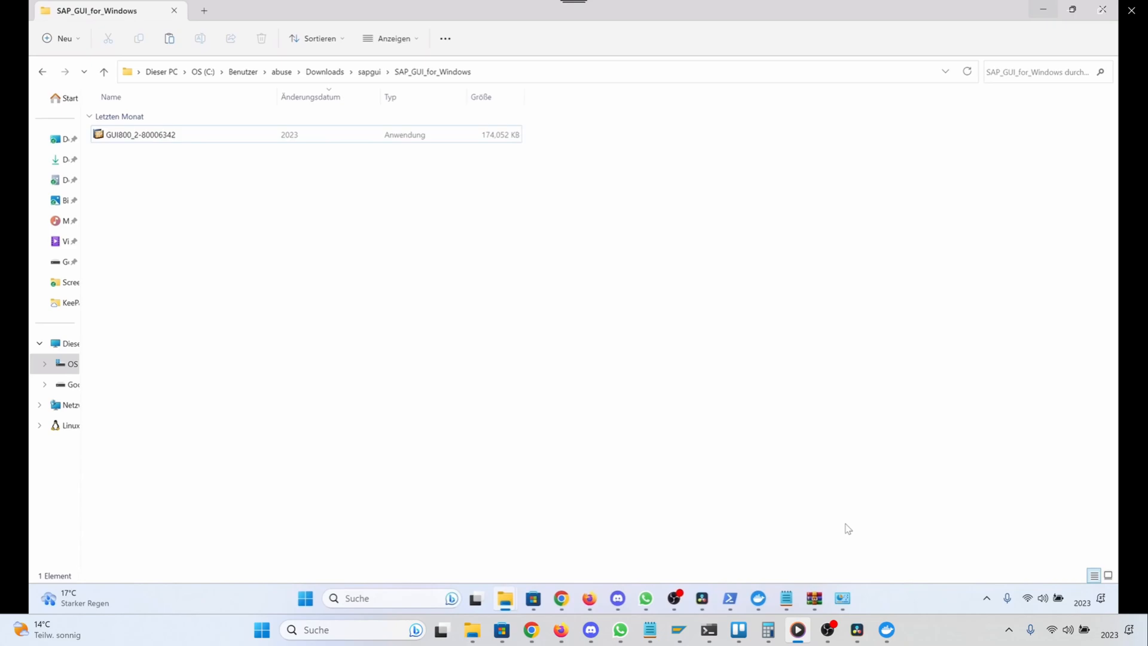
click(140, 134)
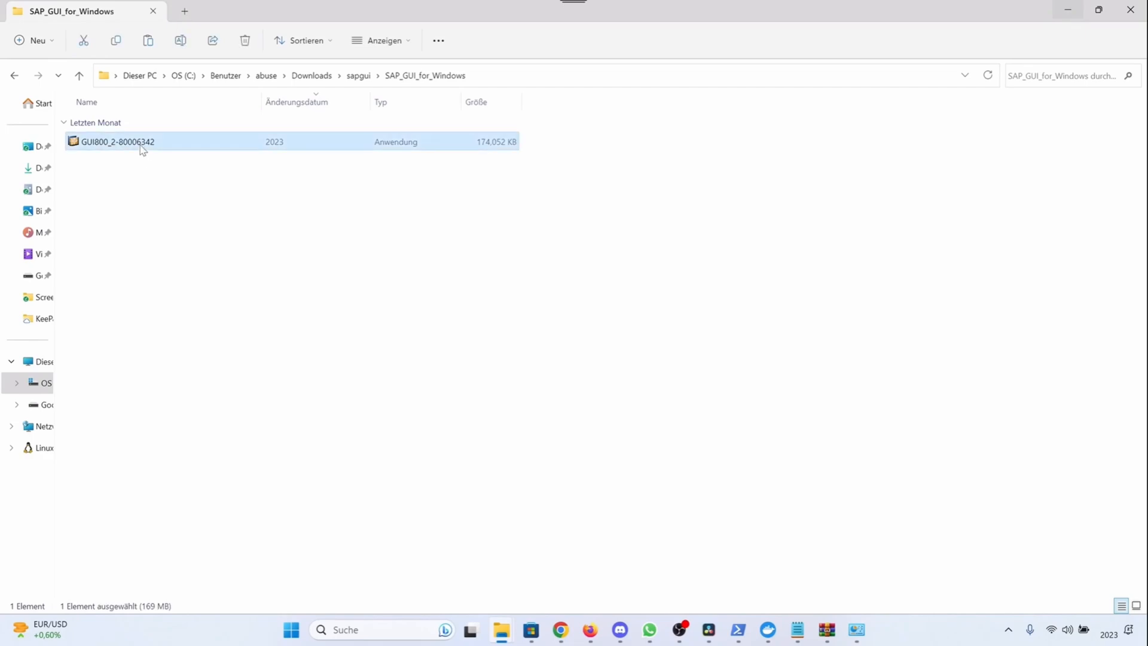
double_click(117, 141)
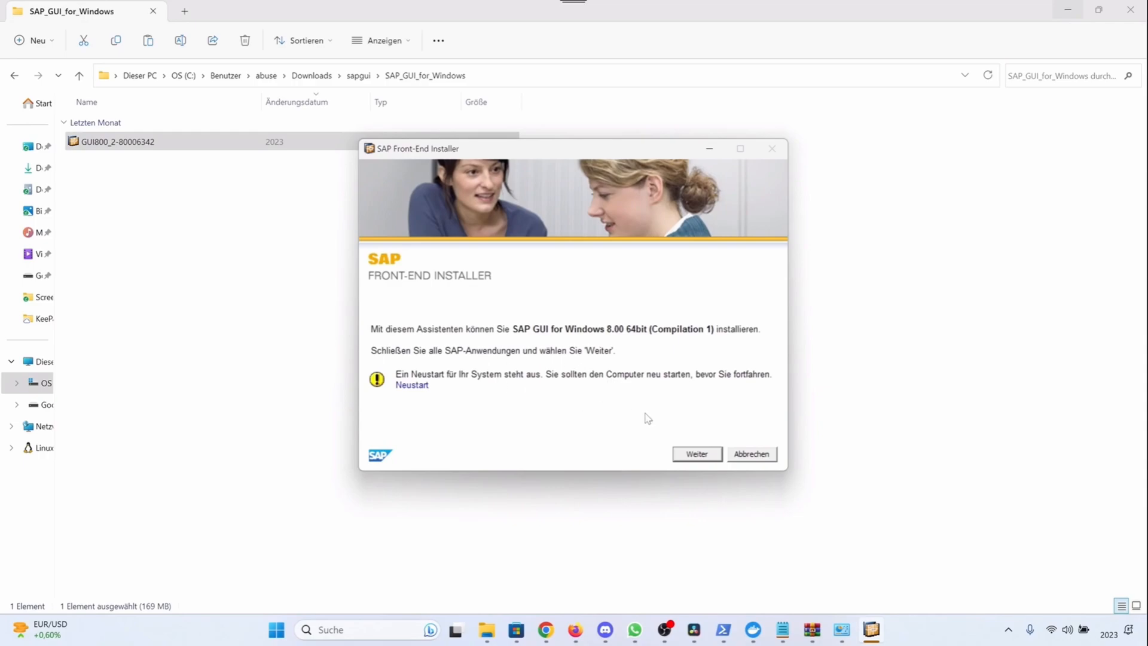
click(696, 455)
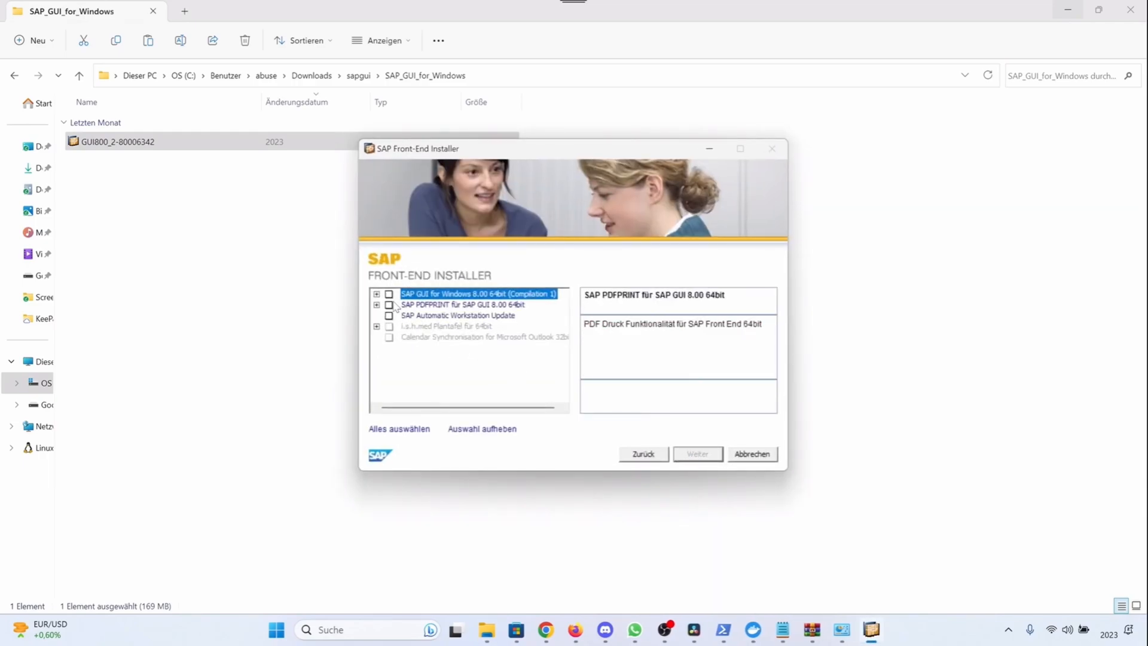
- Select SAP GUI for Windows 8.00, review its sub-components, install it and close with Beenden
click(389, 295)
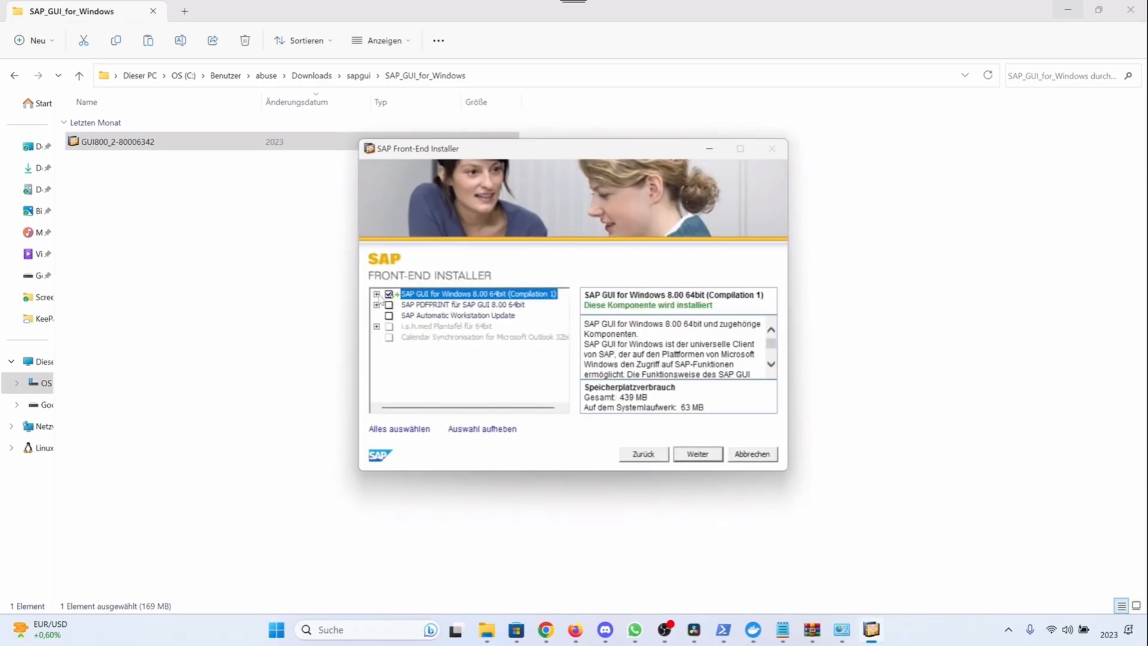
click(376, 294)
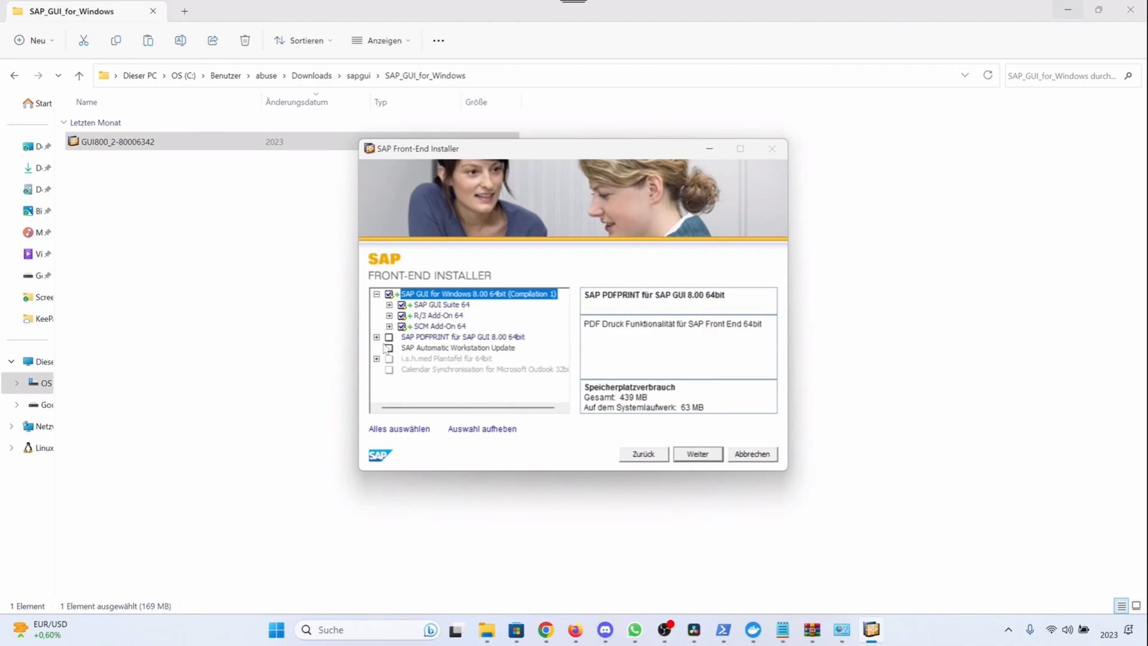
click(483, 369)
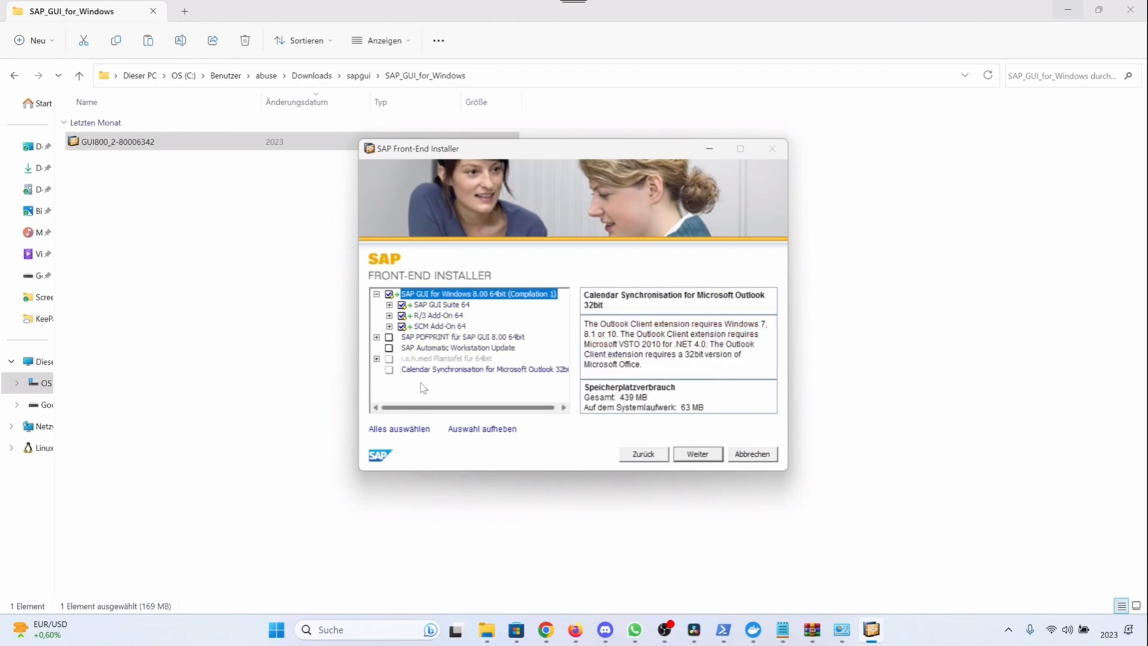
click(462, 336)
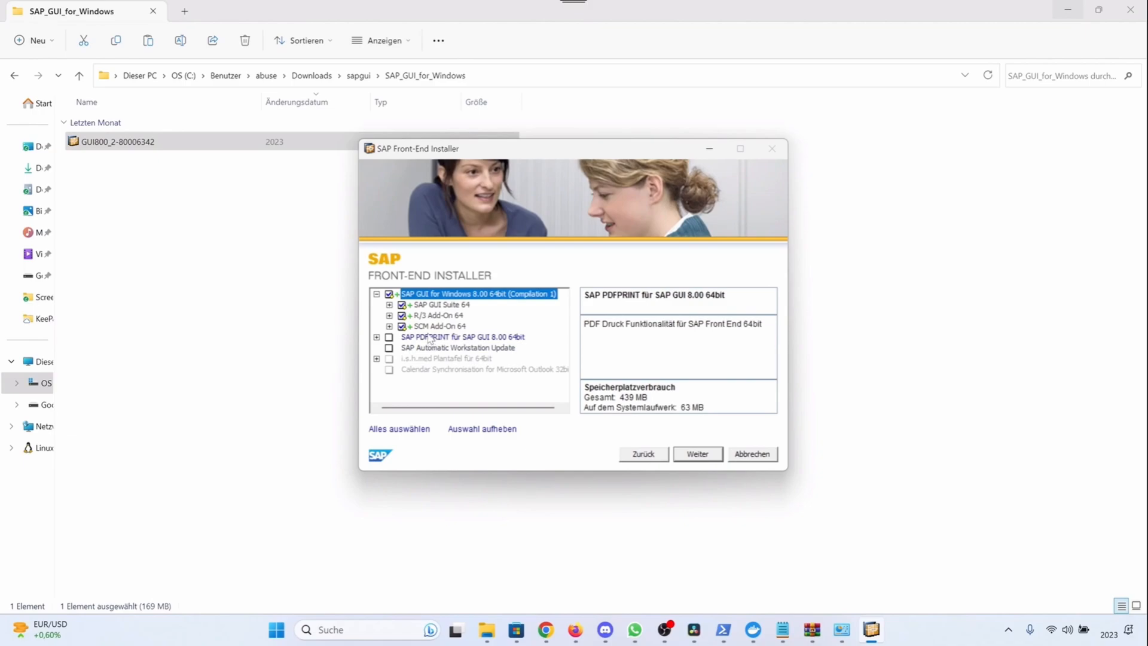
click(457, 347)
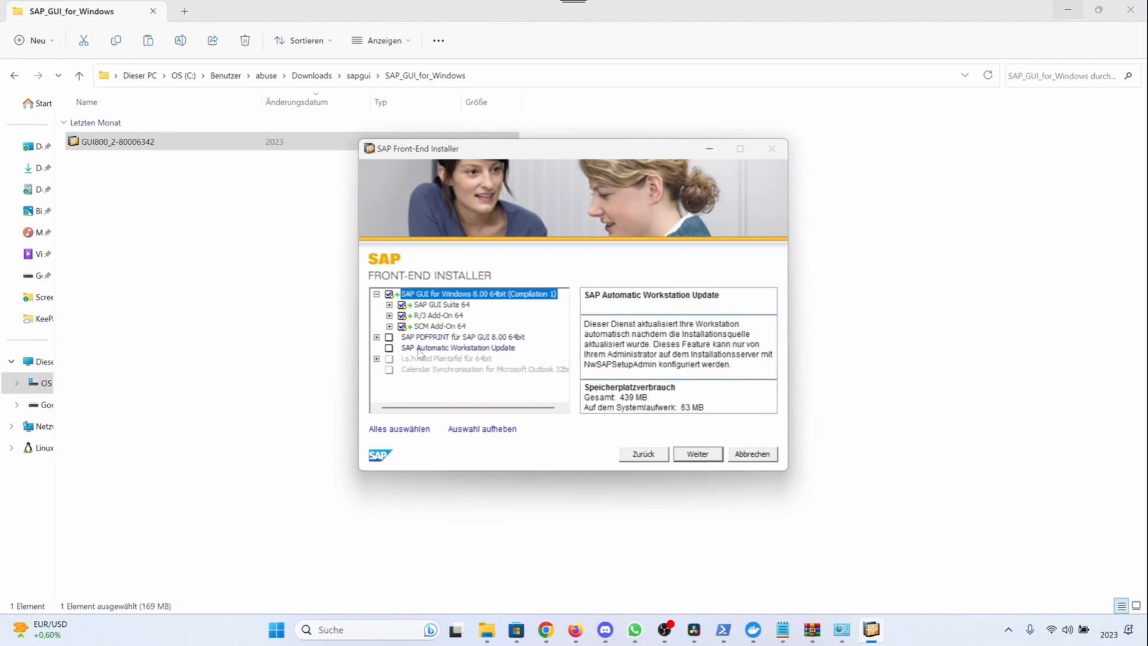
click(696, 454)
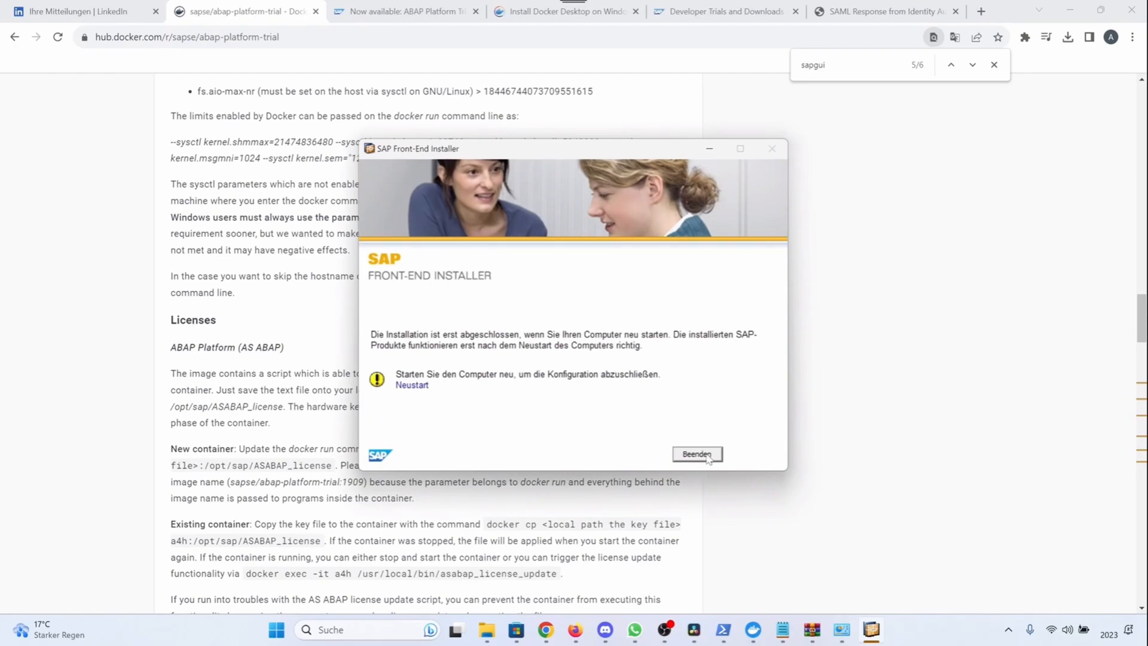
click(696, 455)
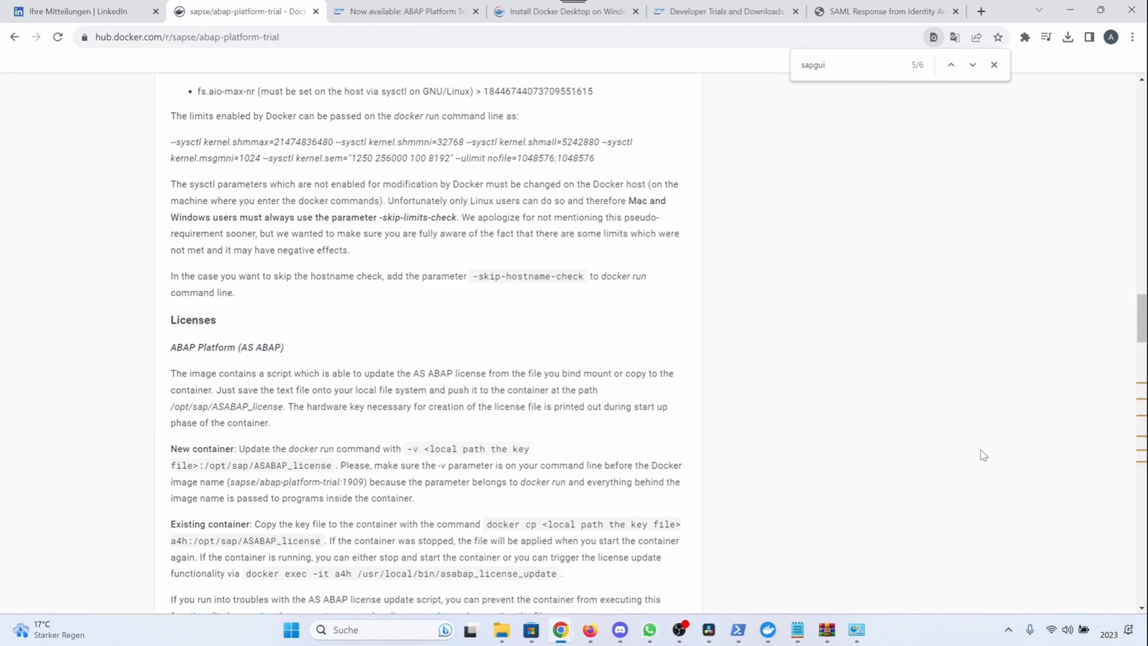
mouse_move(738, 631)
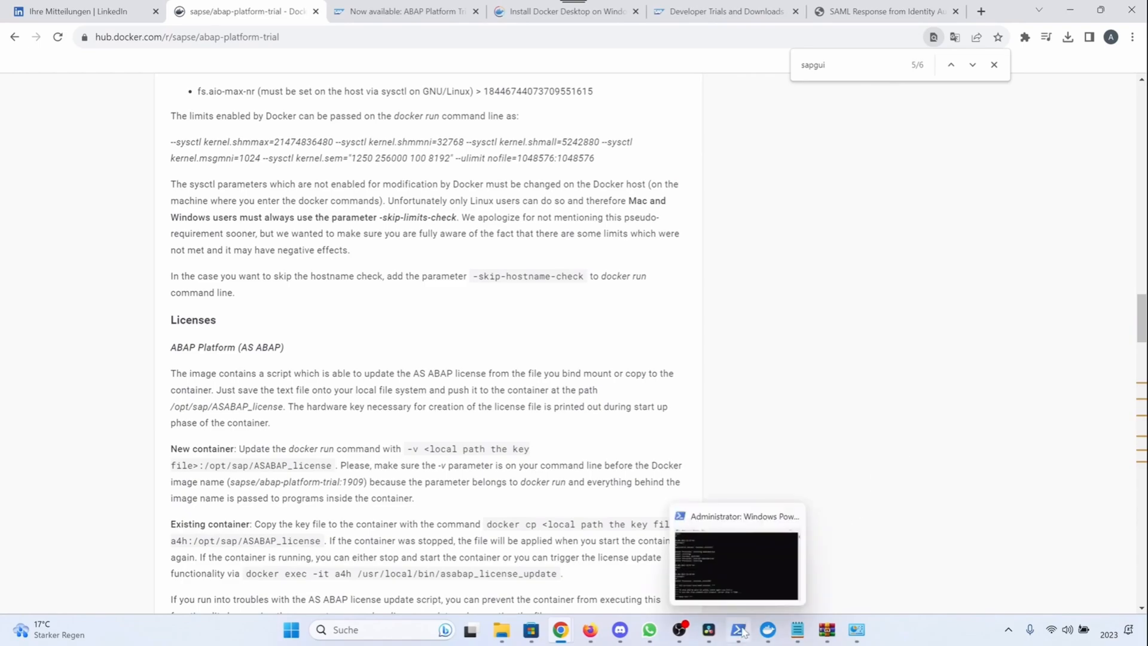
click(738, 563)
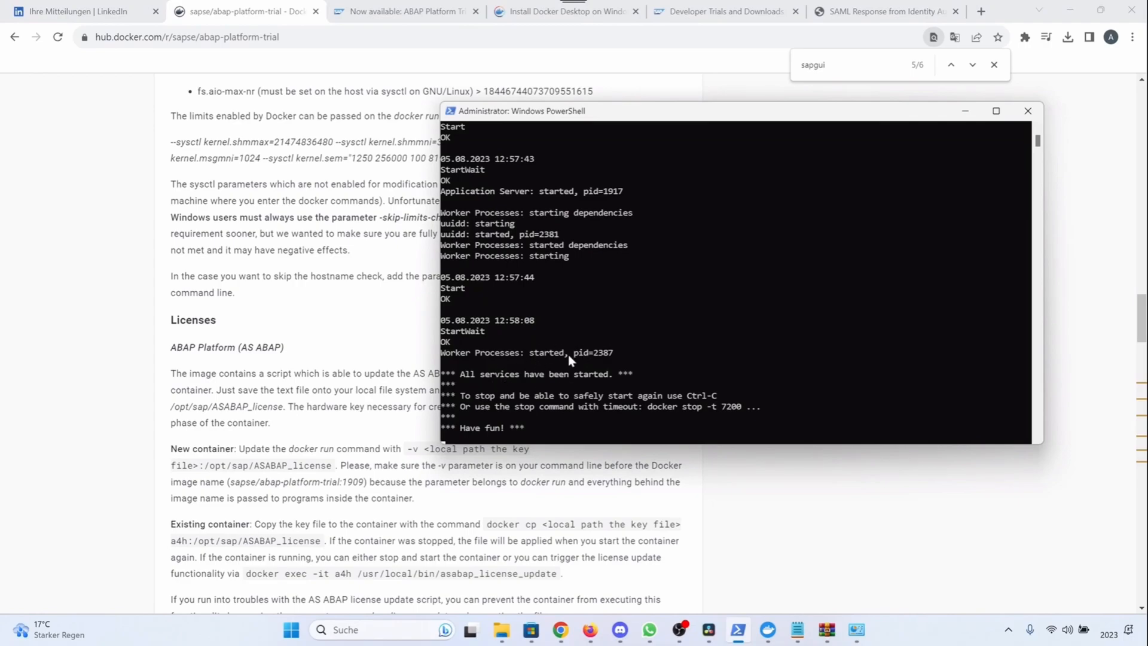
mouse_move(592, 407)
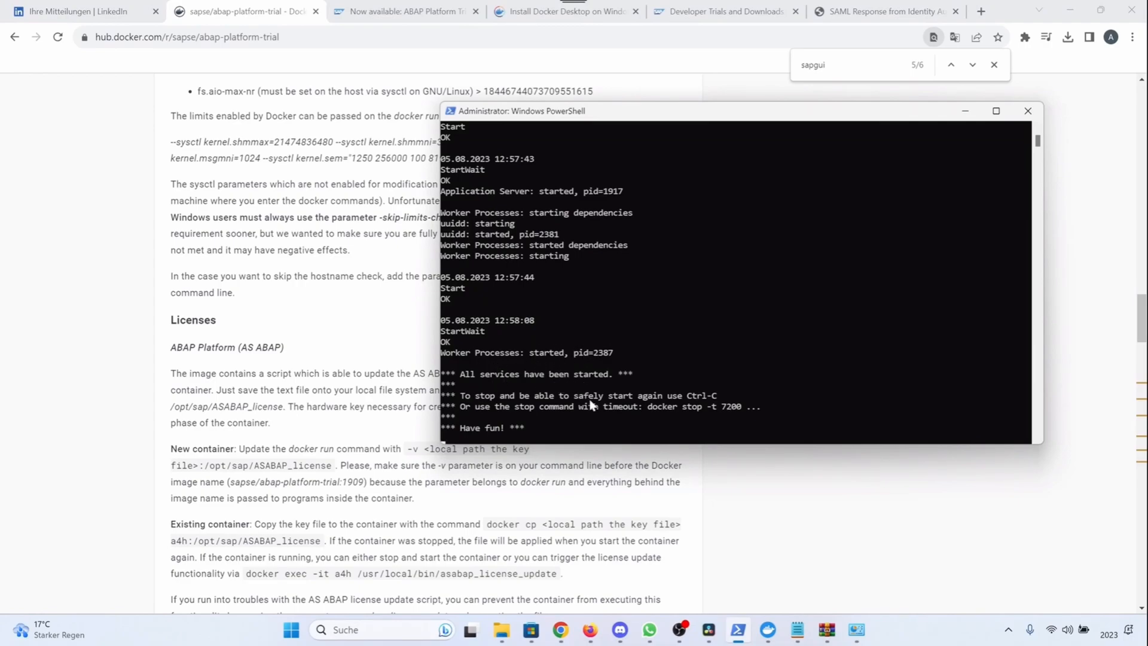
mouse_move(609, 510)
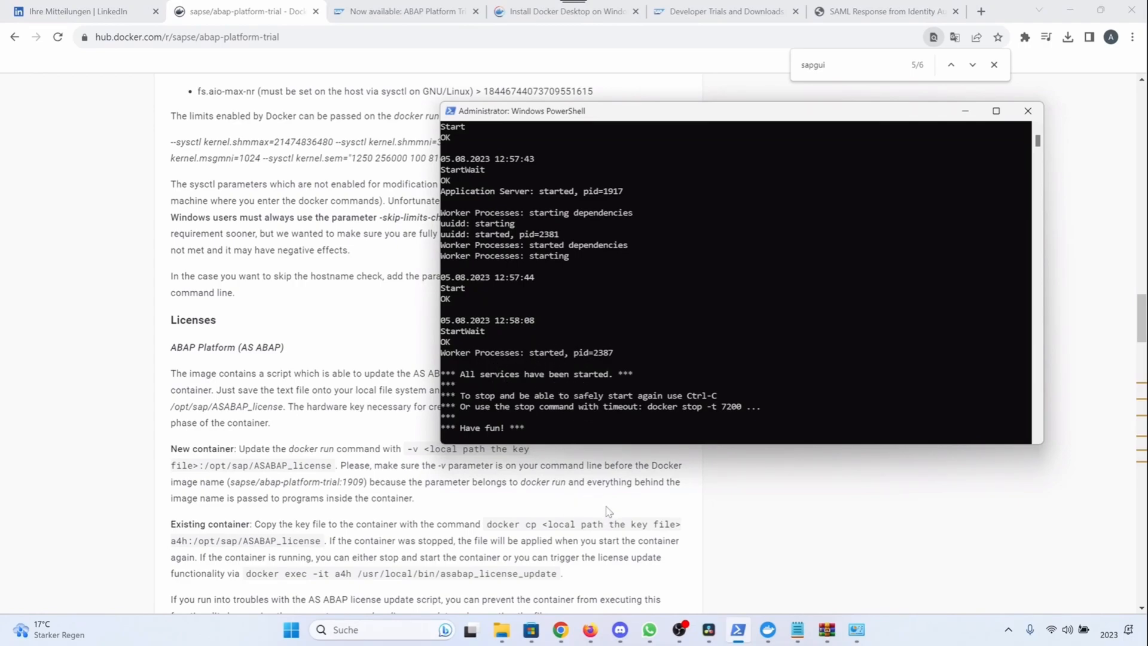
mouse_move(617, 535)
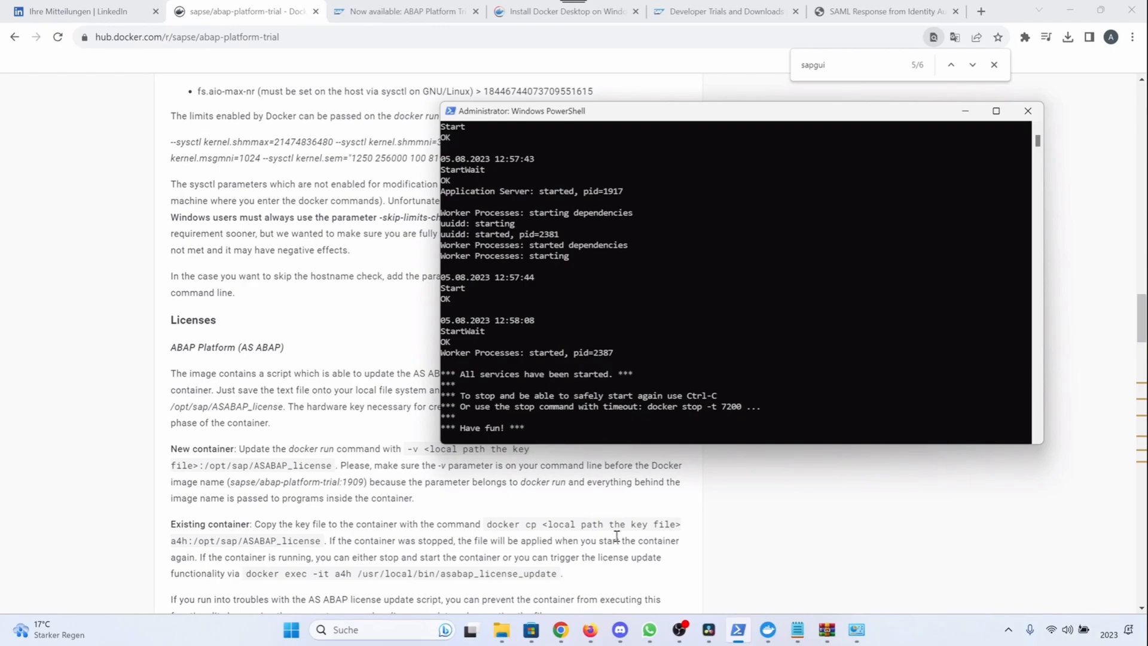
mouse_move(593, 514)
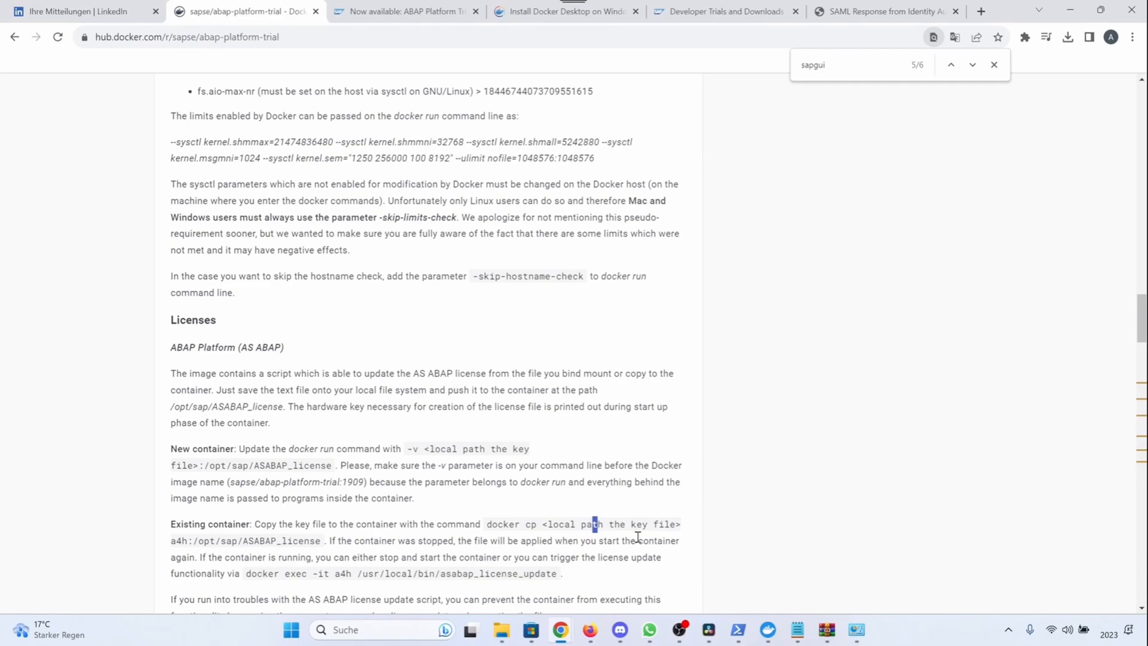
- Launch Notepad and point its Open dialog at C:\Windows\System32\drivers\etc showing all file types
click(289, 631)
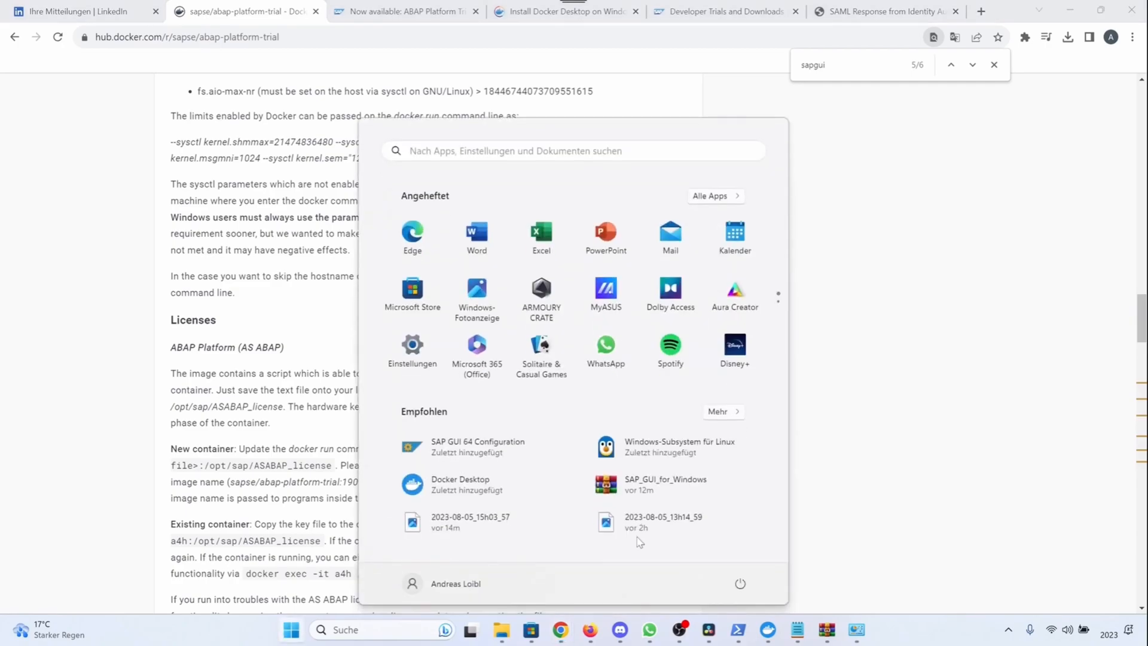
text(notepad++)
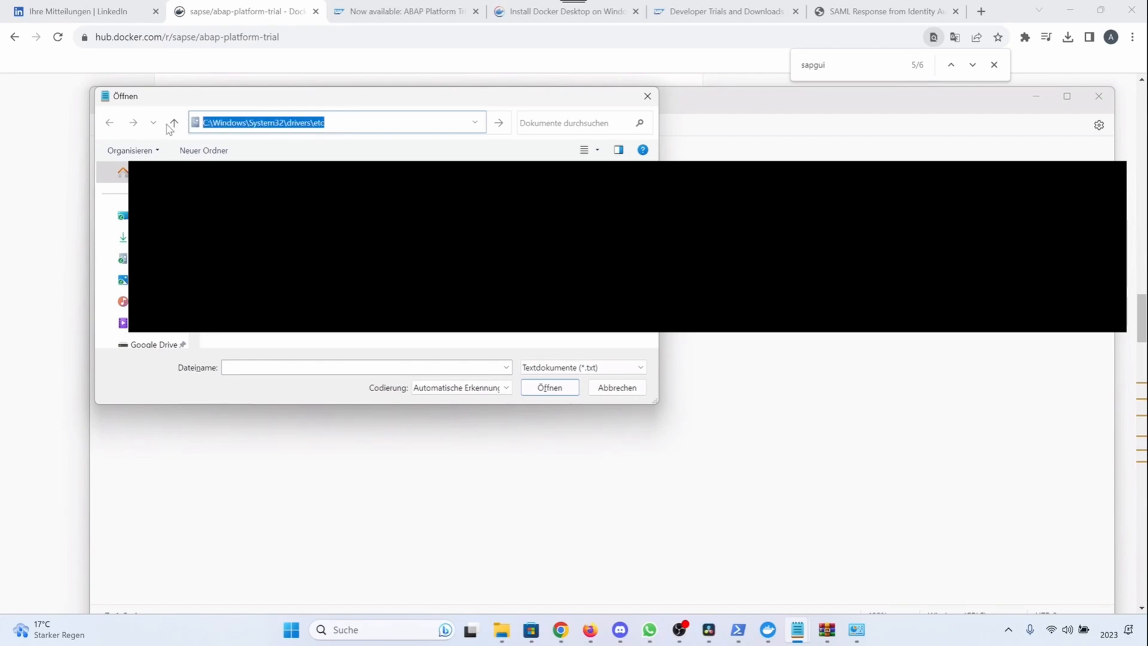
text(/etc/)
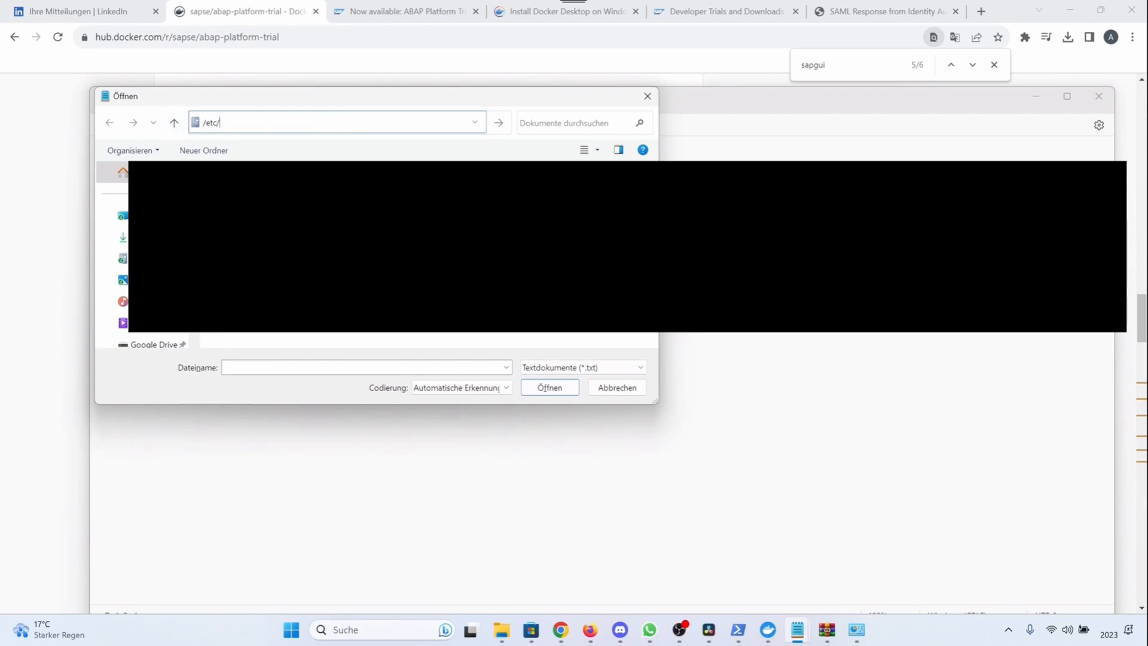
text(C:\Windows\System32\drivers\etc)
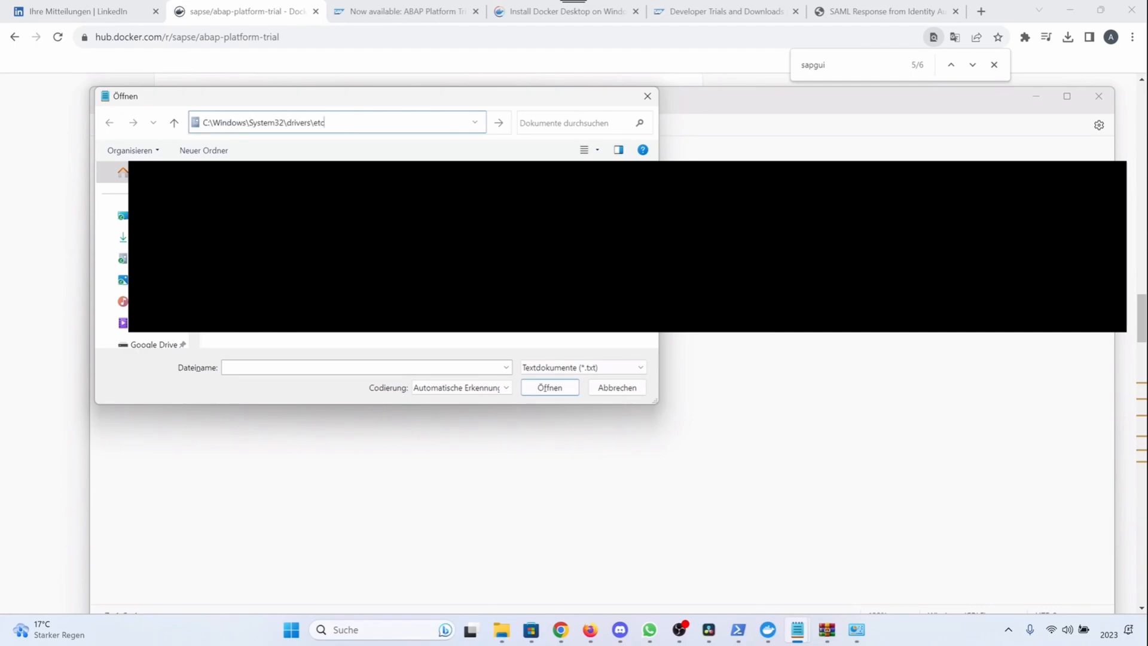
click(247, 122)
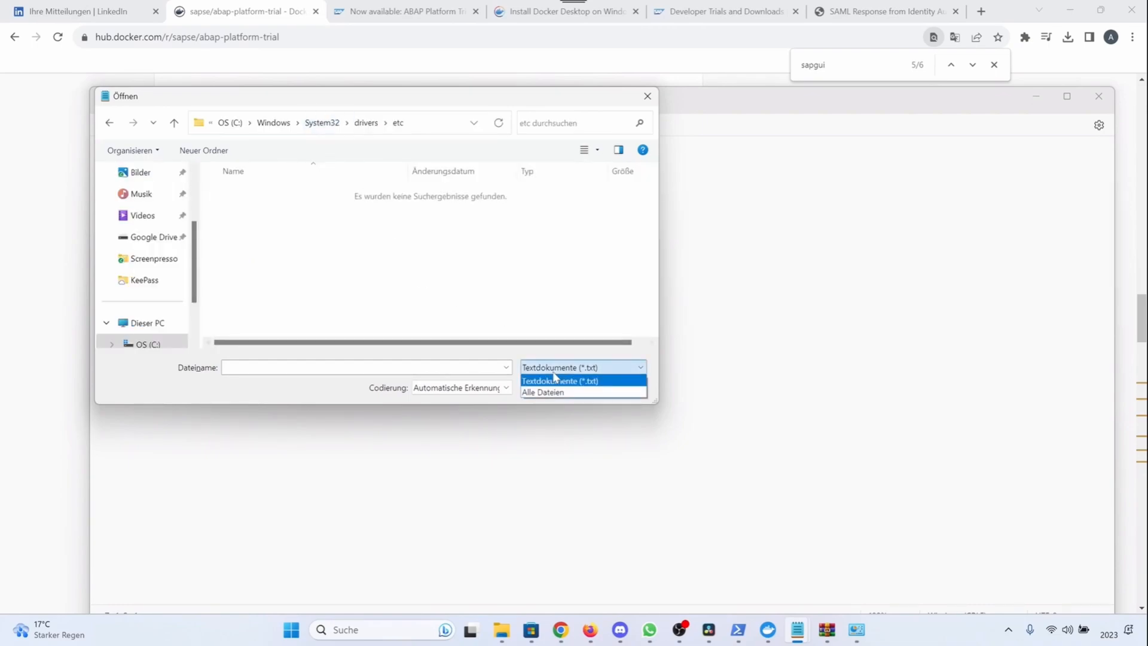
click(542, 393)
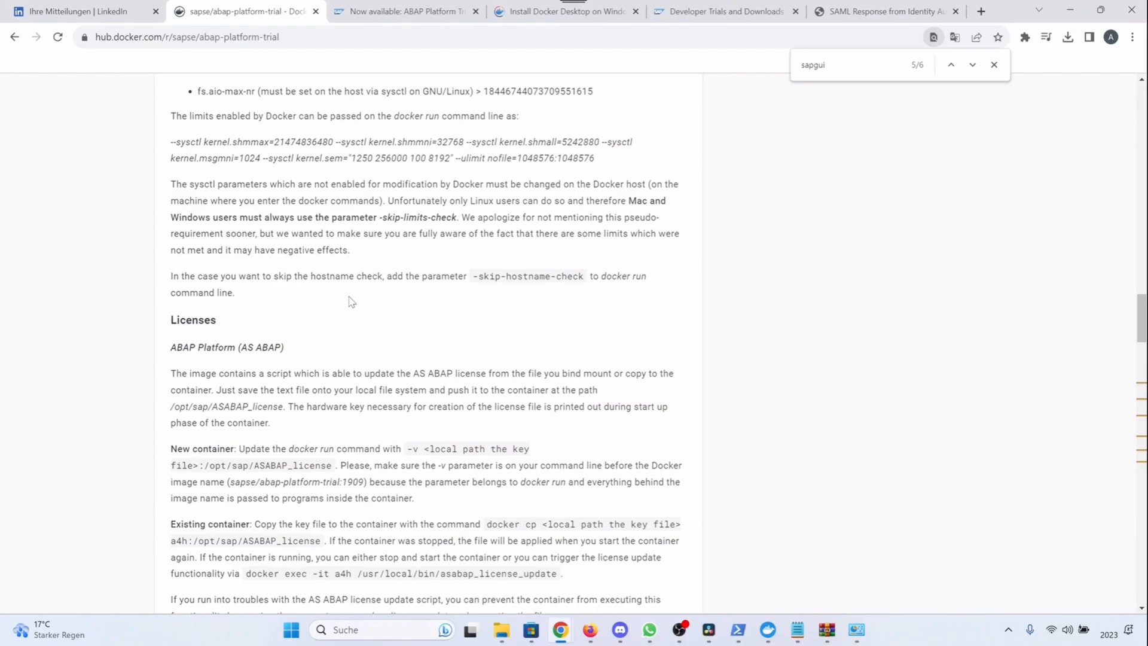
- Copy the hostname vhcala4hci from the Docker Hub page and return to the hosts file
scroll(up, 3)
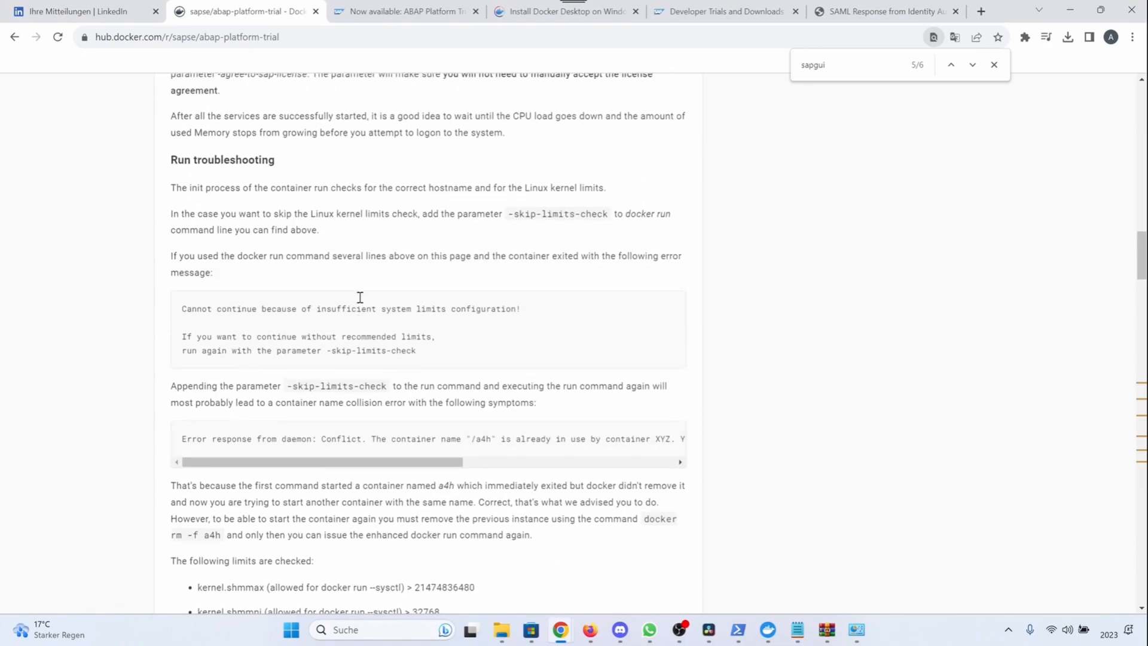
scroll(up, 3)
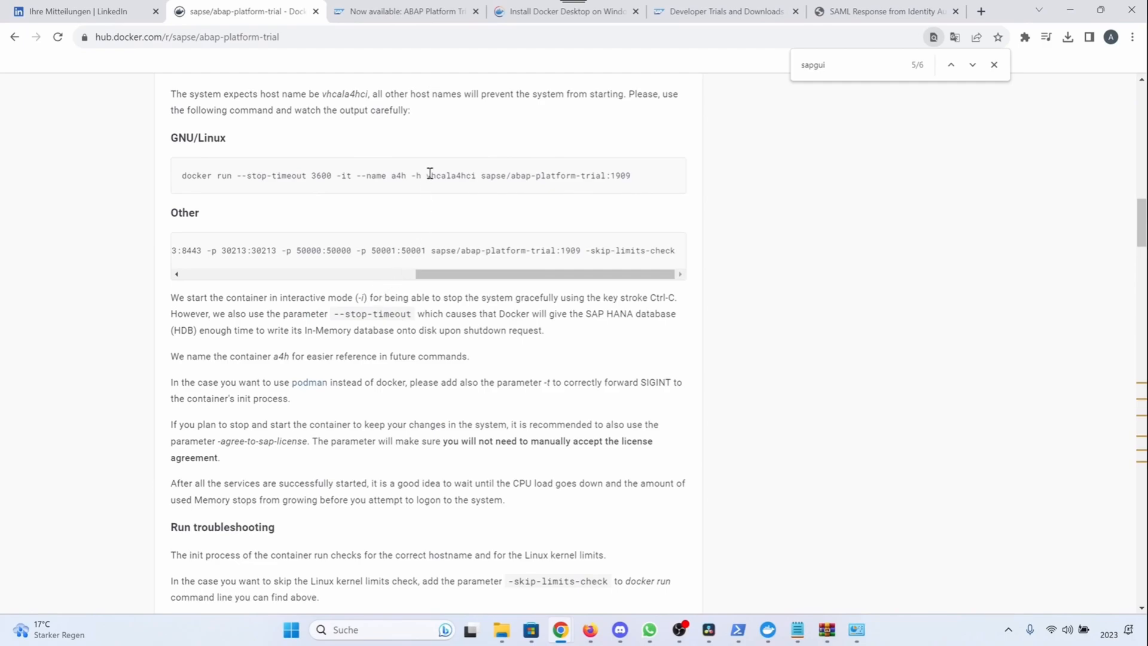
double_click(450, 175)
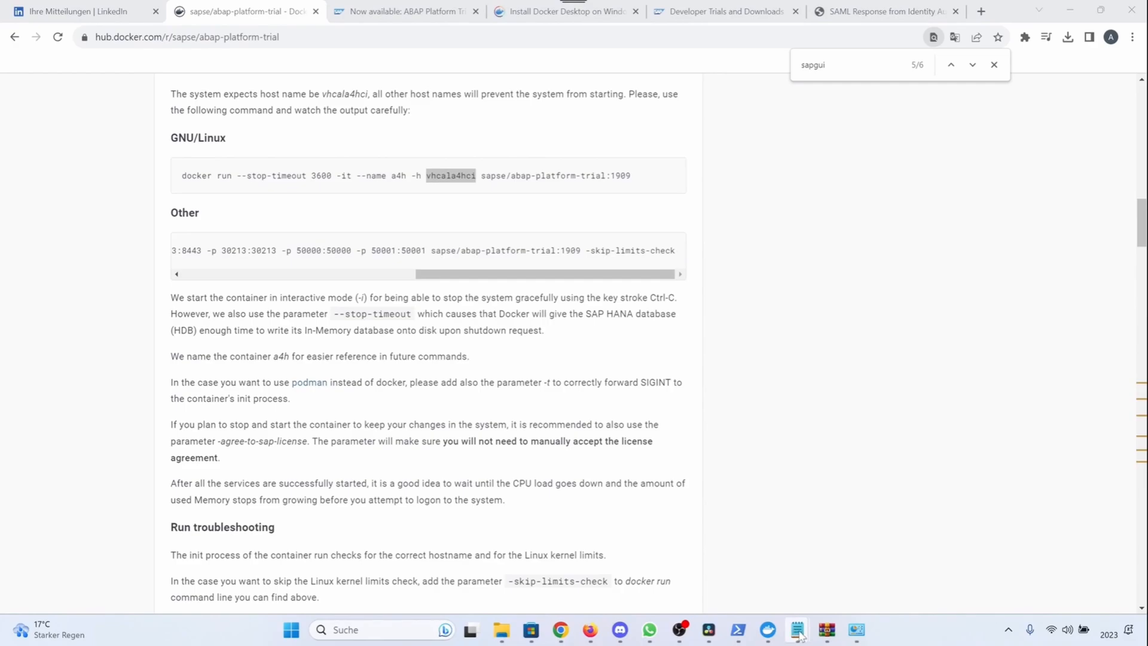
click(798, 631)
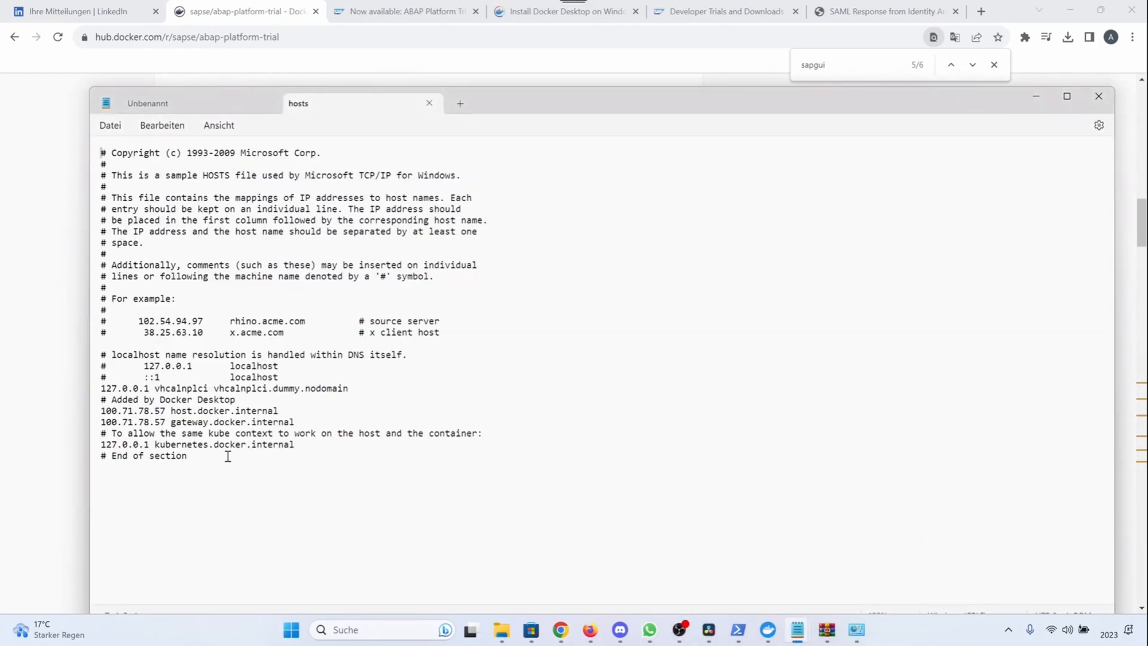
- Add the line 127.0.0.1 vhcala4hci vhcala4hci.dummy.nodomain below the vhcalnplci entry
click(350, 387)
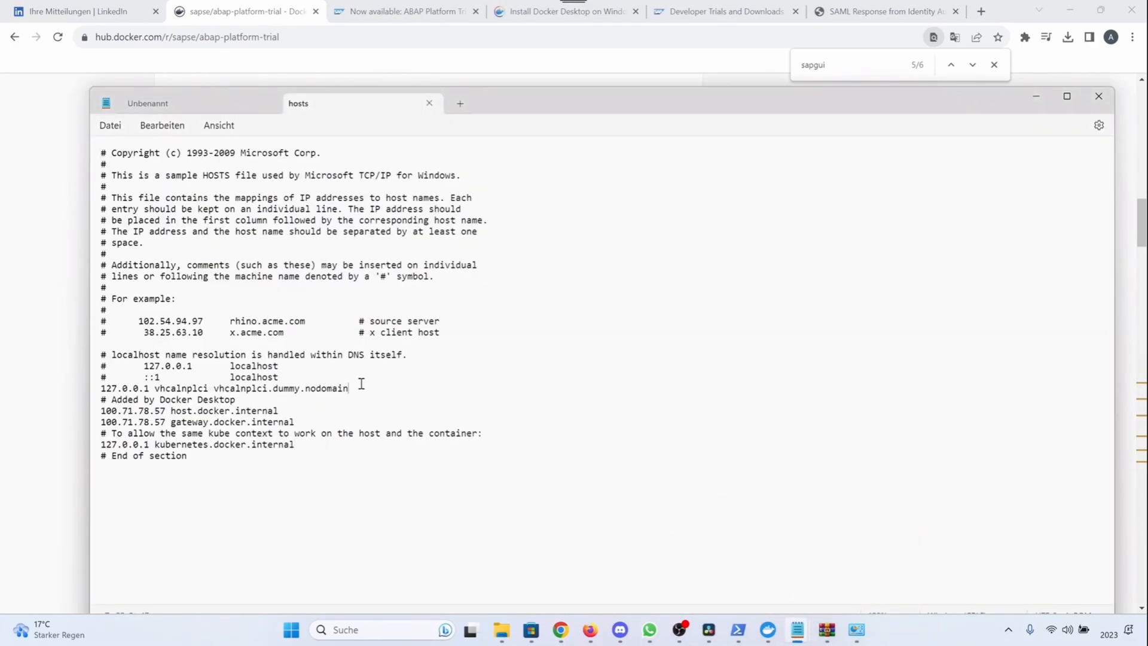
key(Enter)
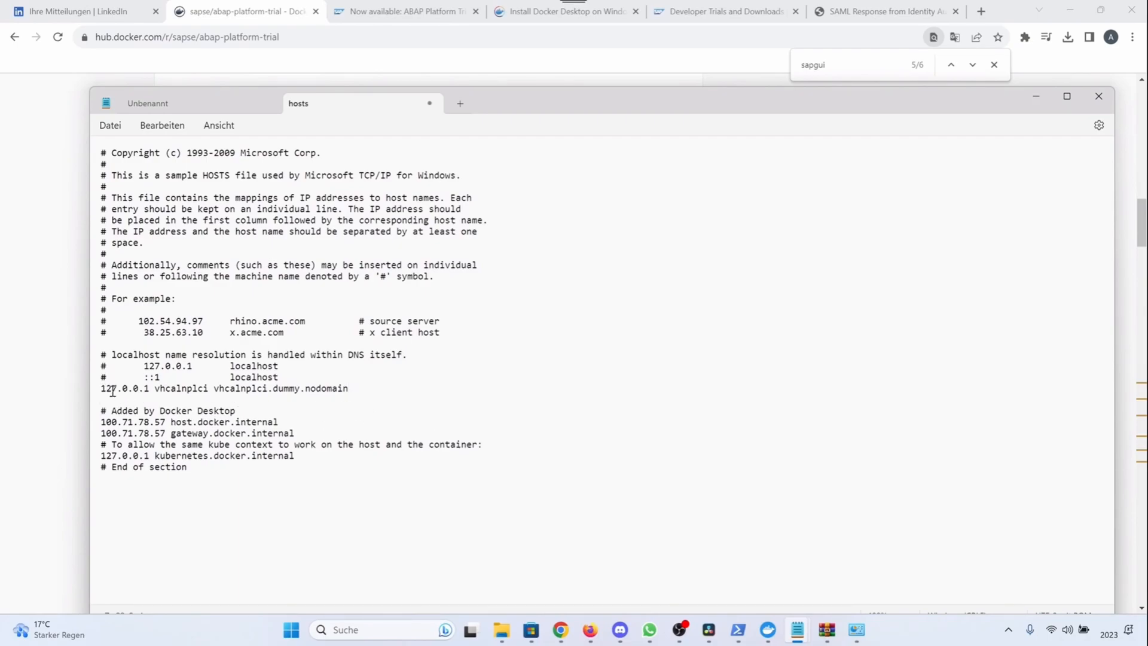
text(vhcala4hci)
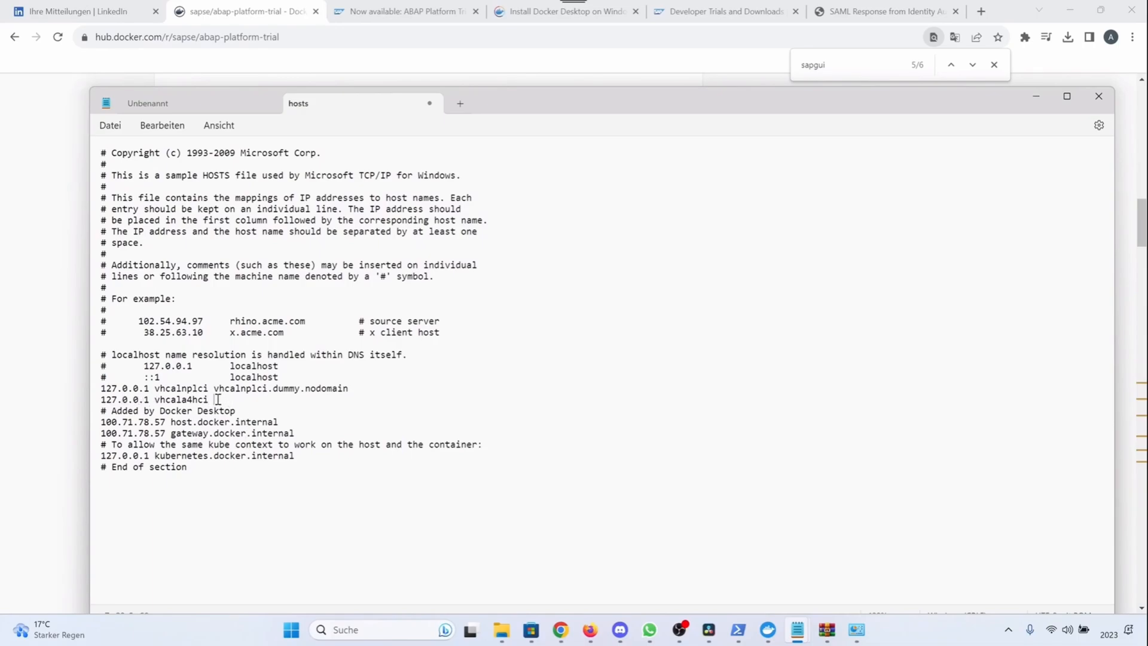
text(vhcala4hci.dummy.nodomain)
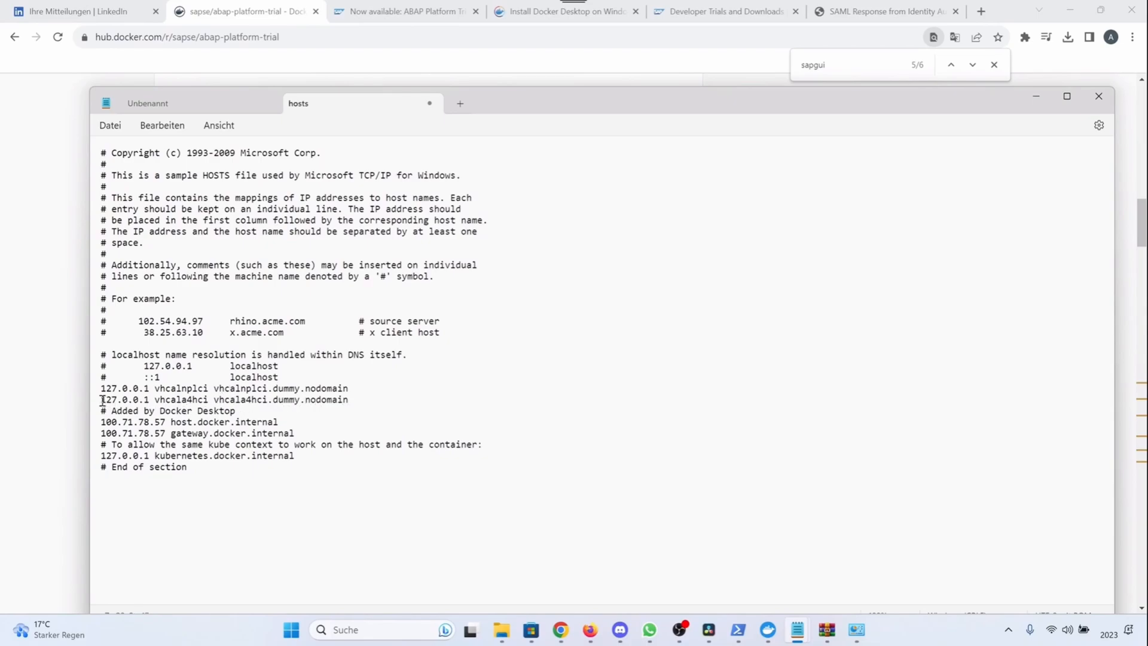
double_click(125, 399)
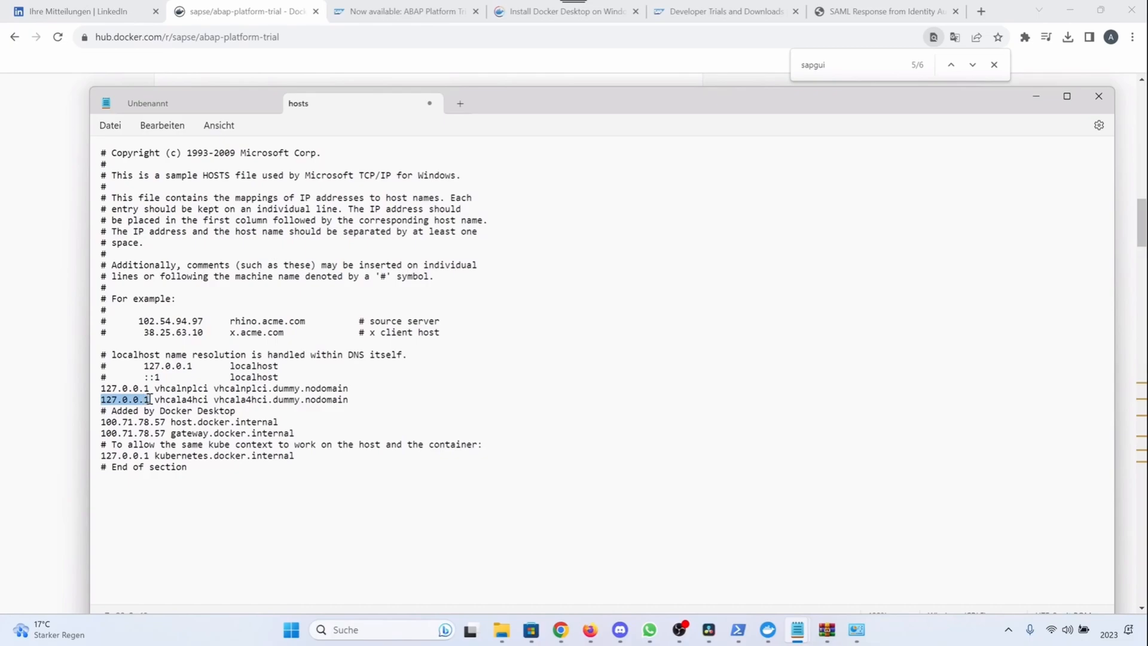
double_click(165, 399)
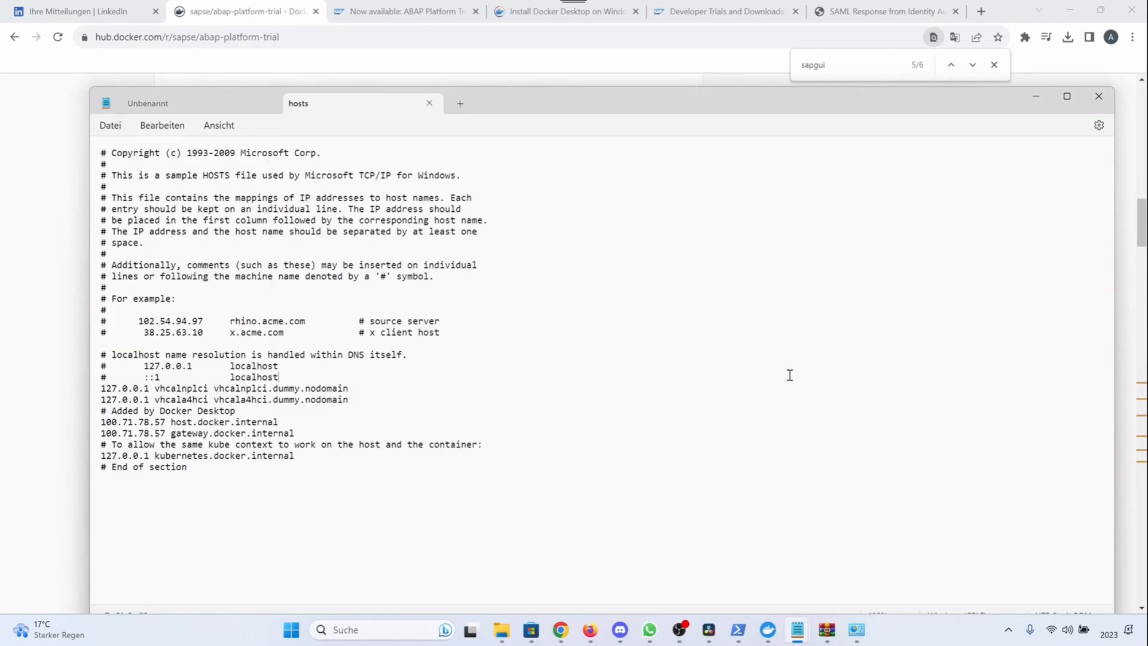
mouse_move(810, 486)
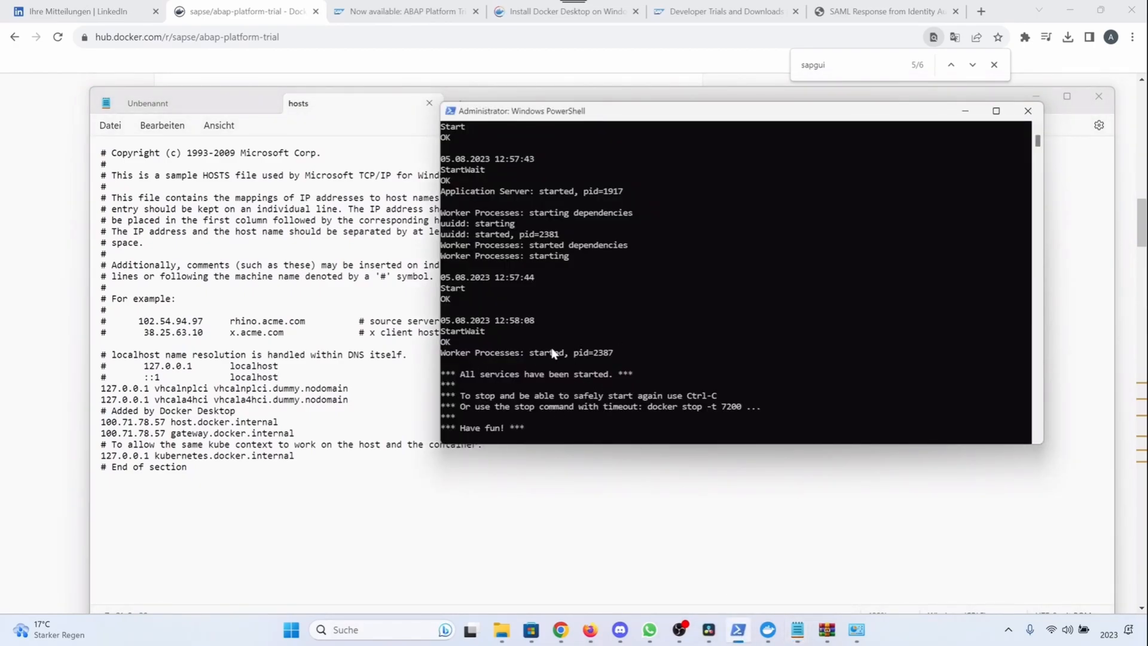
mouse_move(576, 413)
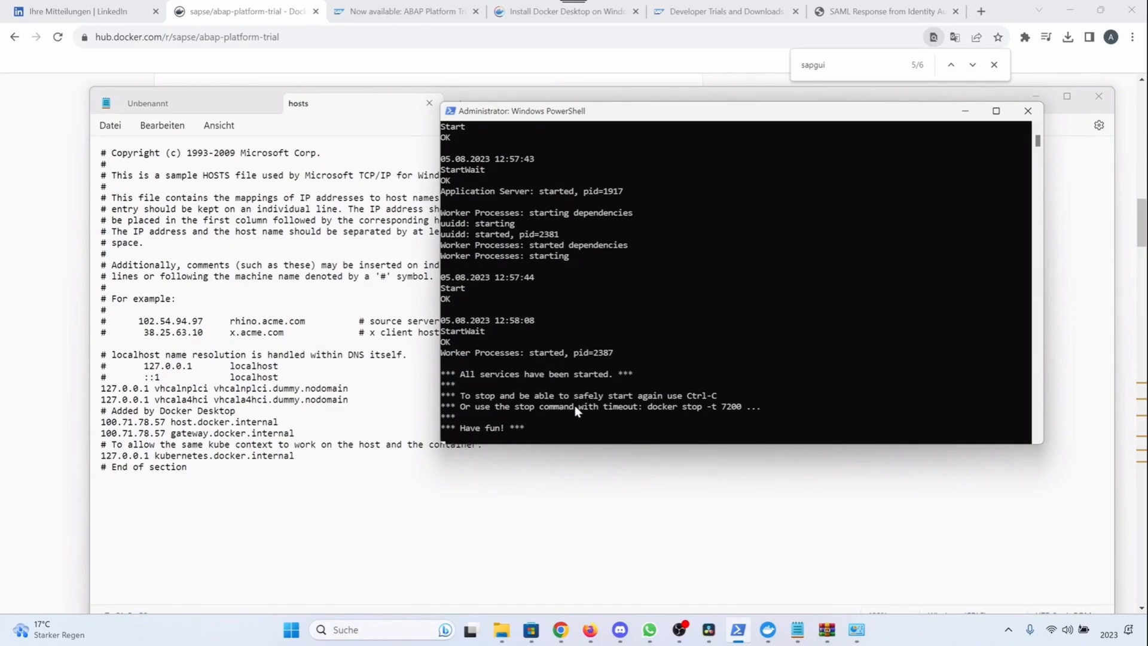
mouse_move(600, 393)
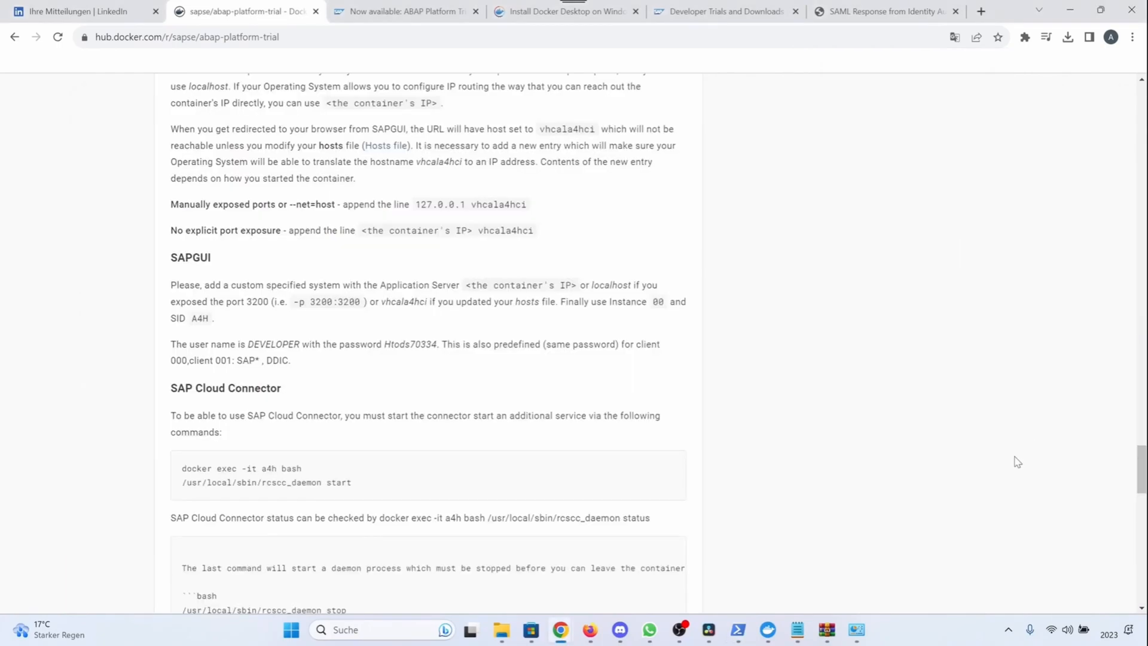
mouse_move(905, 435)
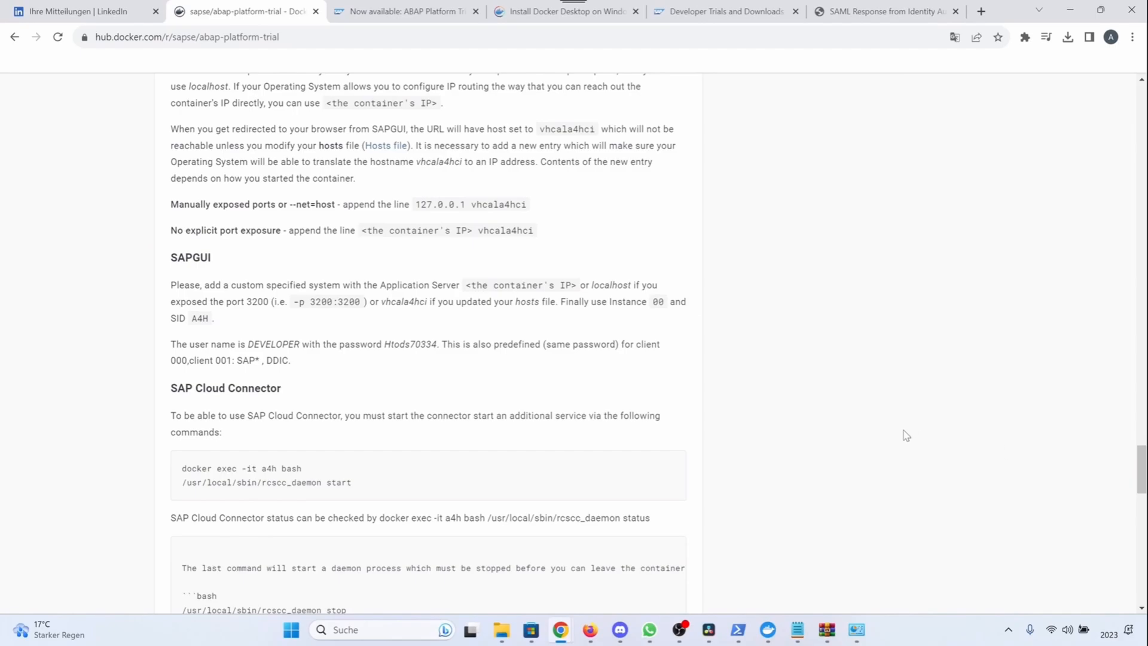
- Search Windows for 'sap logon' to find SAP Logon 64
text(sap logon)
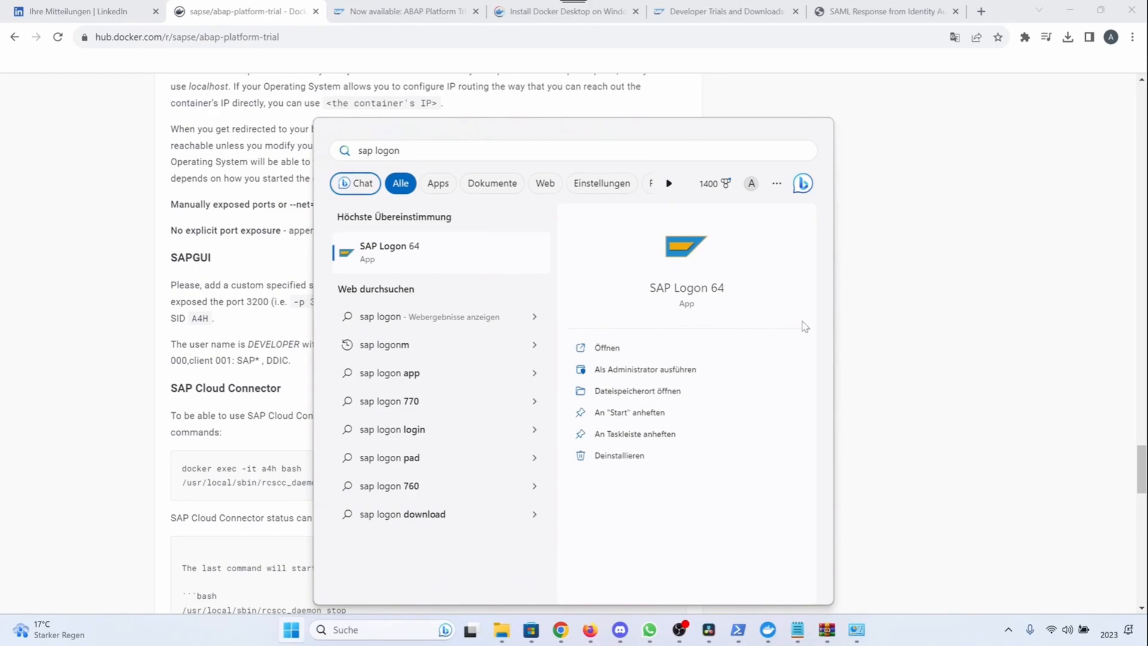
mouse_move(696, 292)
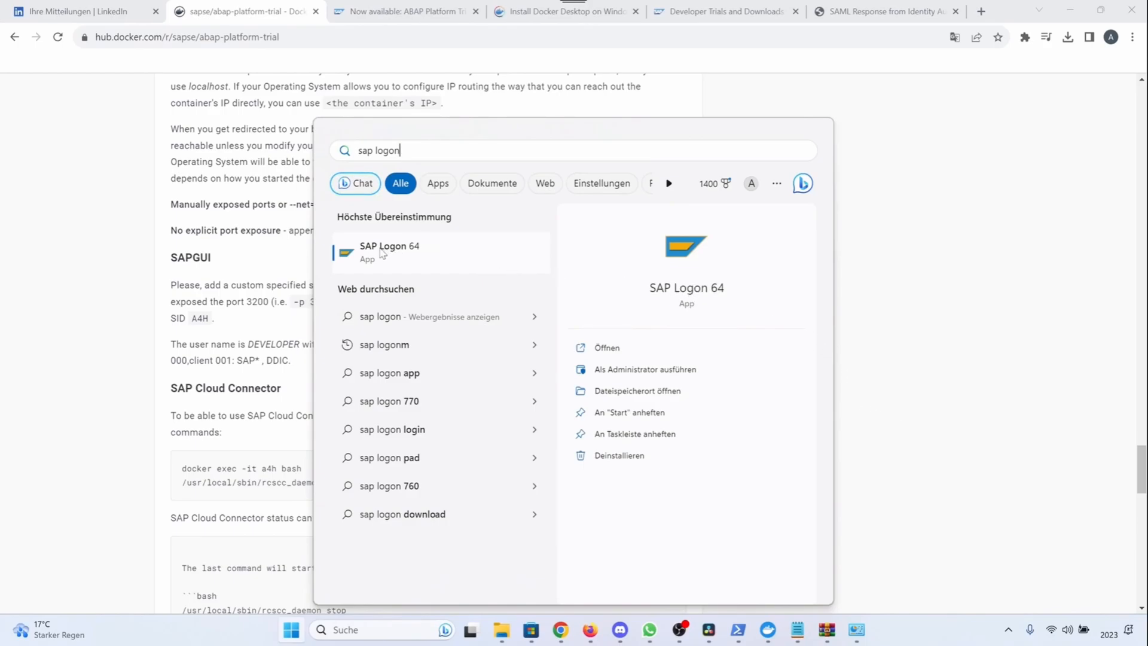
mouse_move(406, 256)
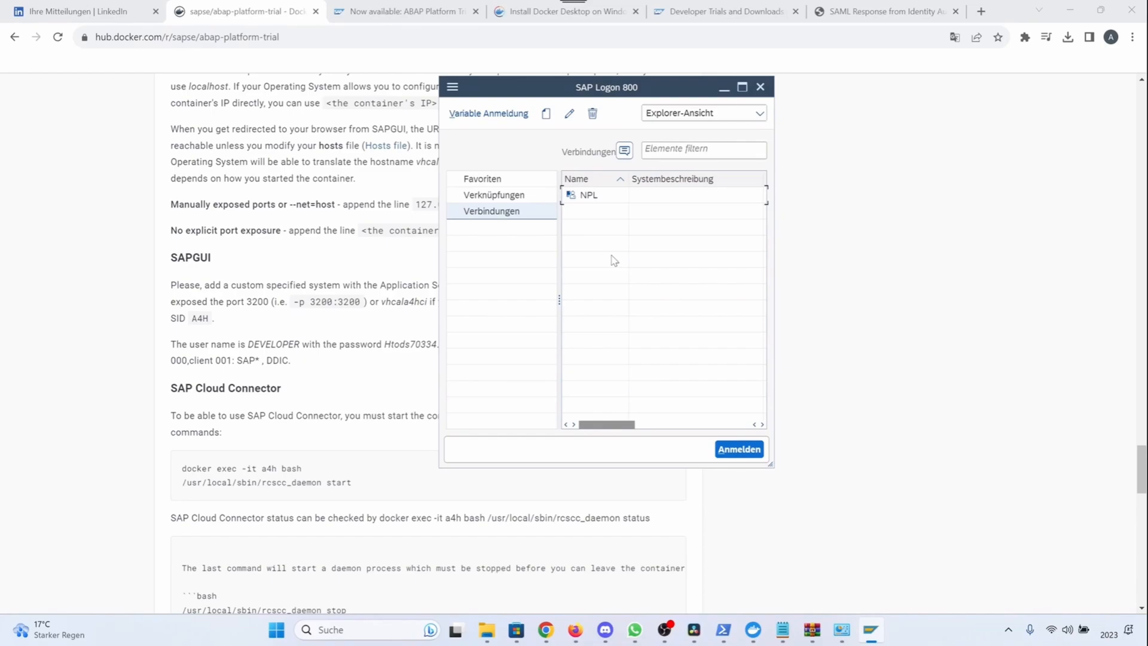
mouse_move(546, 113)
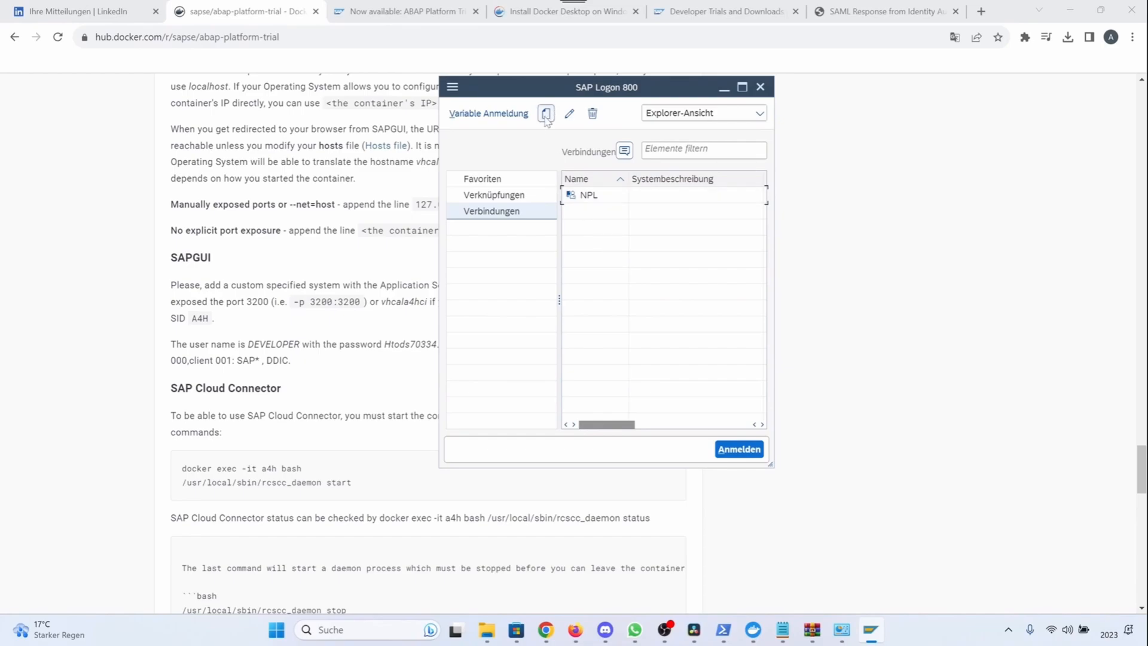
mouse_move(545, 114)
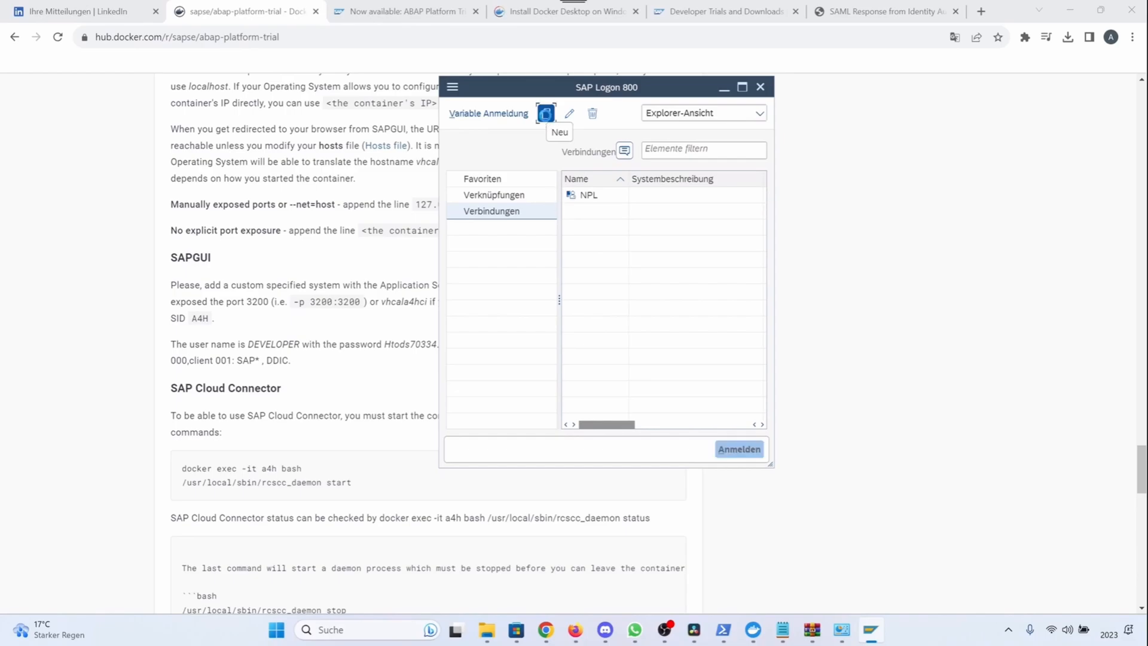
- Create a user-specified system with description 'A4H - ABAP Testsystem 1909' and system ID A4H
click(545, 113)
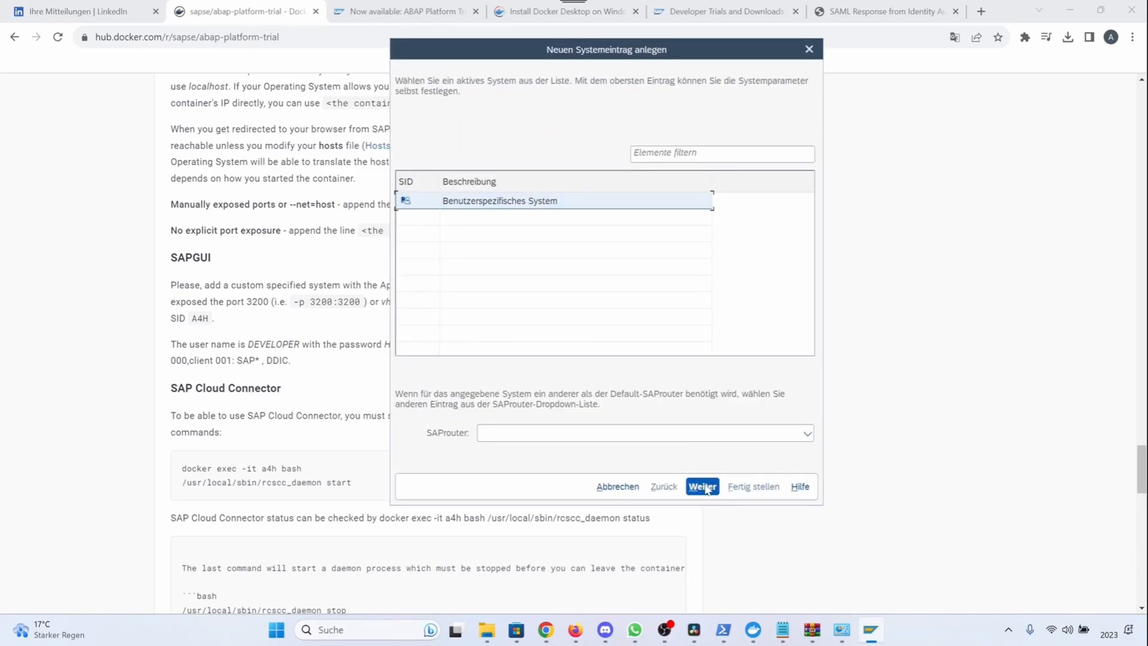
click(701, 487)
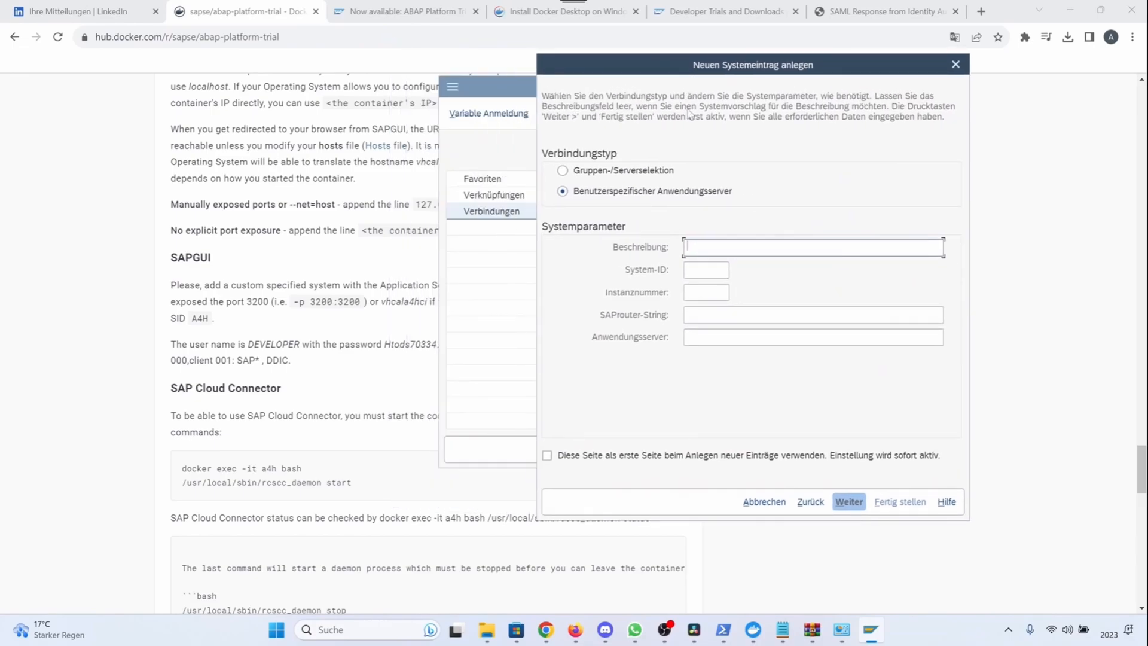
mouse_move(442, 325)
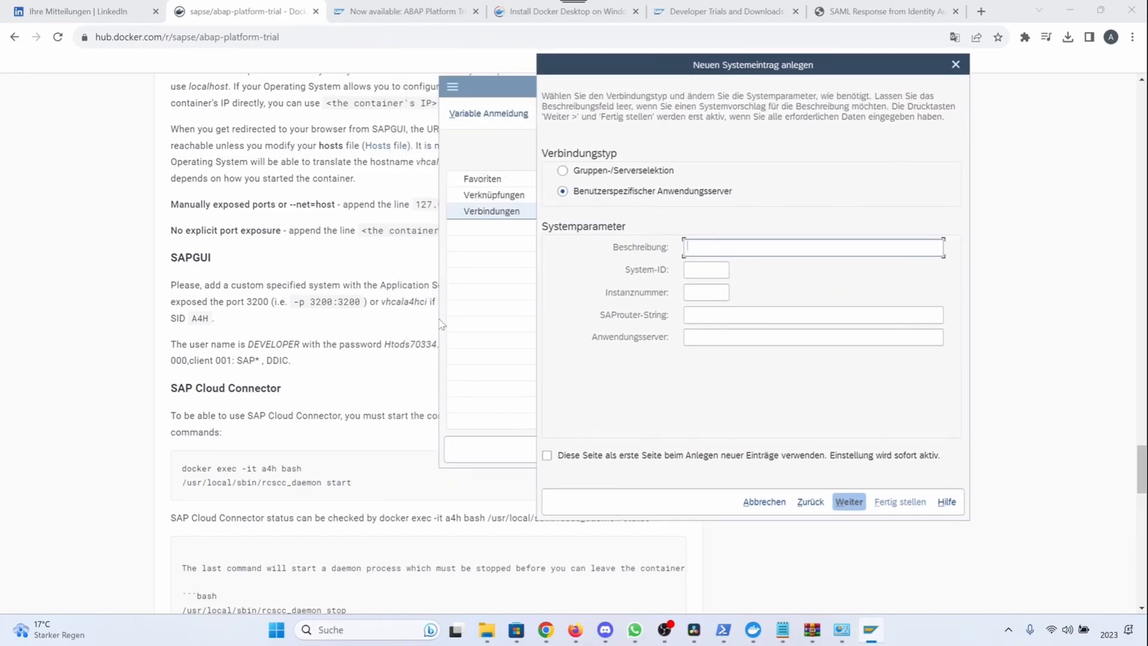
text(A4H)
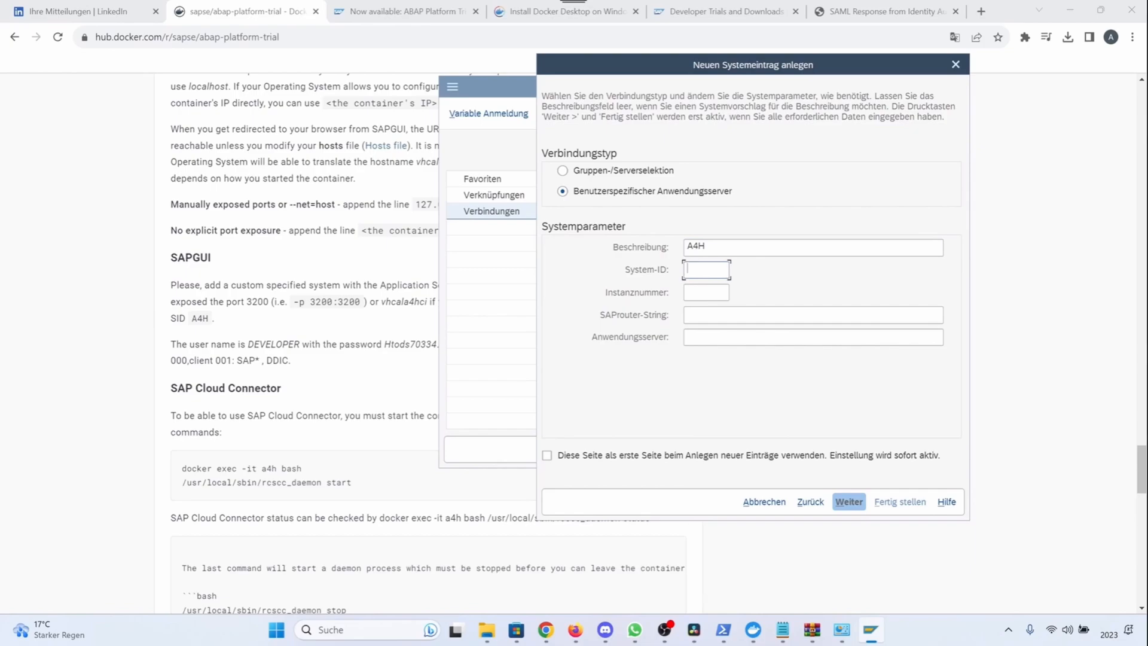
click(811, 246)
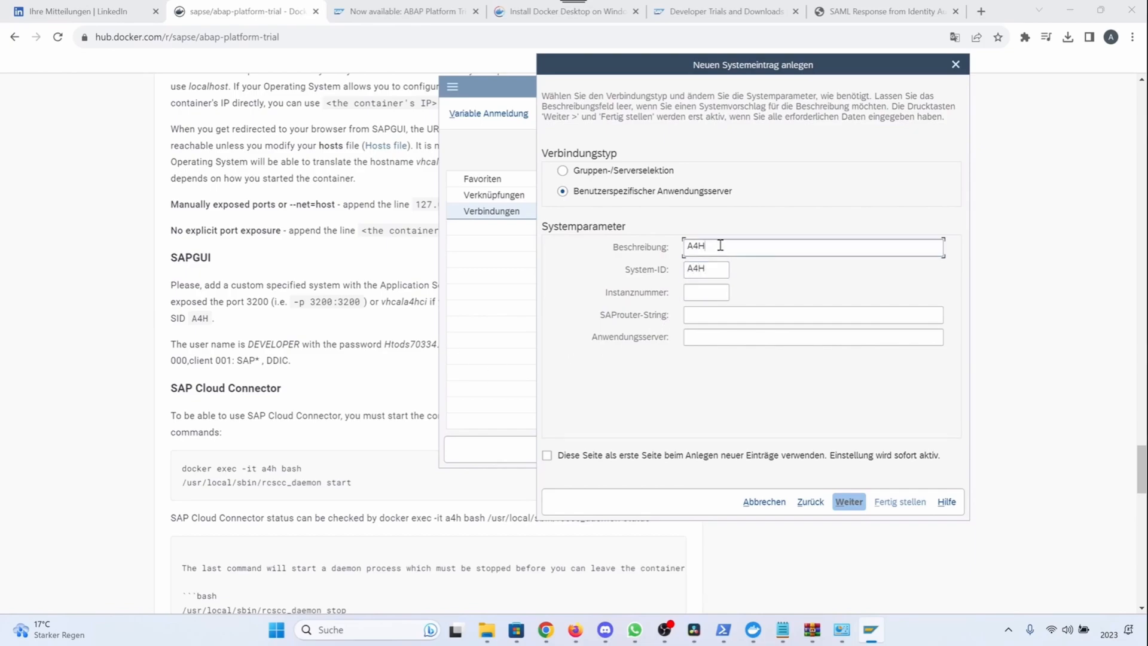
text(- ABAP Testsys)
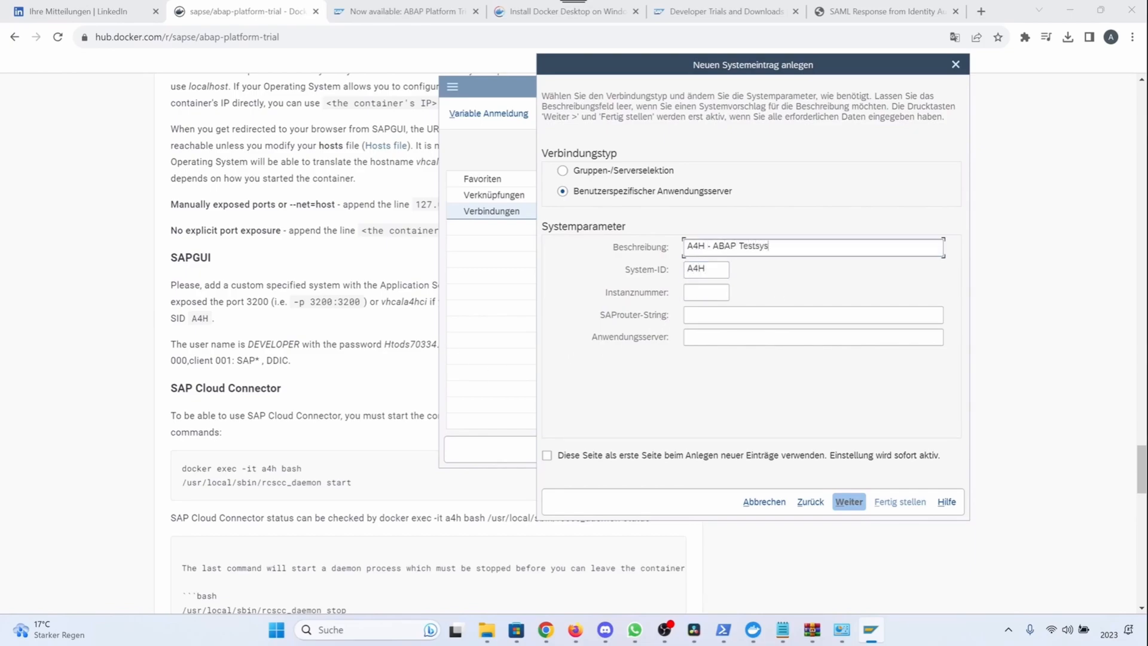
text(tem 1909)
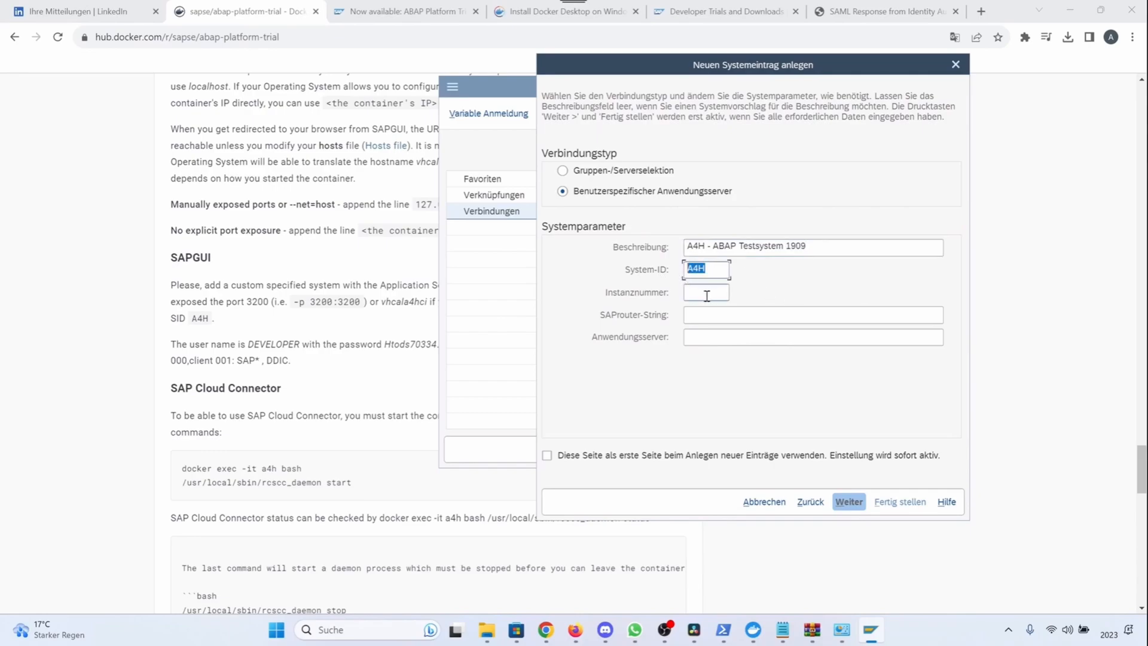
- Set instance number 00 and application server vhcala4hci, then finish the connection entry
click(706, 296)
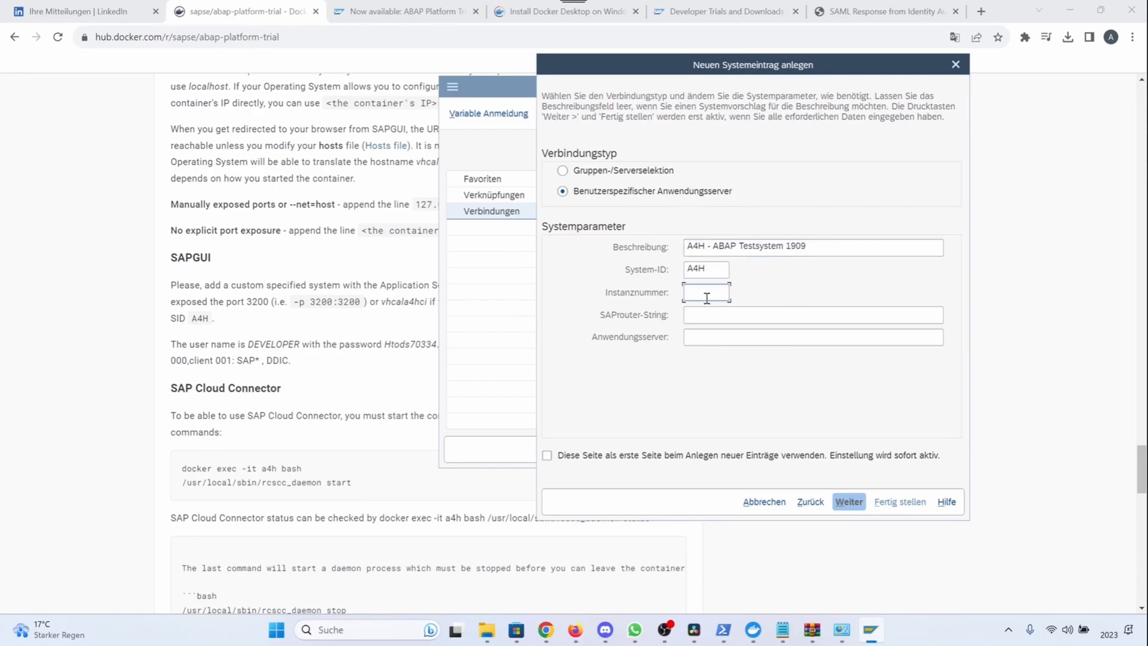
text(00)
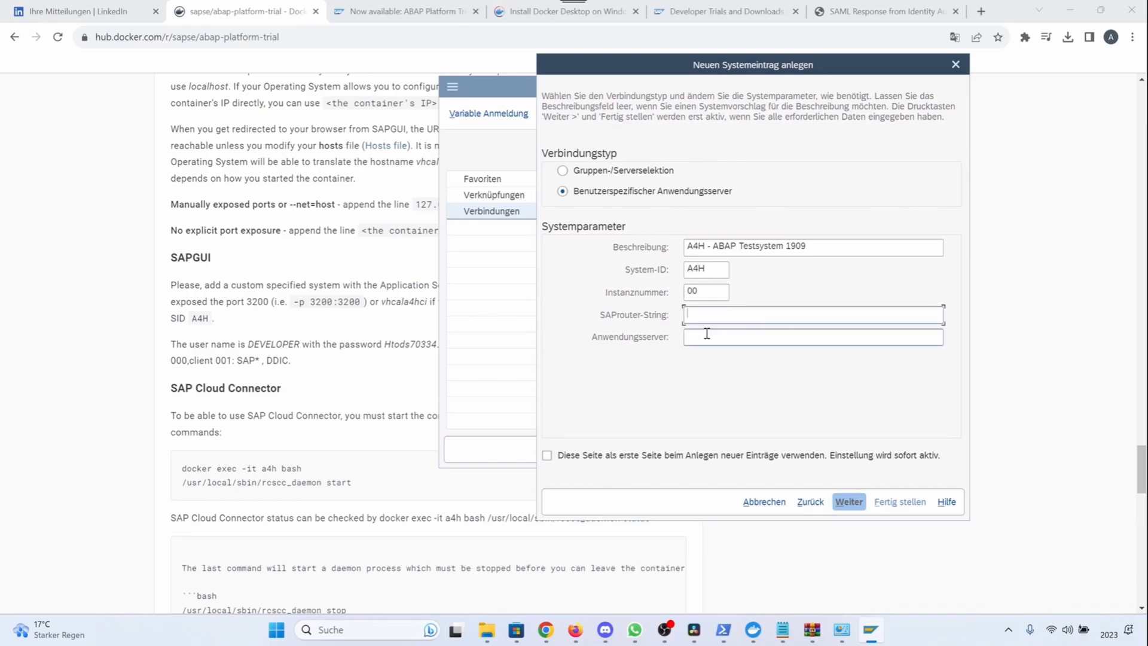
click(810, 336)
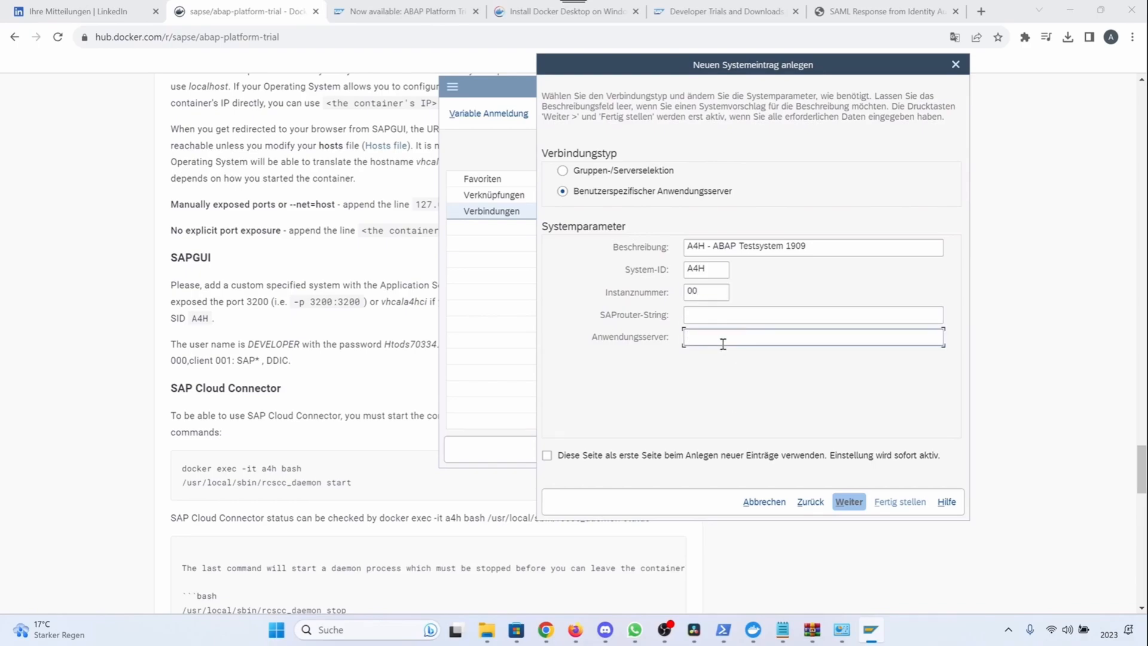
text(v)
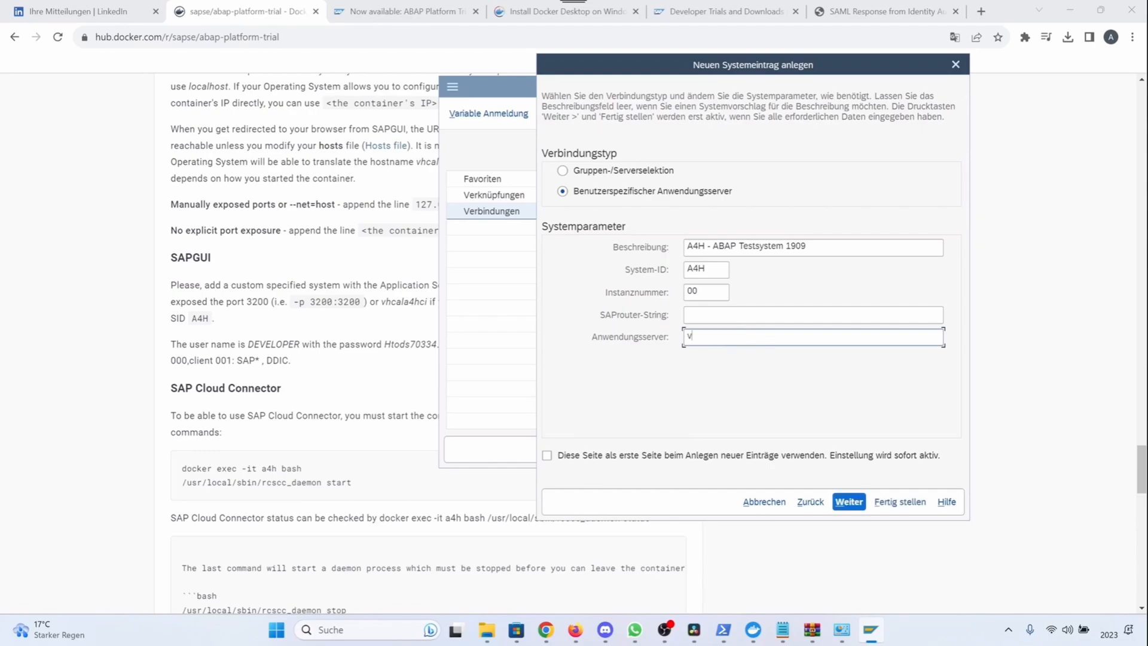
text(hca)
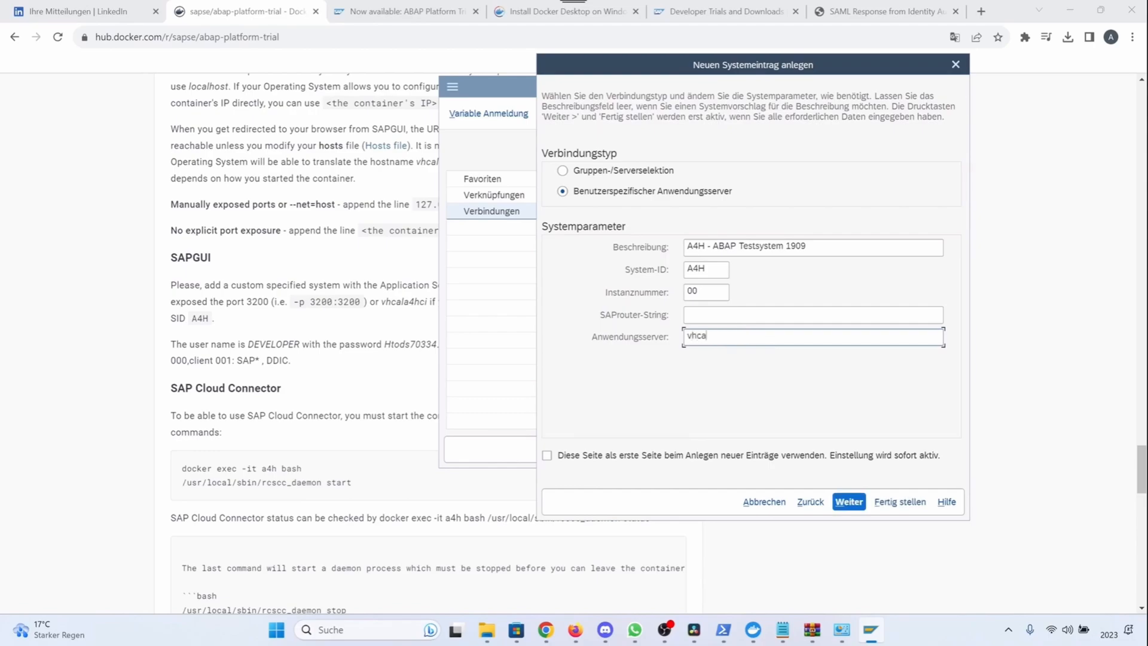
text(la4h)
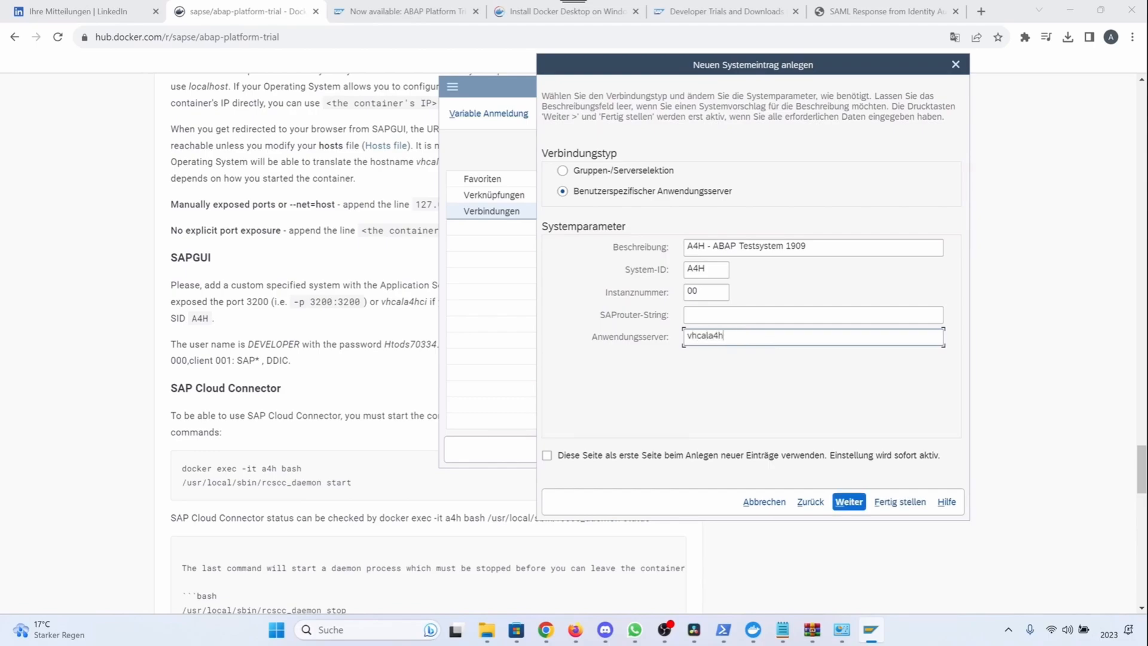
text(ci)
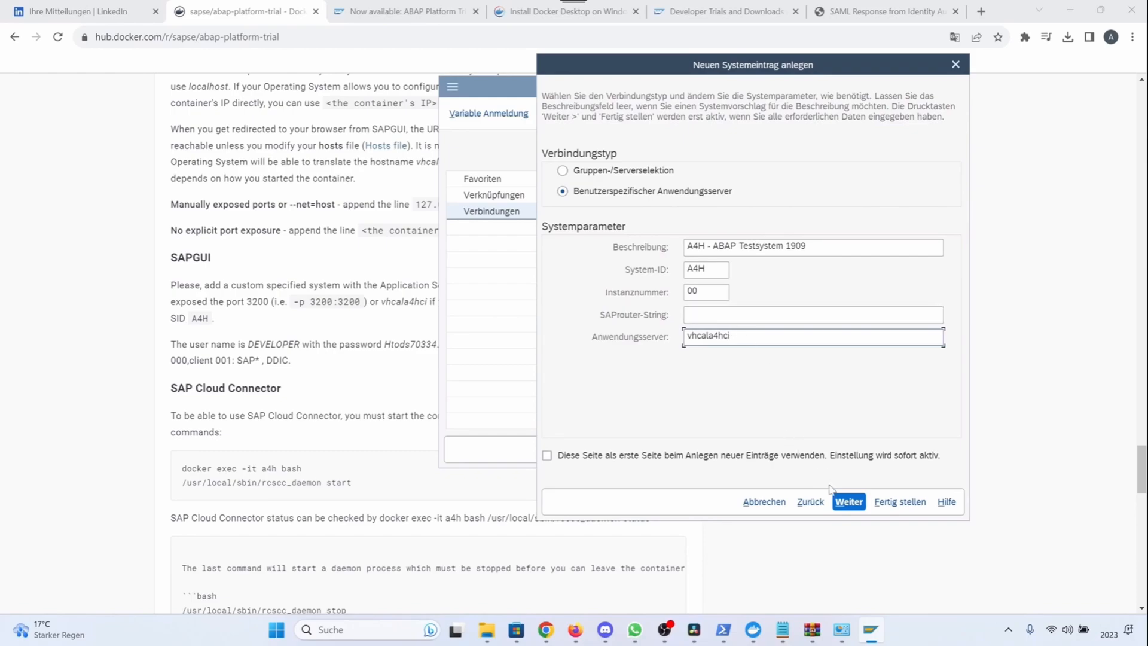
click(849, 501)
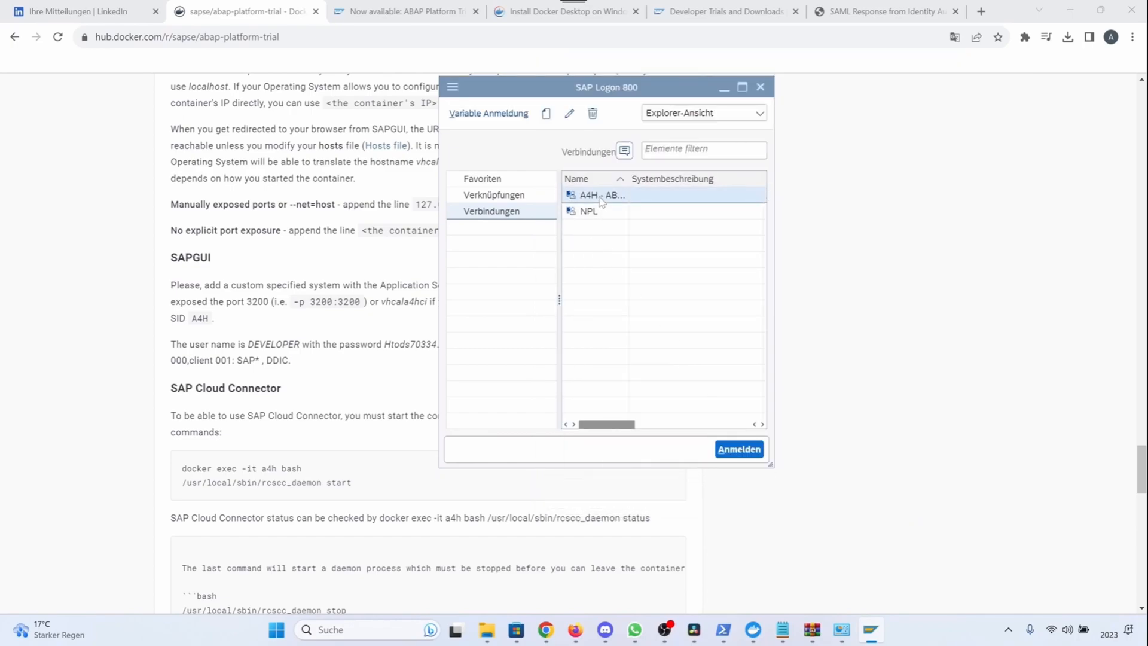
- Connect to the A4H - ABAP Testsystem 1909 entry to reach its logon screen
double_click(598, 195)
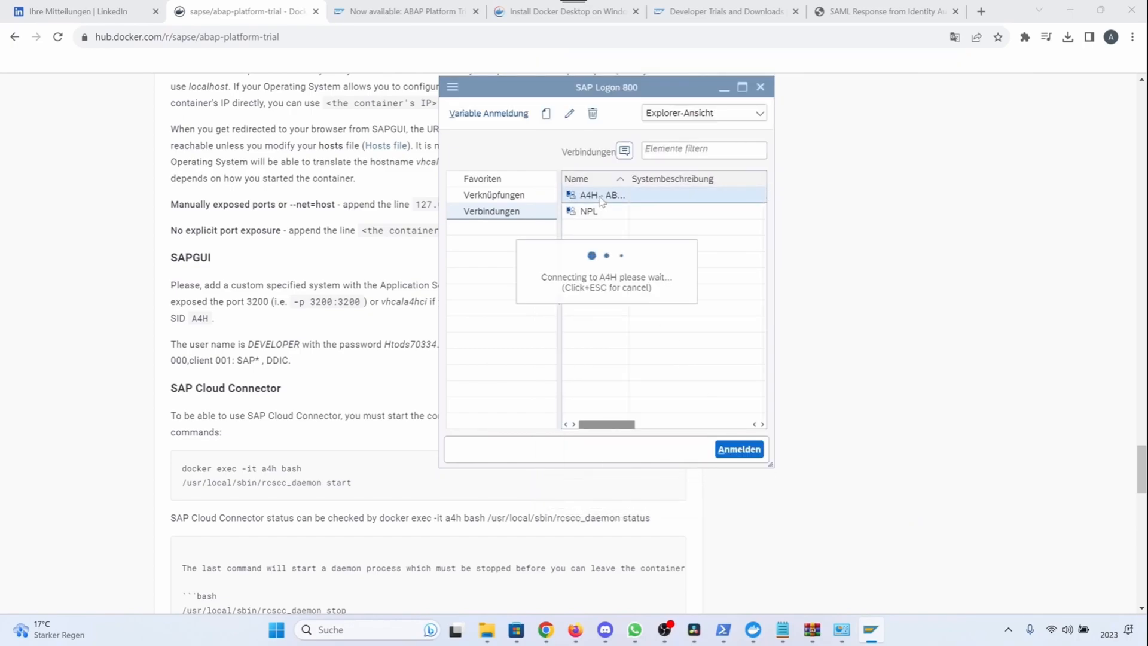
double_click(599, 195)
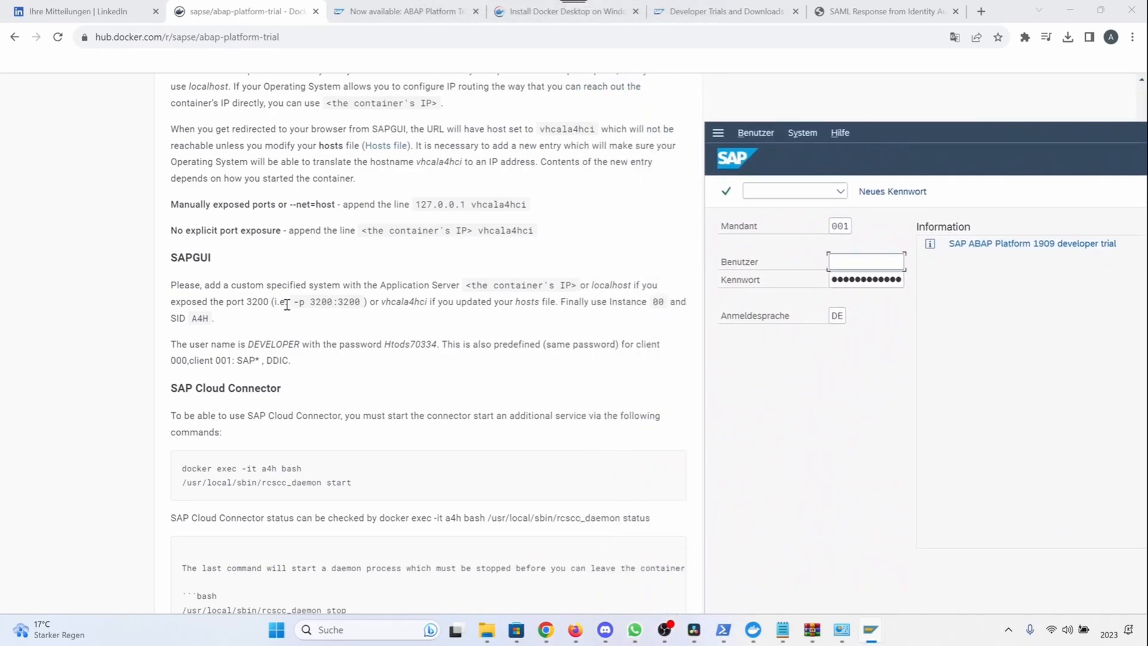
mouse_move(184, 45)
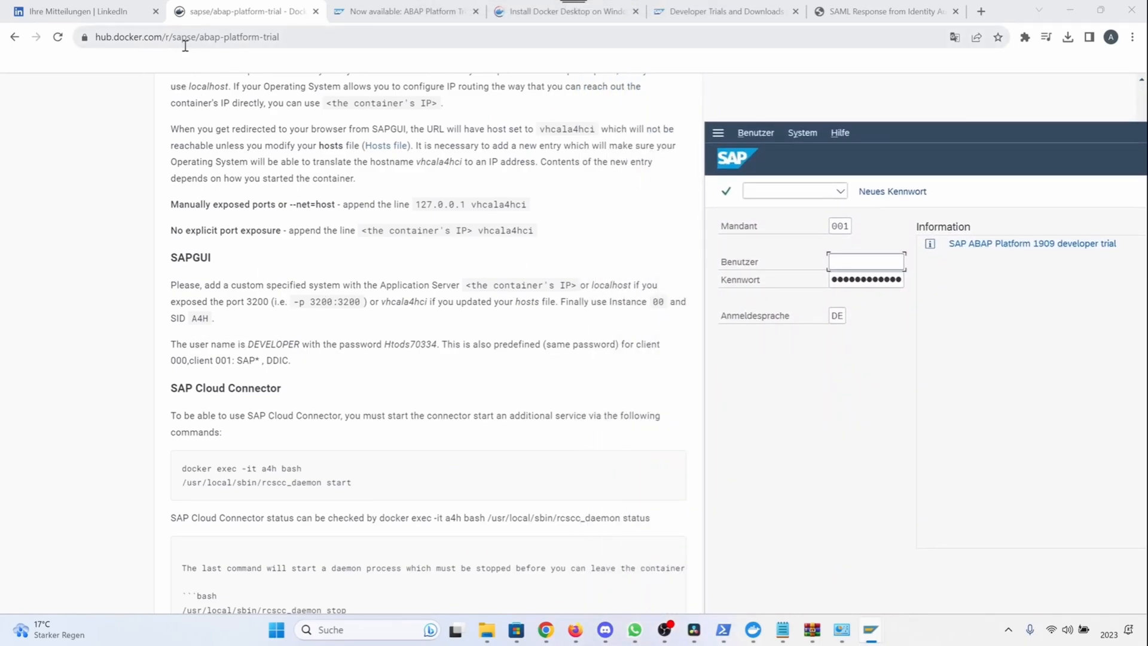
mouse_move(337, 377)
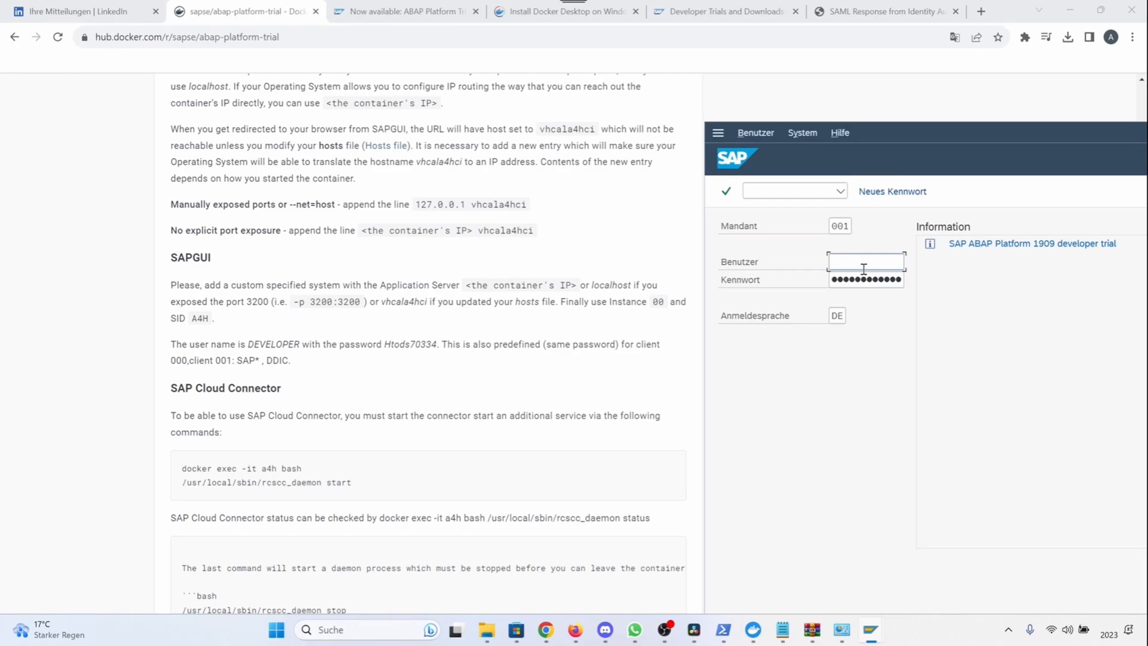
mouse_move(866, 278)
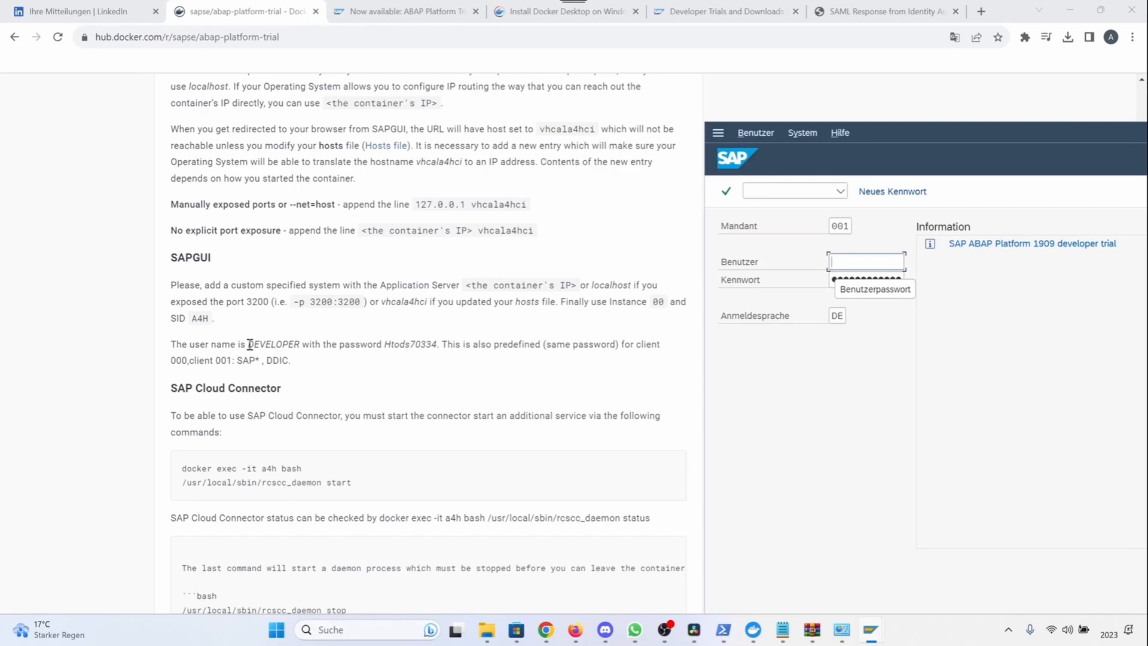
mouse_move(324, 369)
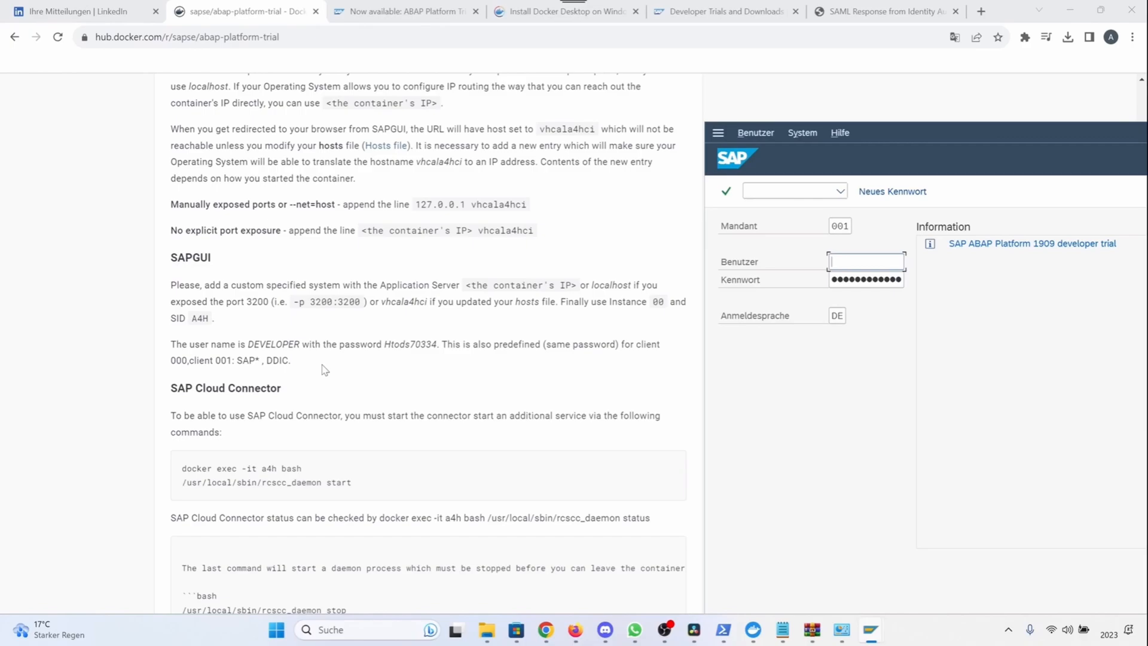
mouse_move(622, 373)
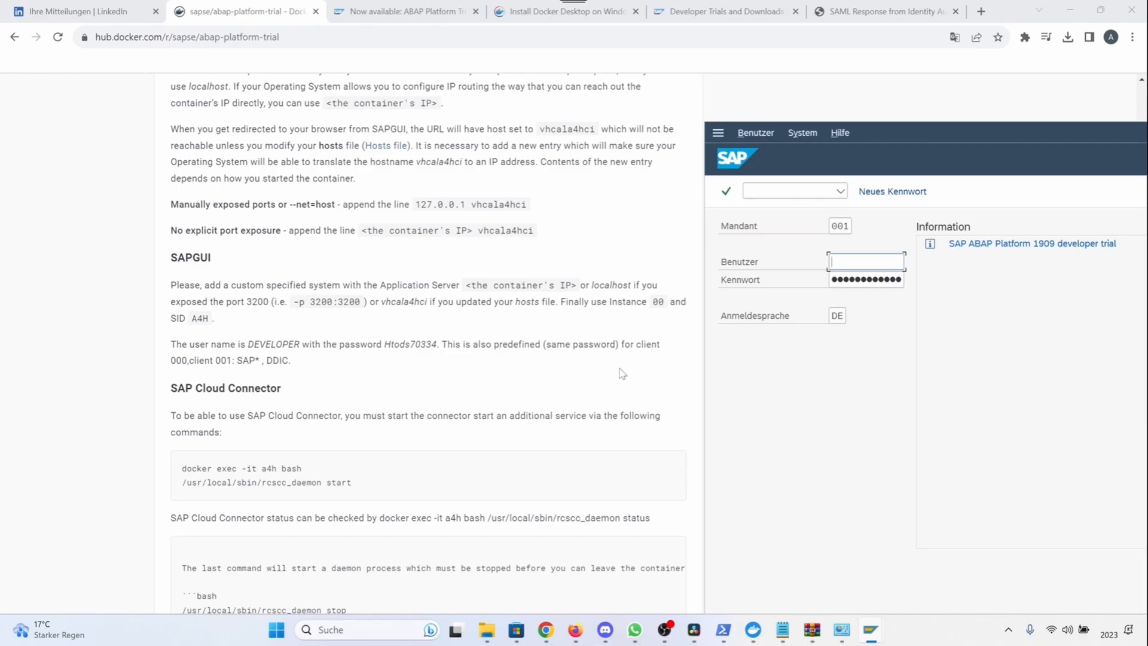
- Enter user DEVELOPER and its password on the client 001 logon screen
click(866, 262)
text(DE)
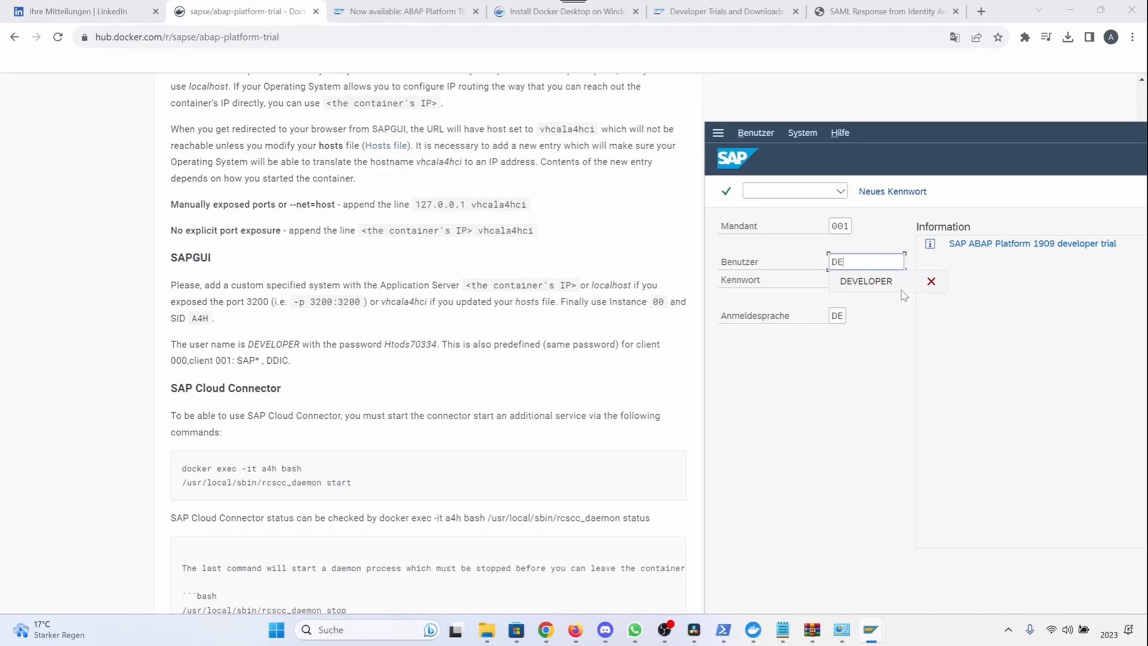
click(866, 280)
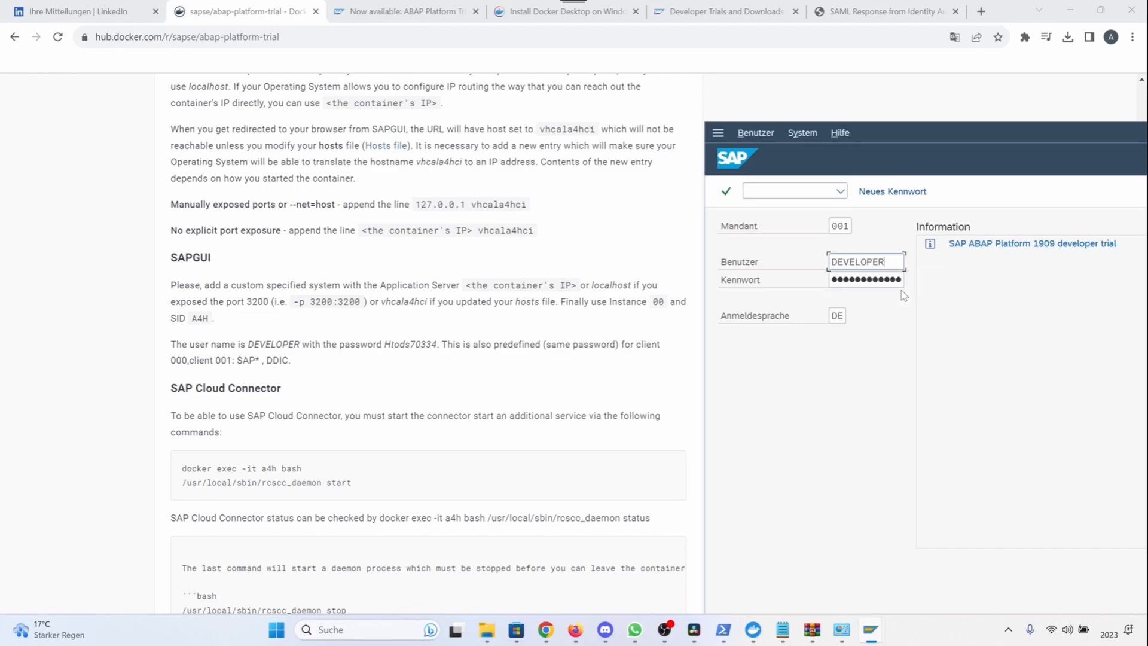
click(866, 279)
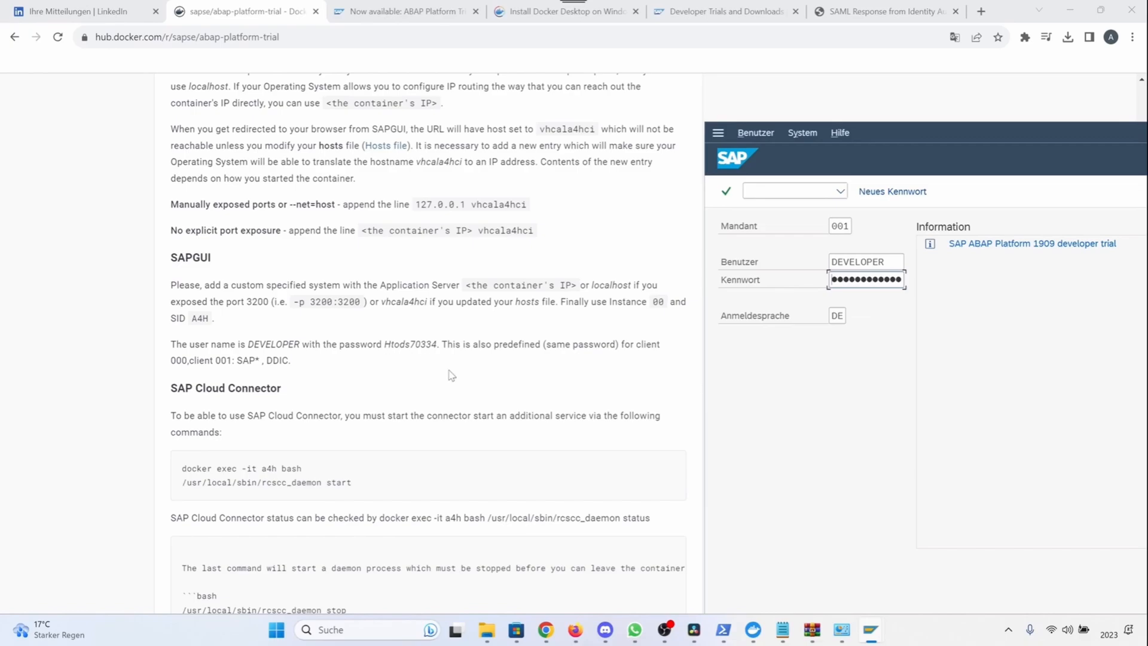
mouse_move(581, 412)
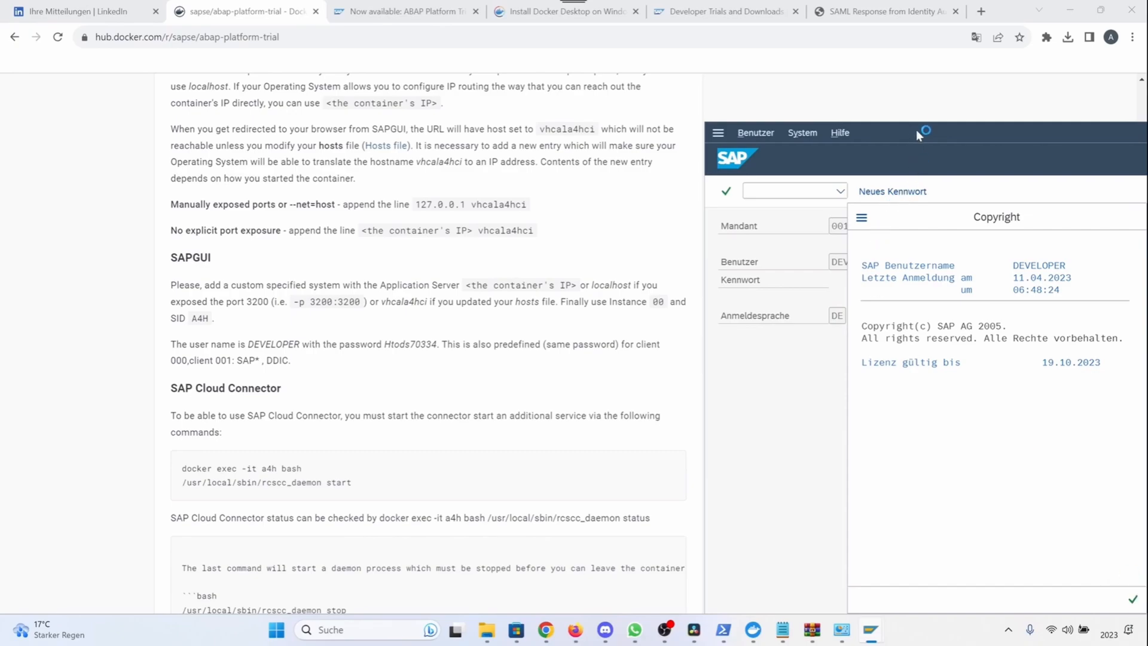
- Confirm the copyright notice and go to license administration via /nsli
click(726, 190)
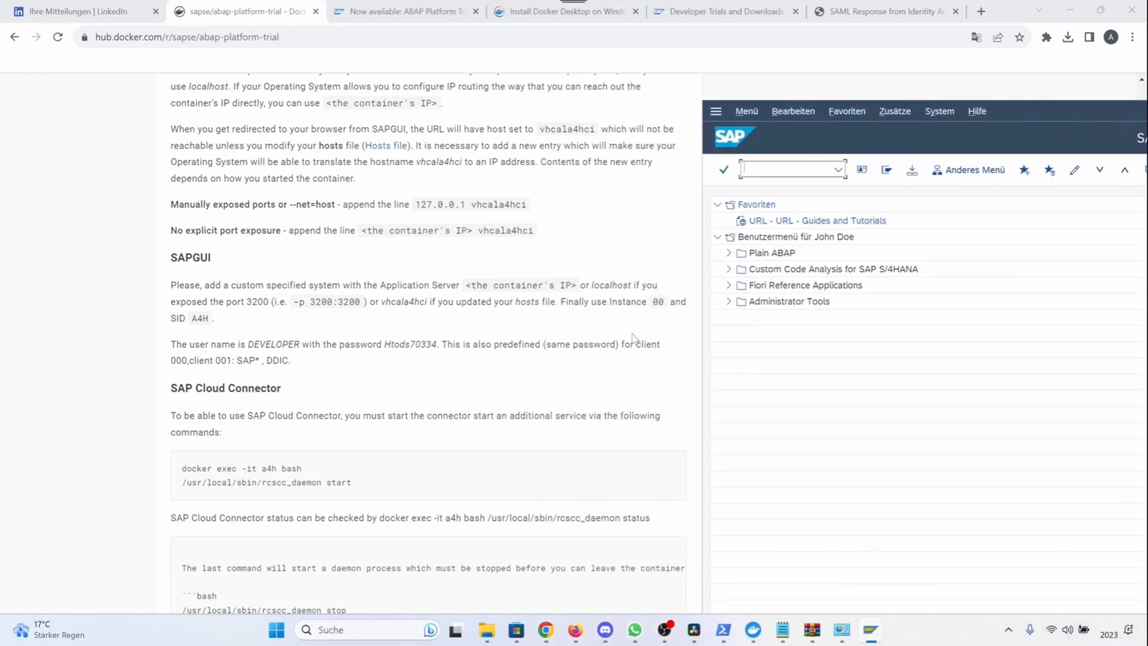
mouse_move(667, 374)
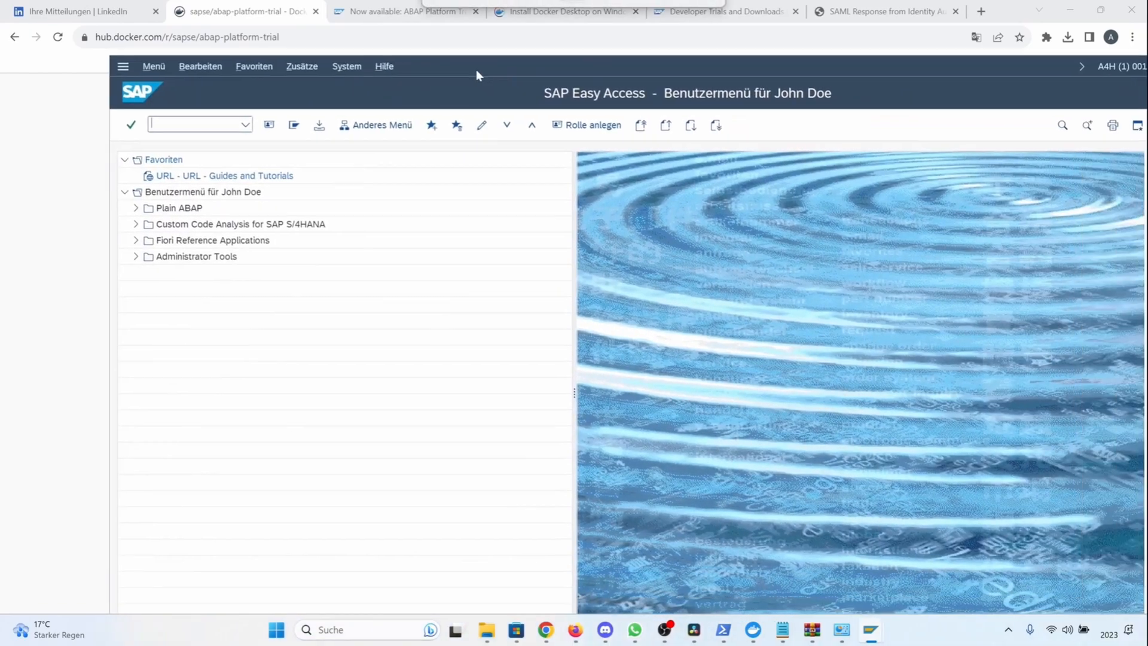
mouse_move(424, 129)
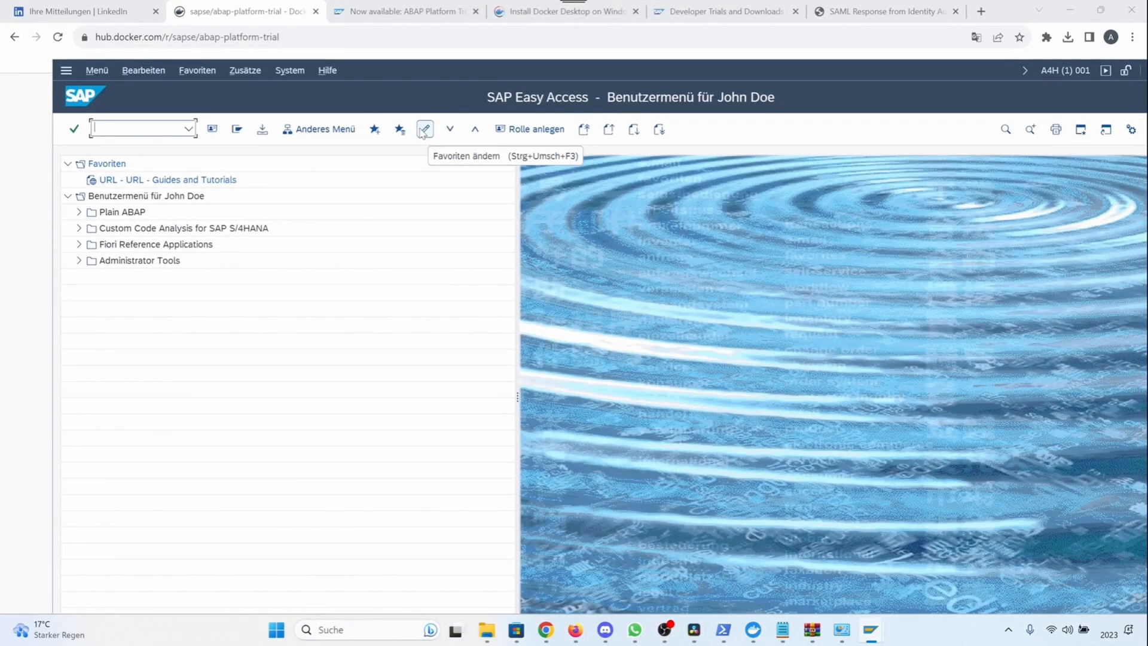
mouse_move(155, 97)
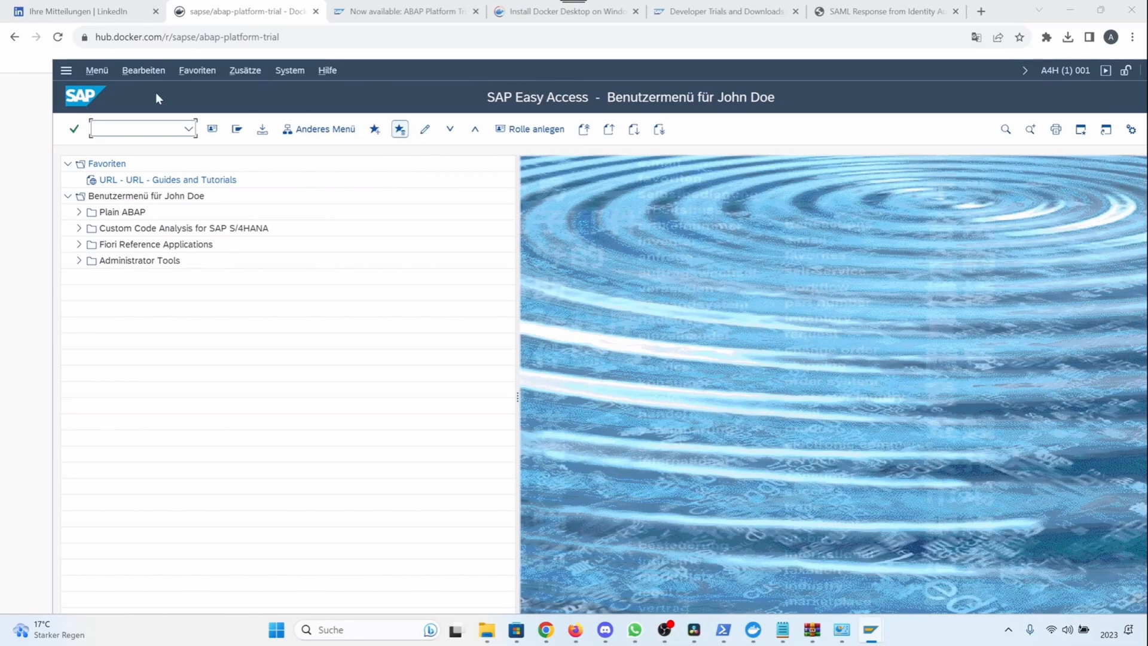
text(/nsli)
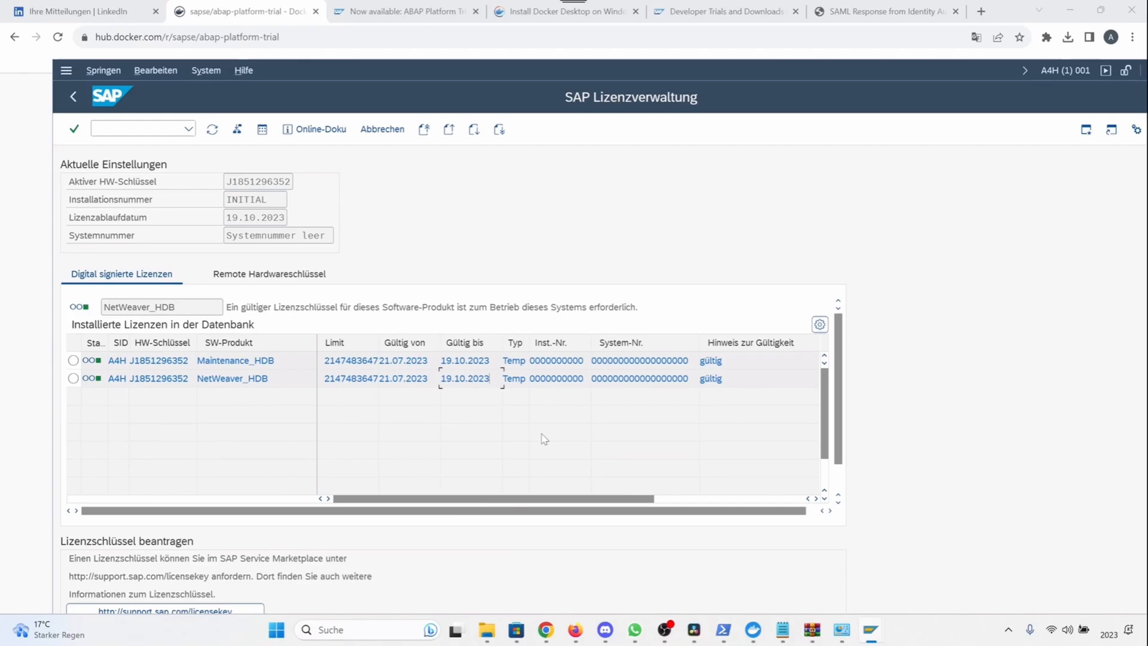
mouse_move(270, 374)
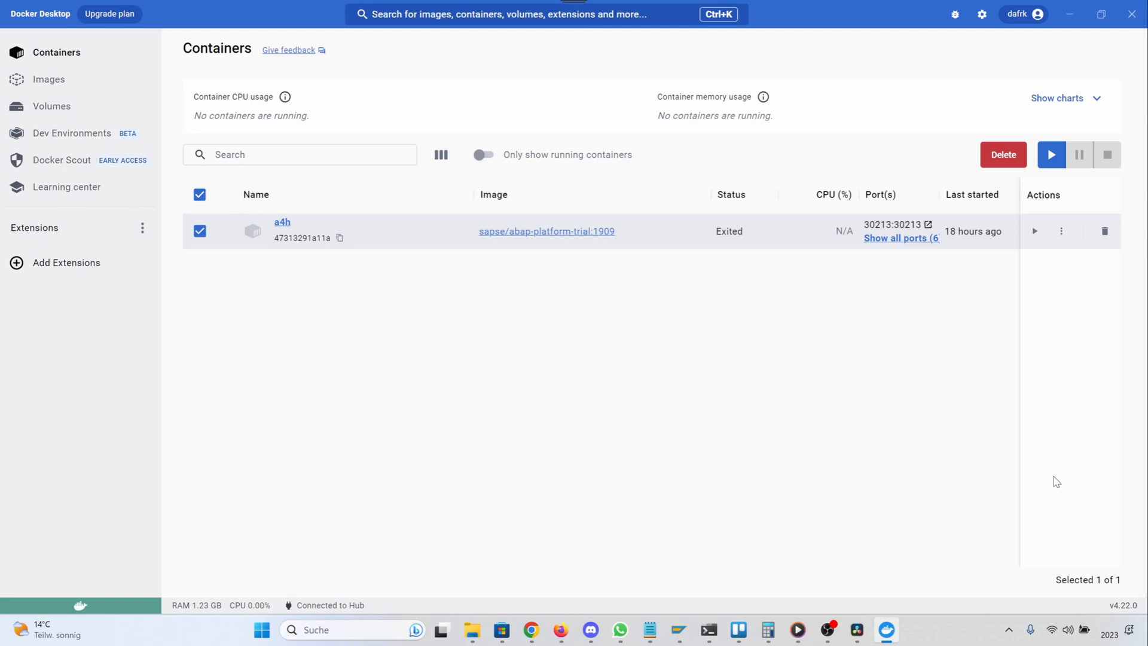
mouse_move(513, 423)
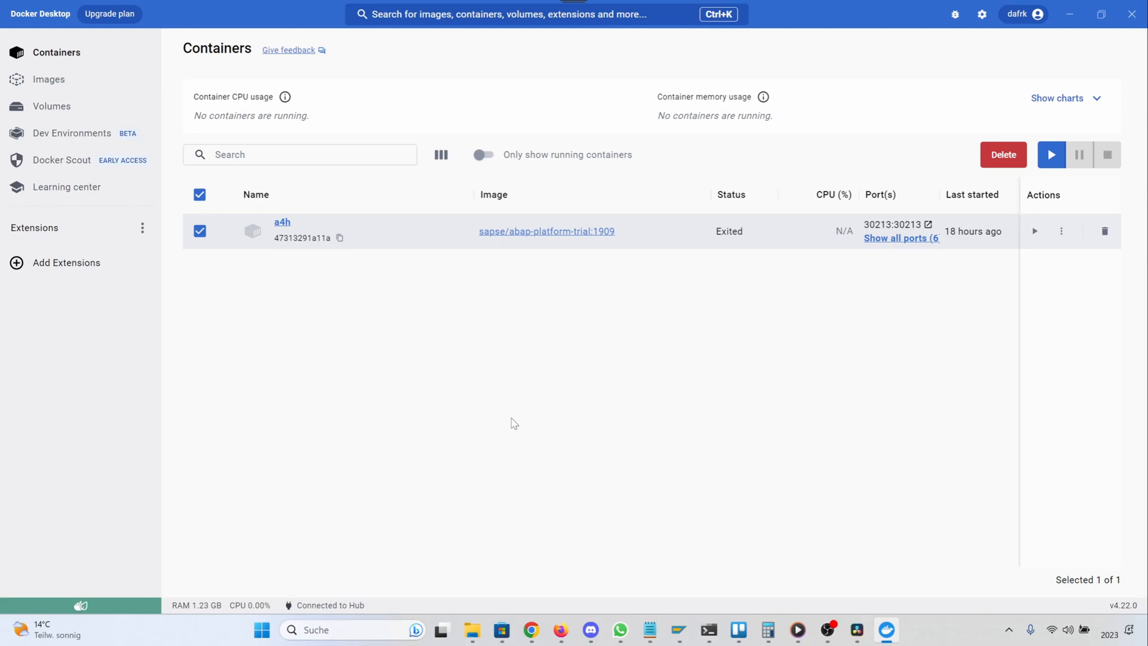
mouse_move(288, 16)
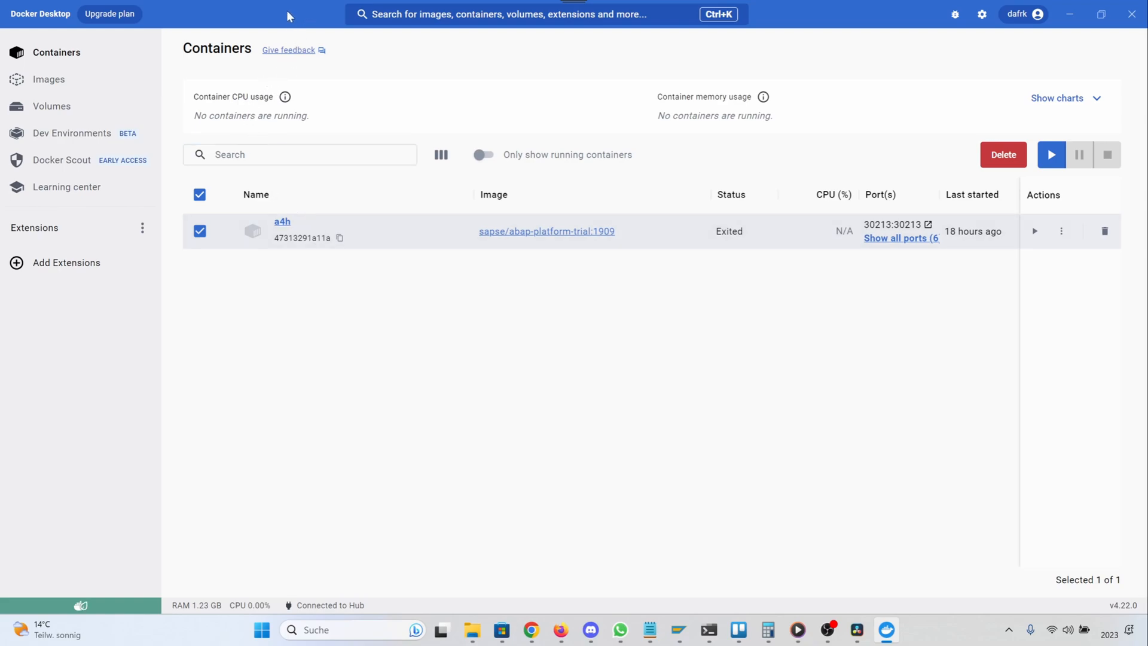
mouse_move(31, 58)
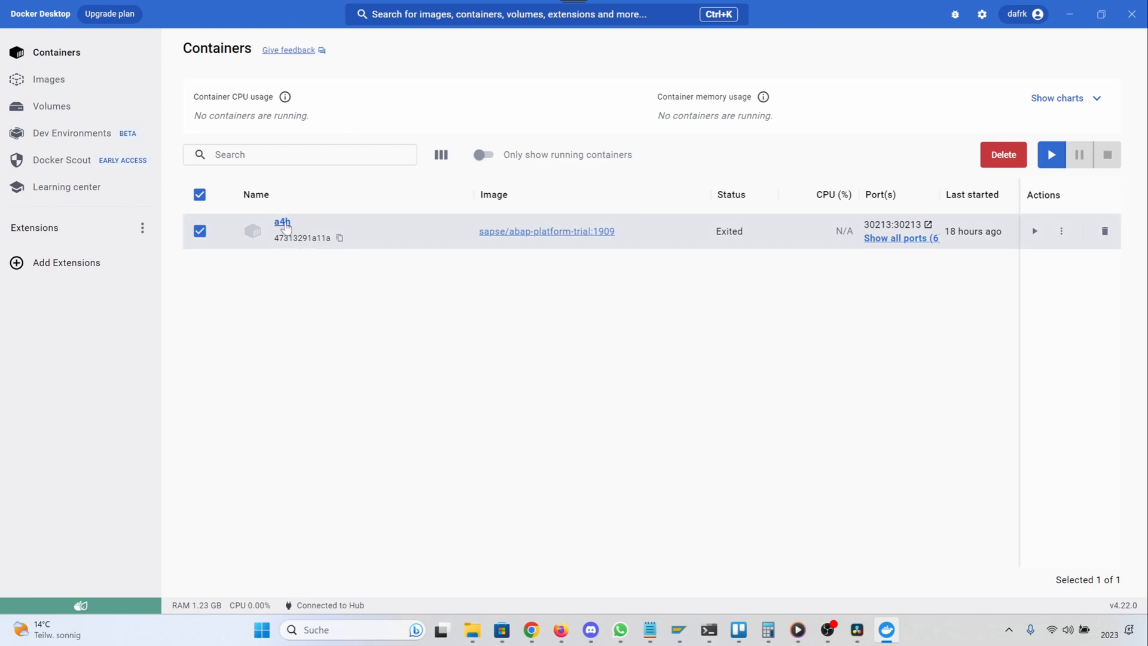
mouse_move(940, 236)
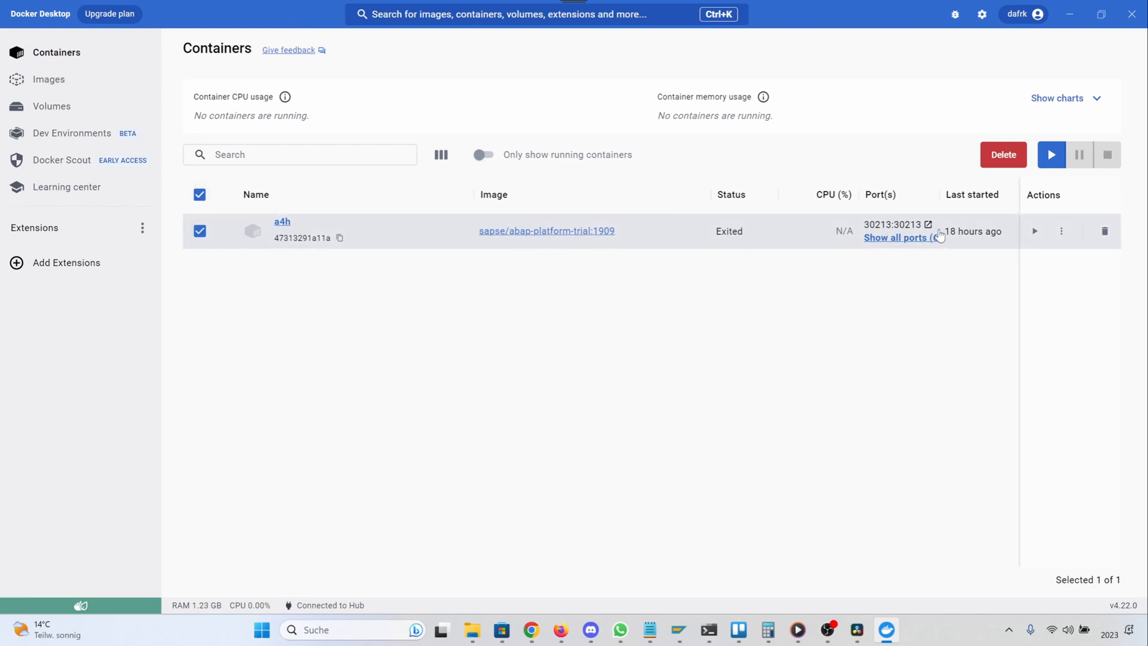
mouse_move(1051, 154)
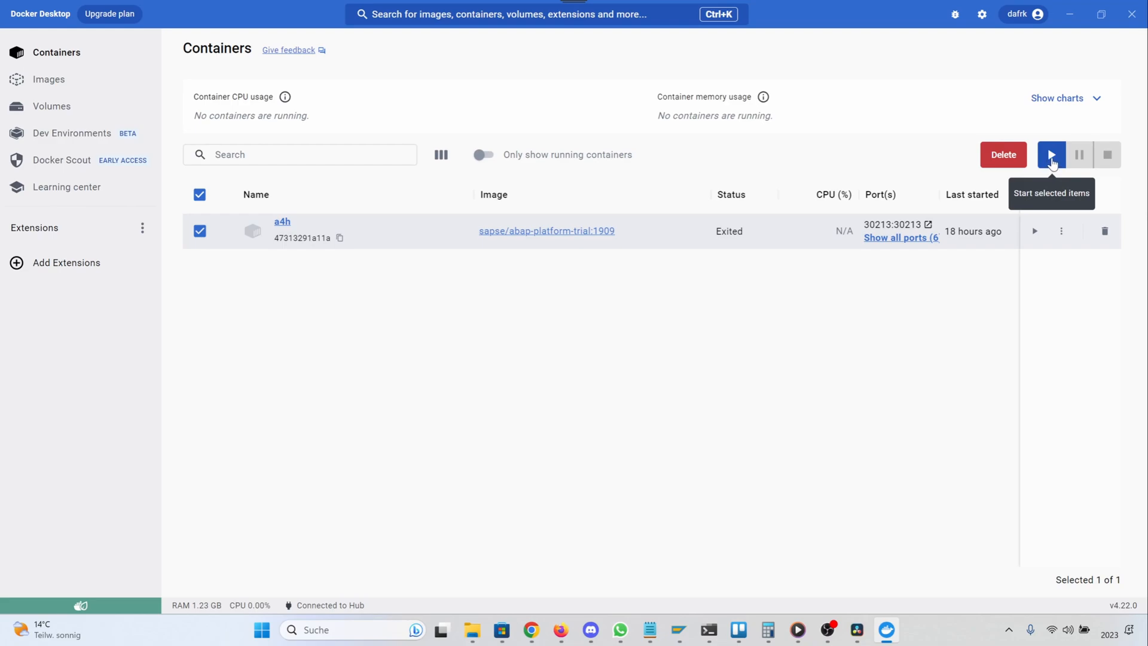
- Start the a4h container and open its details to view the startup logs
click(1052, 154)
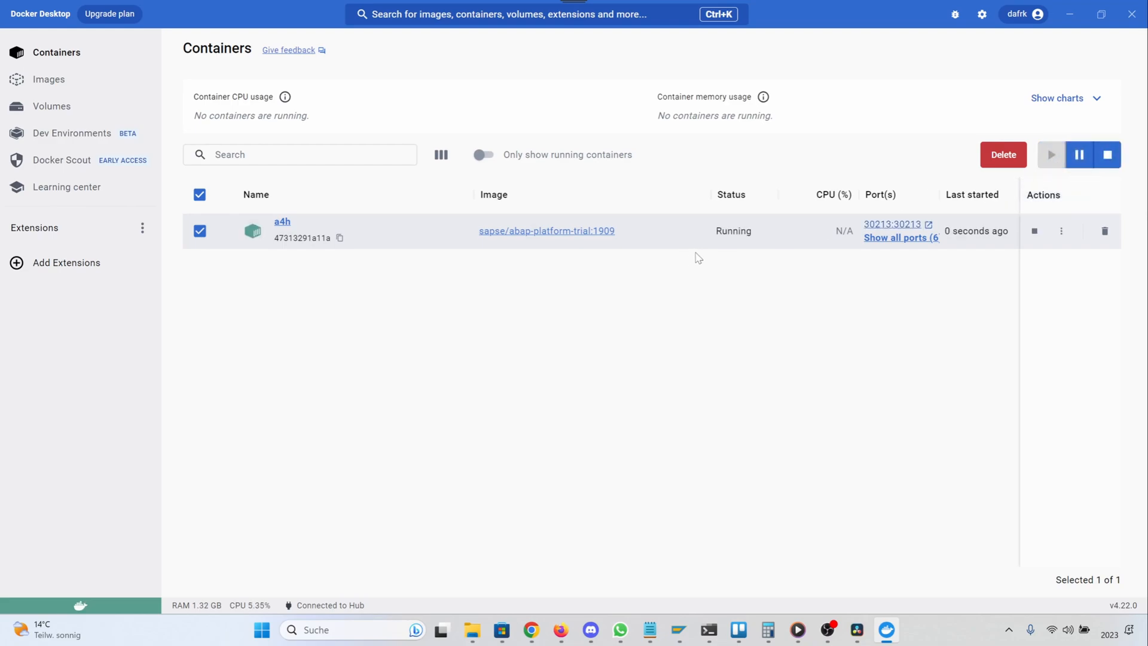
mouse_move(735, 235)
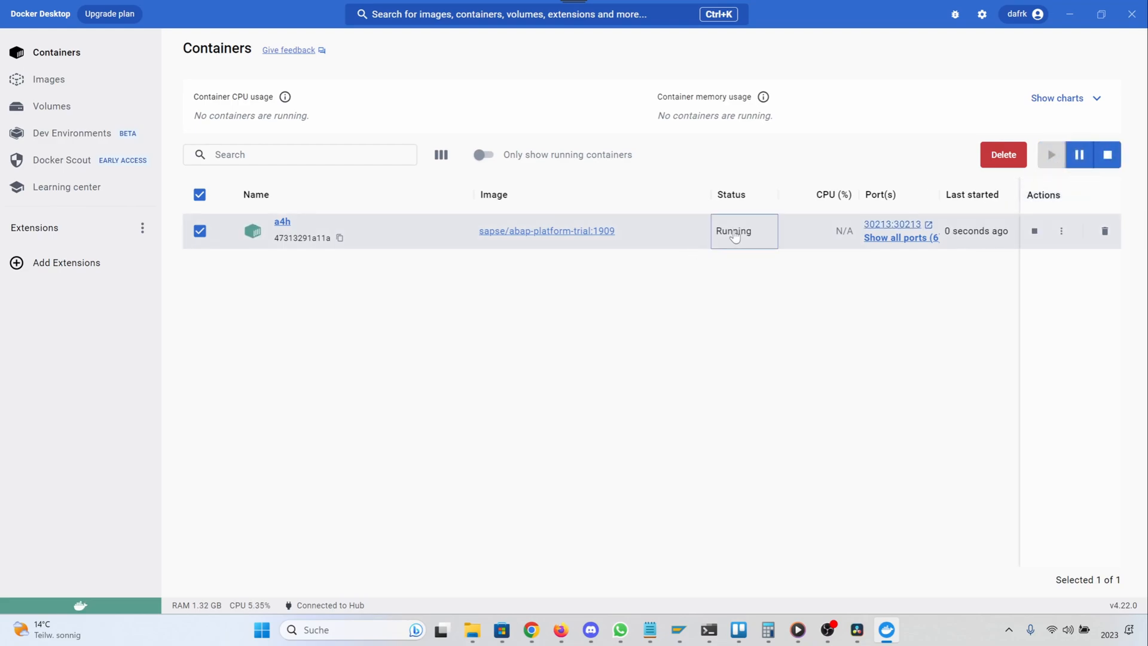
click(282, 222)
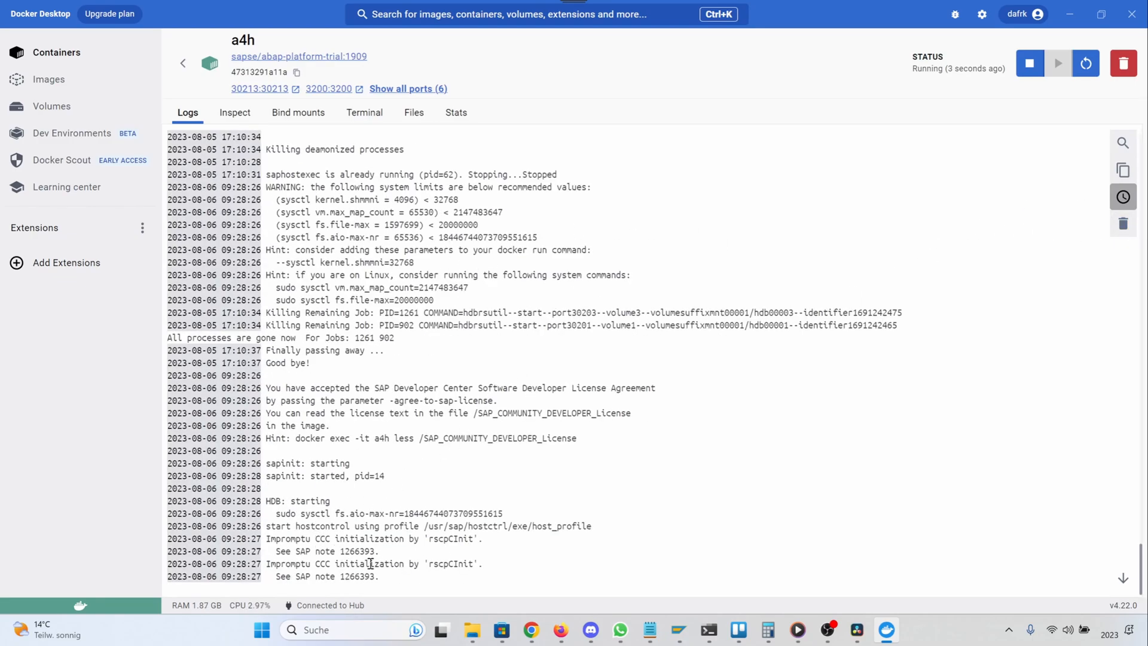
mouse_move(370, 558)
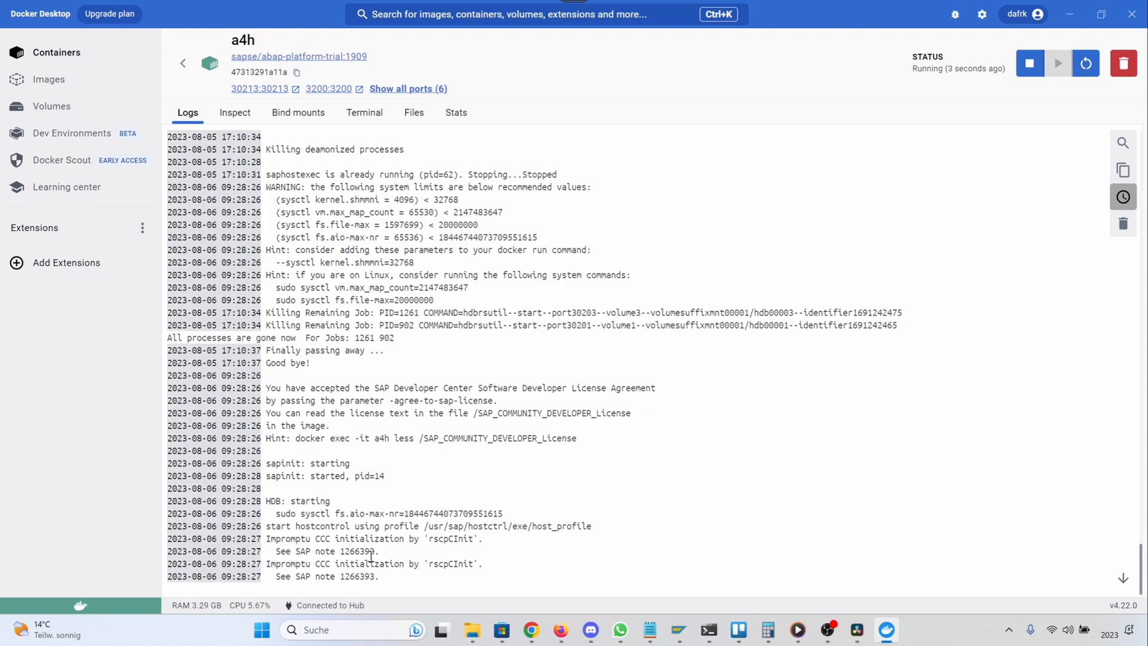
- Follow the a4h container's startup logs until 'Application Server: starting' appears
double_click(296, 501)
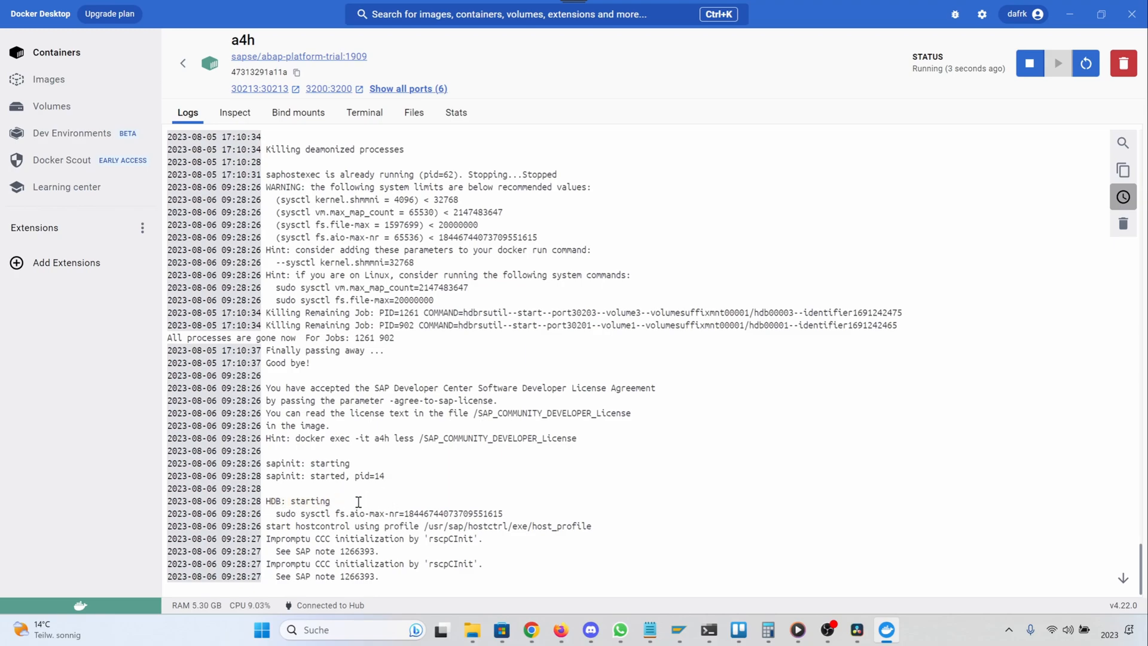
mouse_move(305, 577)
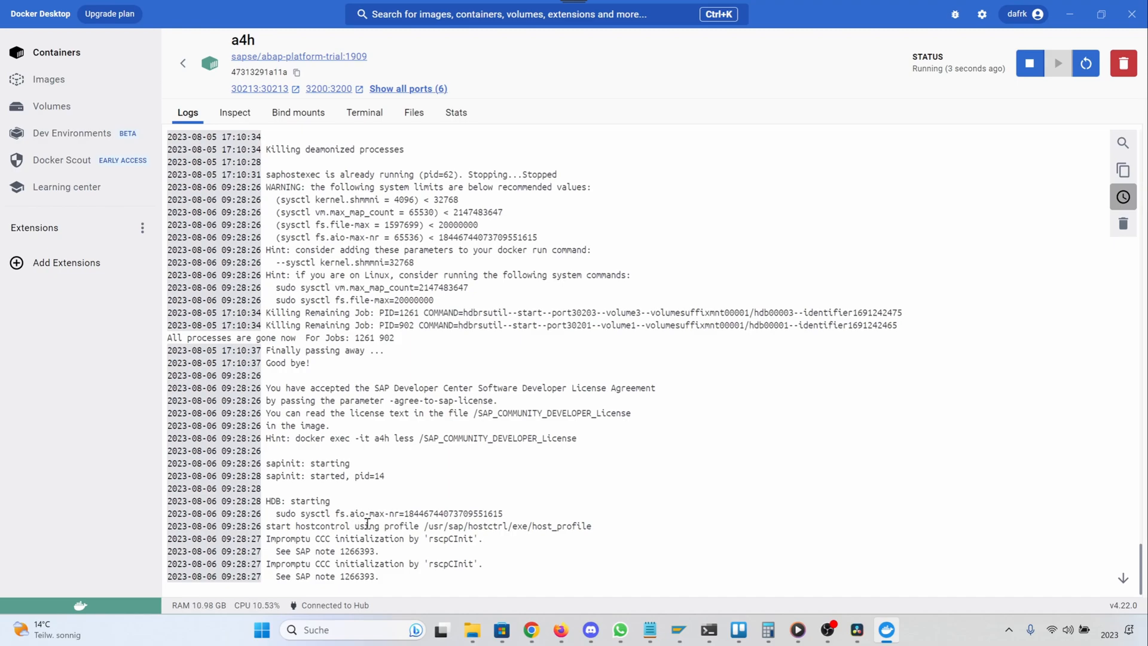
mouse_move(467, 96)
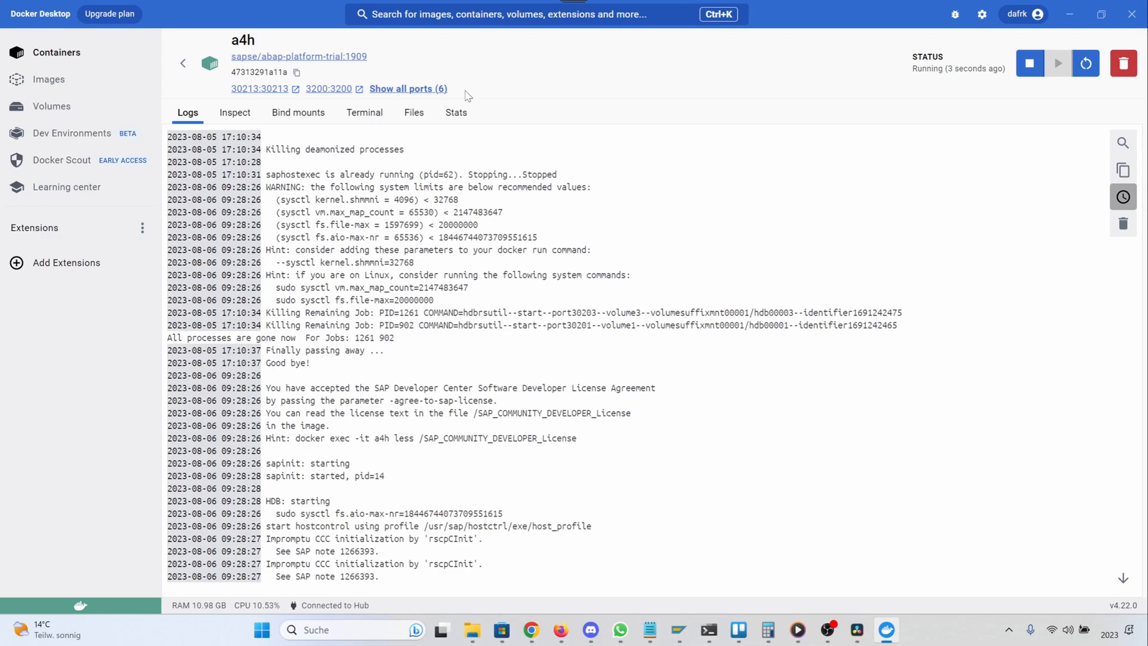
mouse_move(1029, 63)
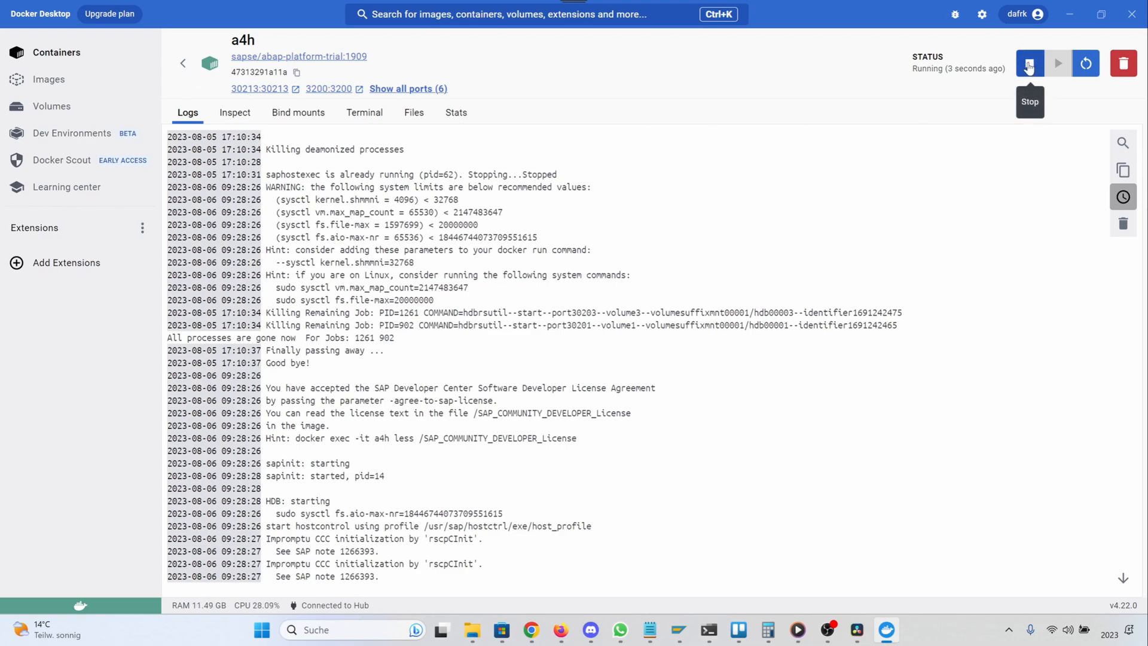
mouse_move(784, 305)
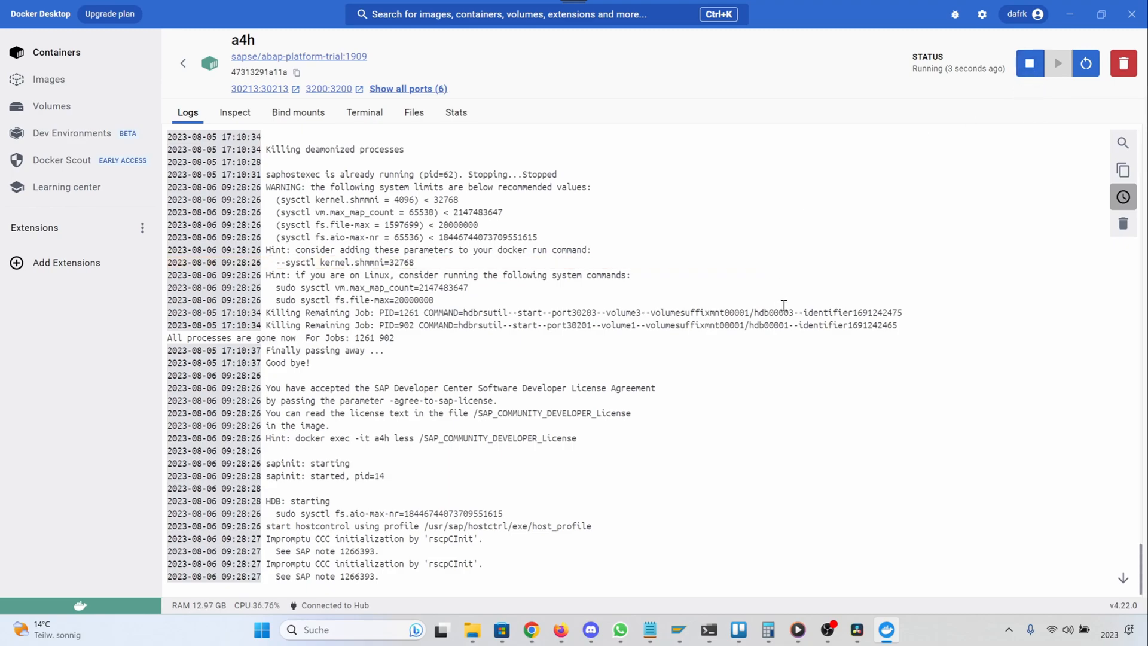
mouse_move(802, 318)
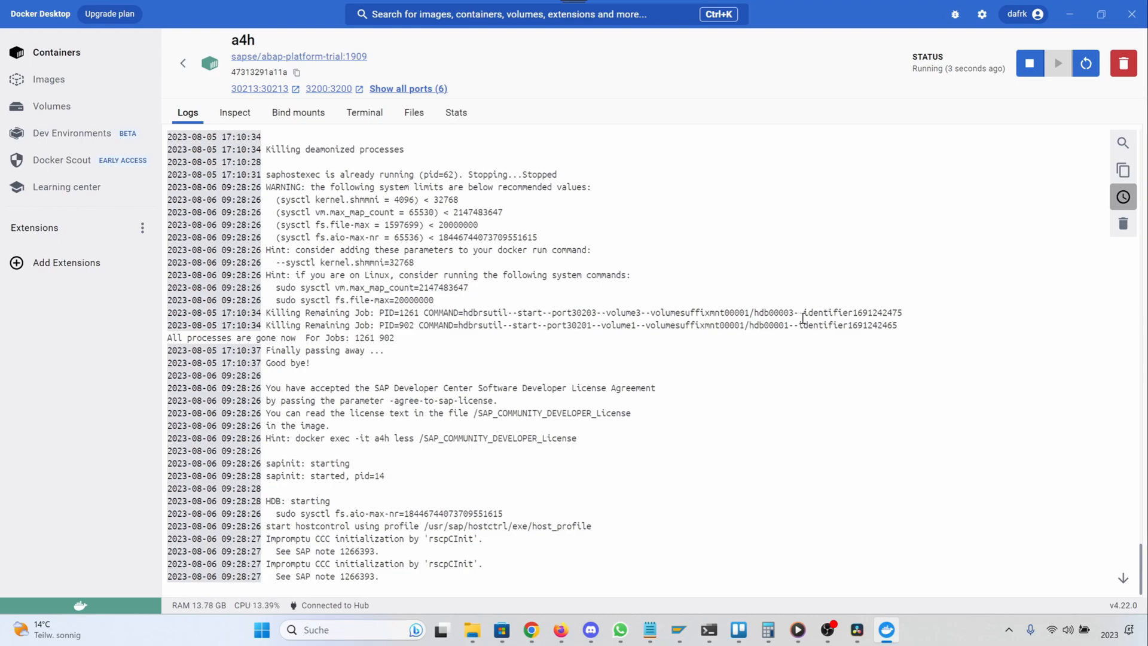
scroll(down, 3)
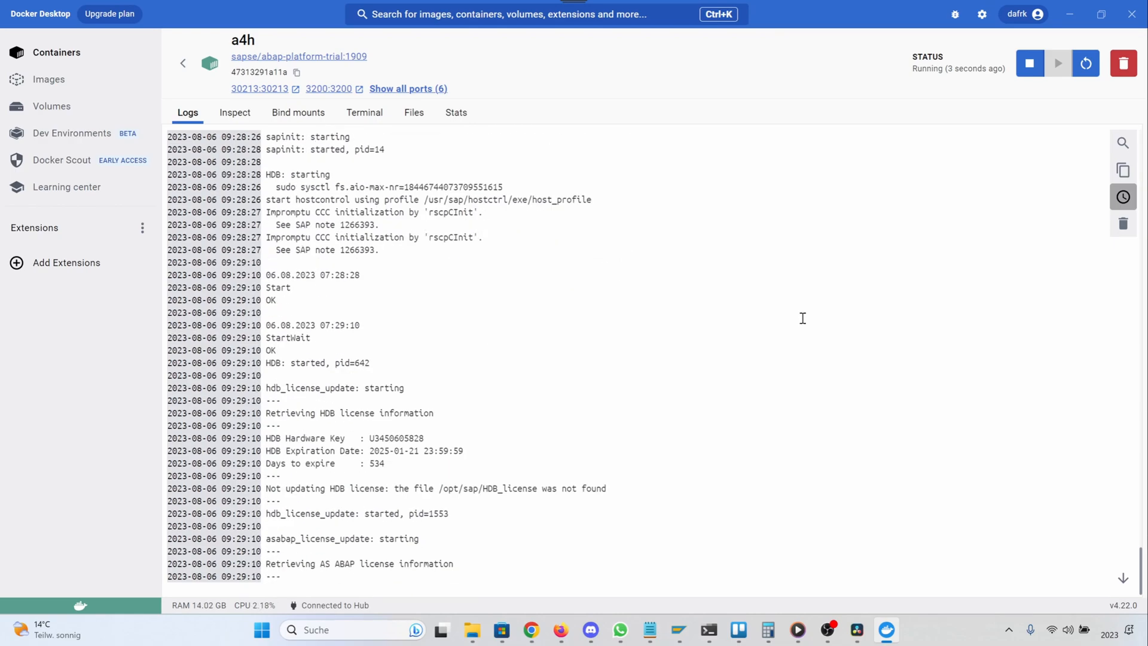
scroll(down, 3)
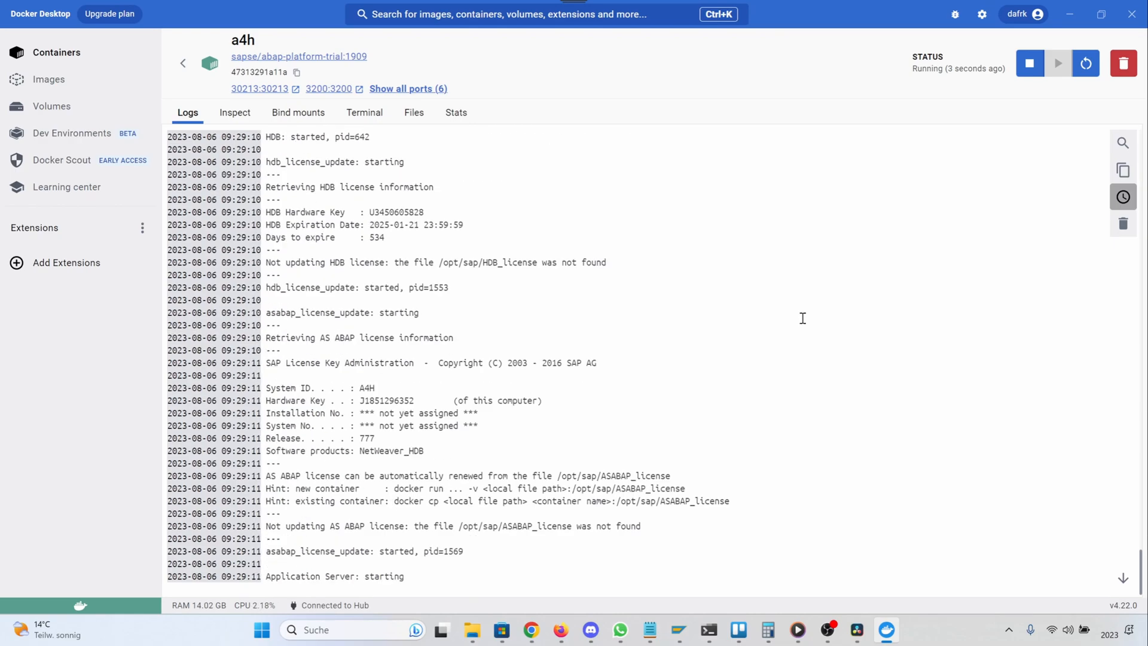